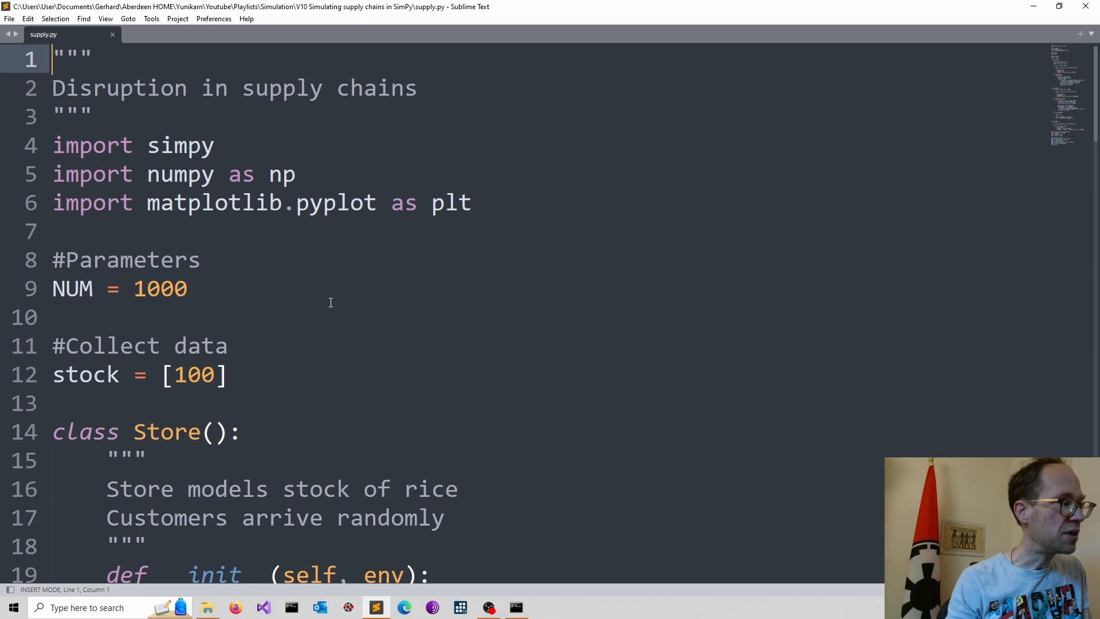
{"action": "mouse_move", "coordinate": [212, 351]}
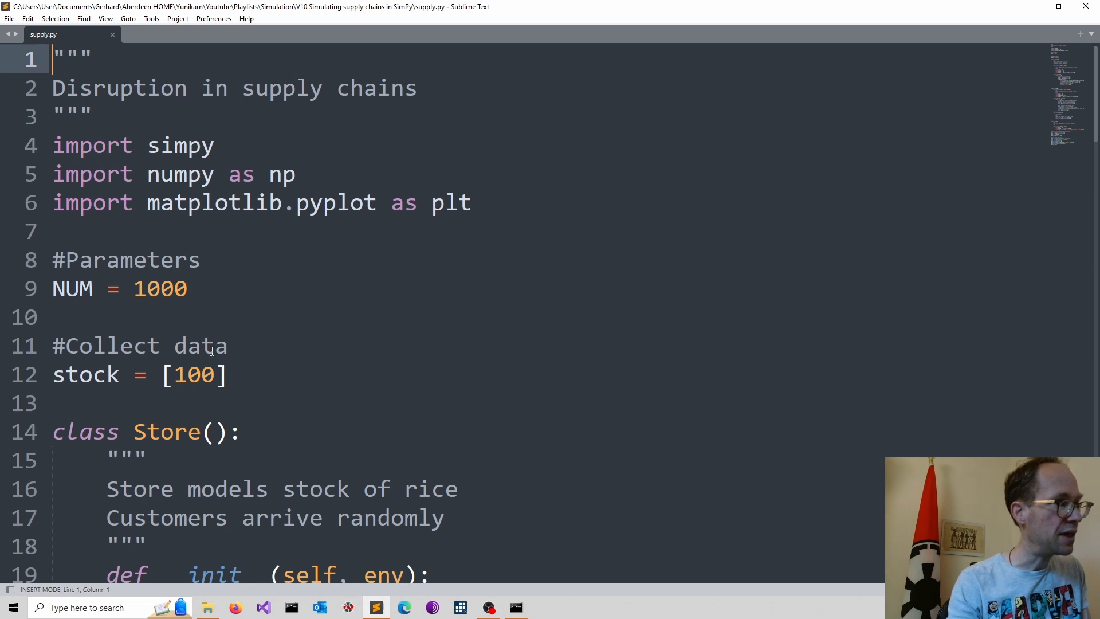
{"action": "mouse_move", "coordinate": [154, 363]}
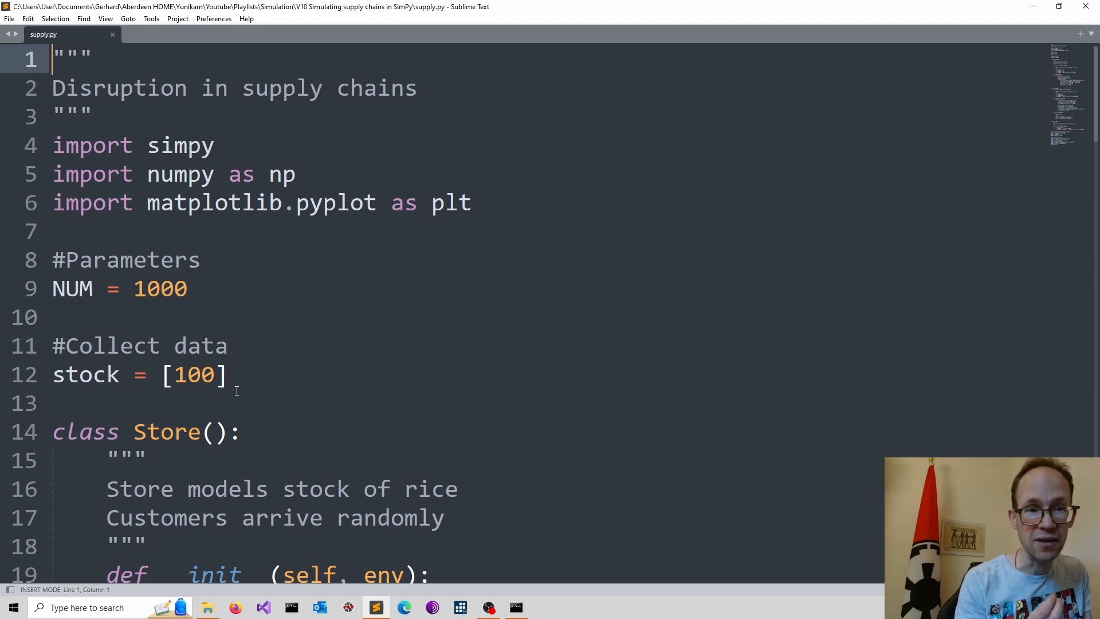
Scroll supply.py down to the Store class and its __init__ constructor
{"action": "scroll", "scroll_direction": "down", "scroll_amount": 3}
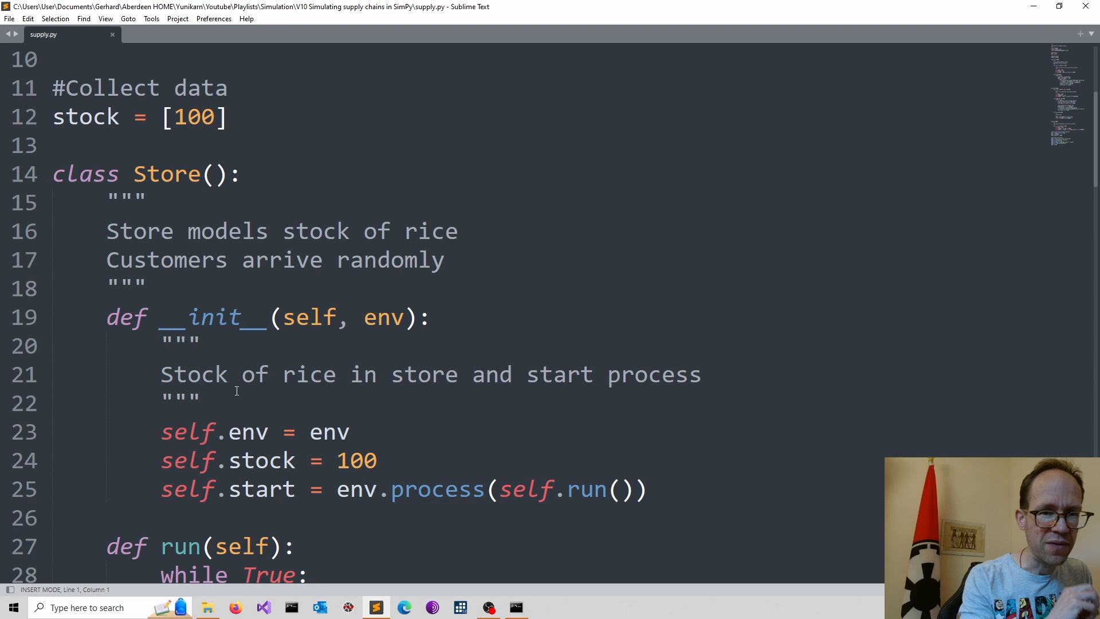
{"action": "mouse_move", "coordinate": [143, 203]}
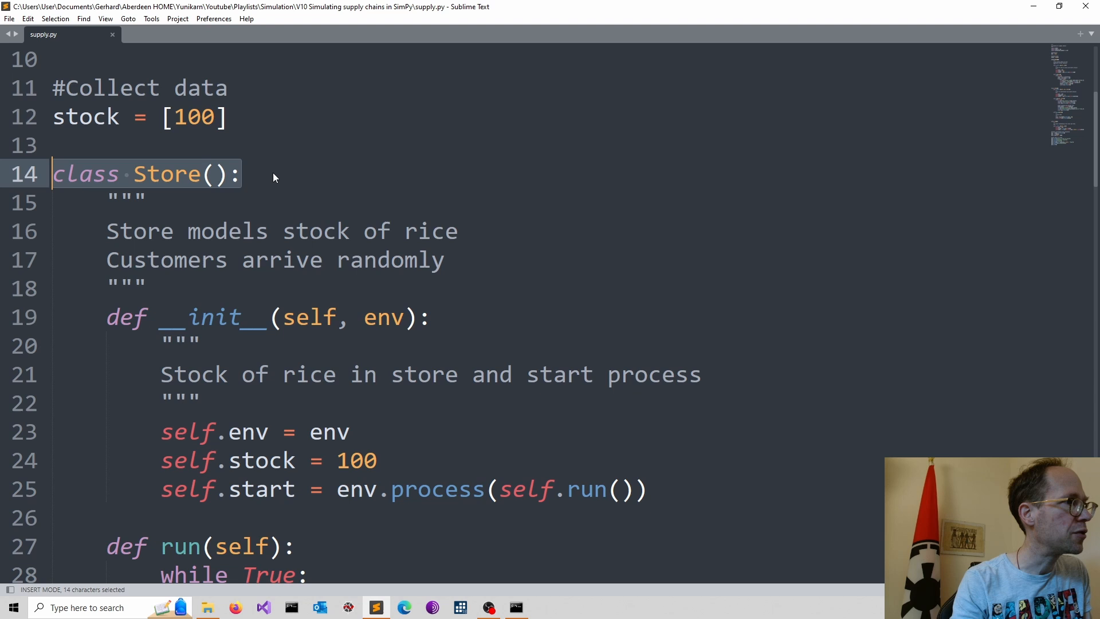
{"action": "mouse_move", "coordinate": [216, 184]}
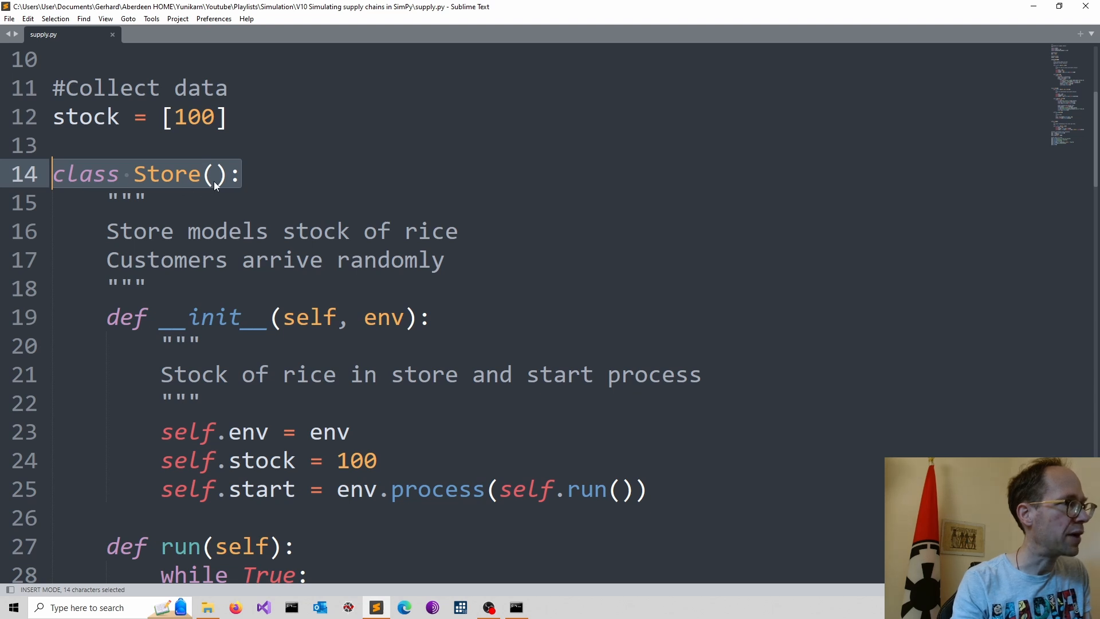
{"action": "mouse_move", "coordinate": [240, 241]}
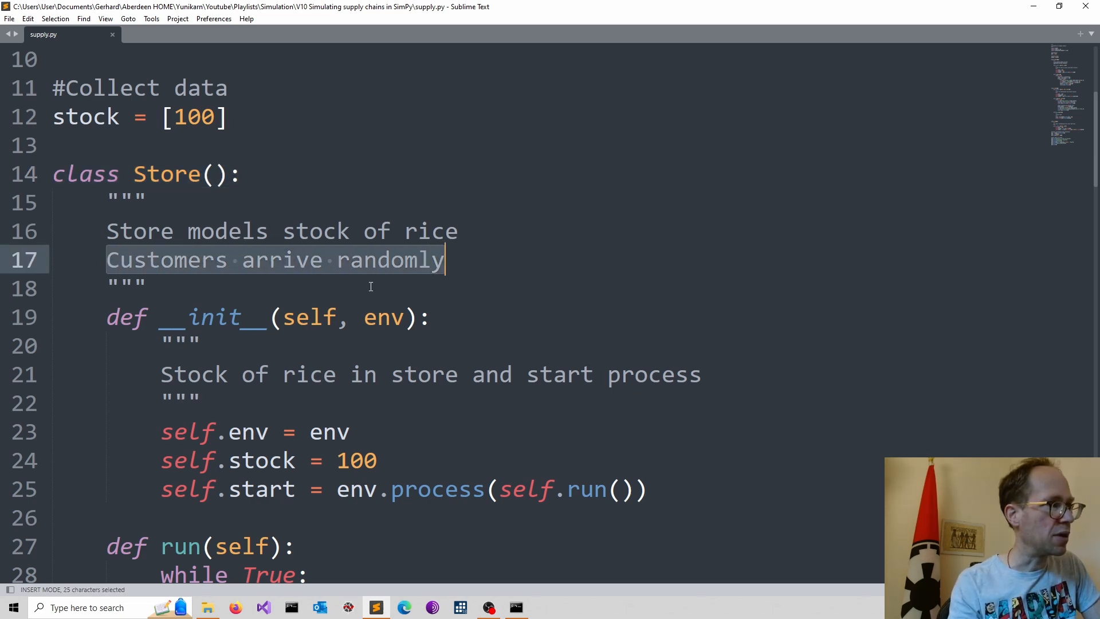
{"action": "scroll", "scroll_direction": "down", "scroll_amount": 3}
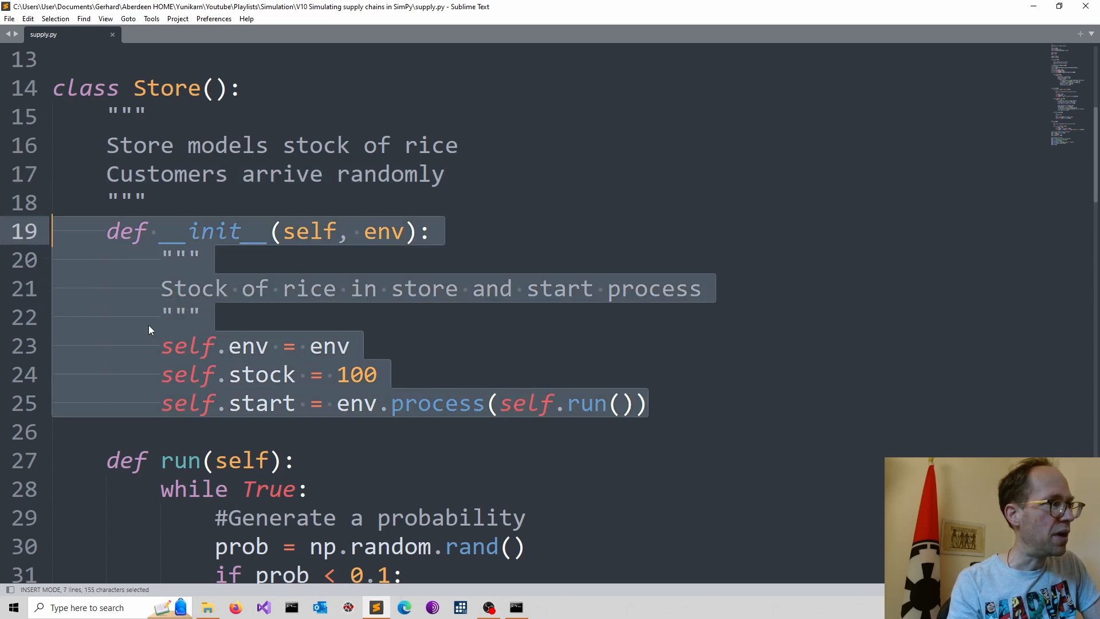
{"action": "mouse_move", "coordinate": [546, 387]}
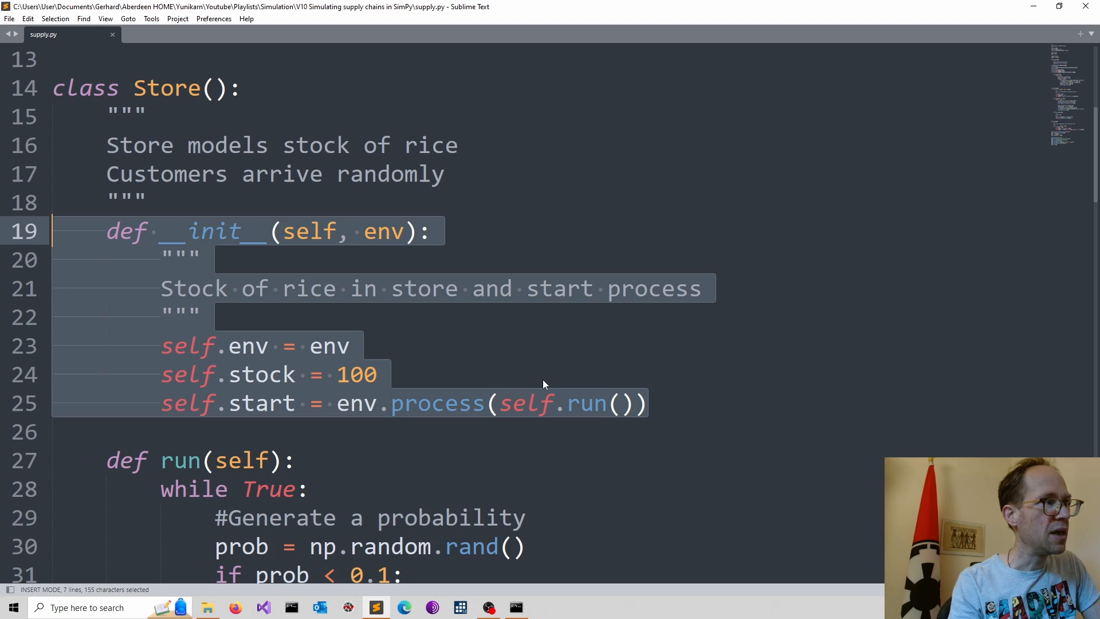
{"action": "mouse_move", "coordinate": [684, 422]}
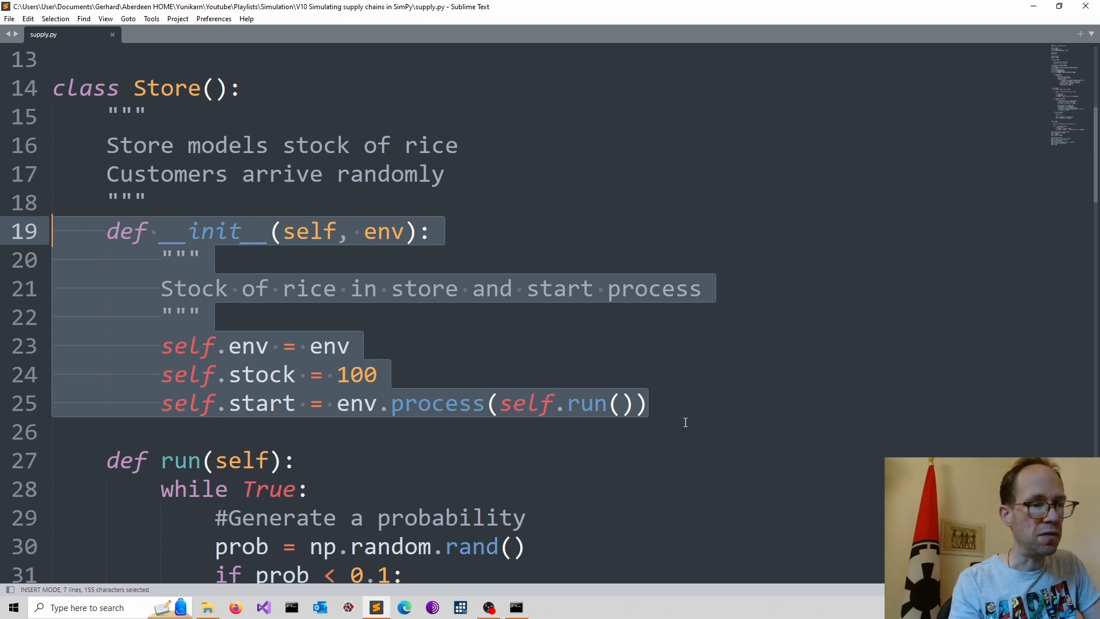
{"action": "mouse_move", "coordinate": [395, 201]}
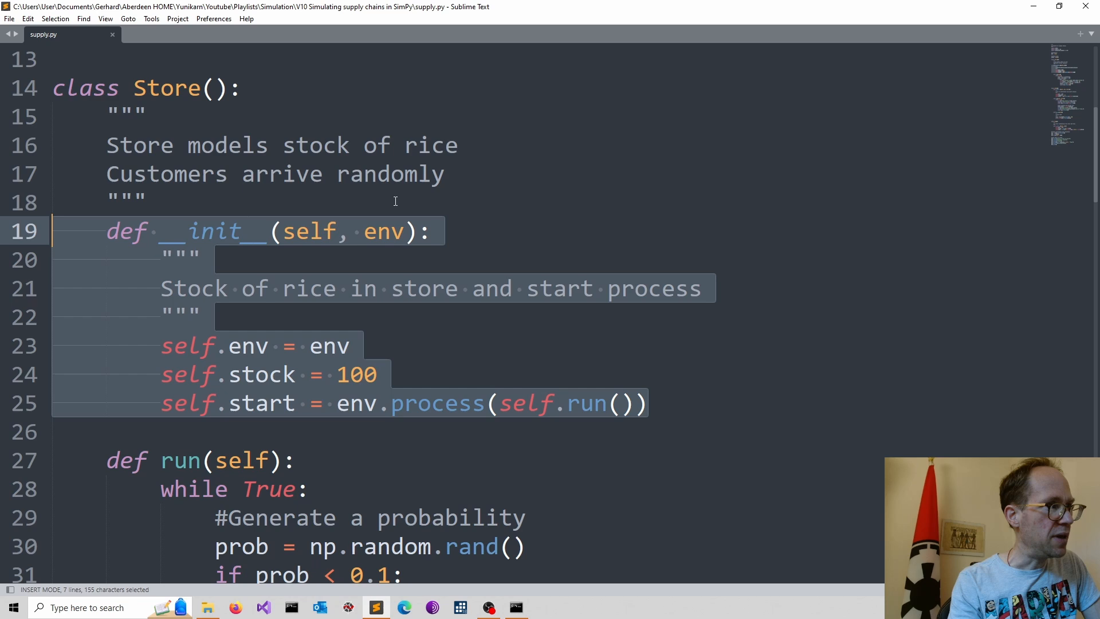
{"action": "mouse_move", "coordinate": [477, 215]}
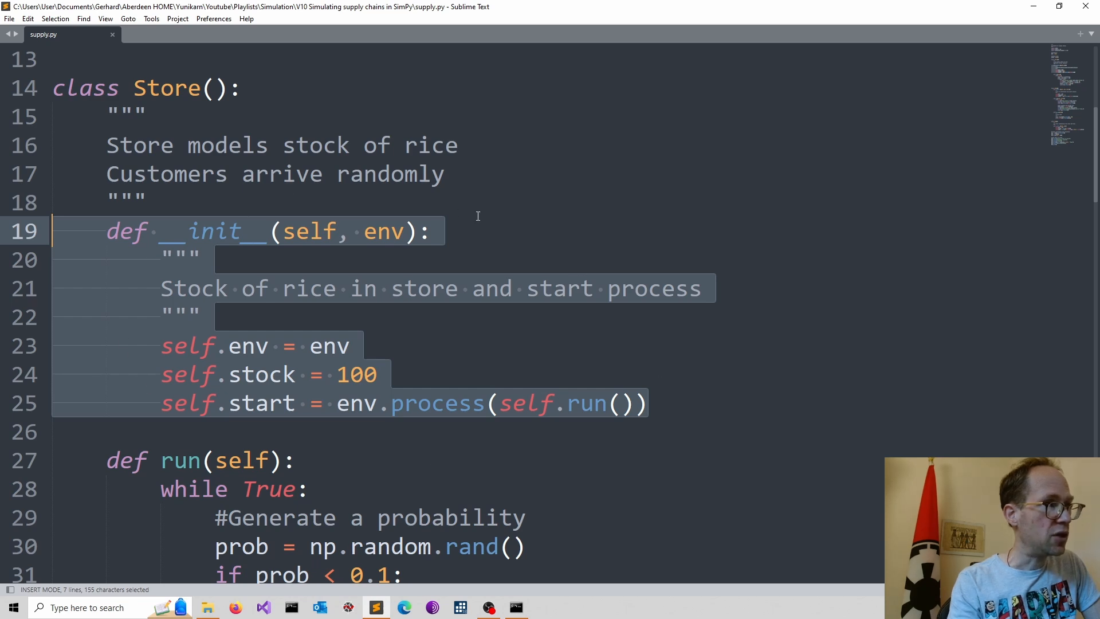
{"action": "mouse_move", "coordinate": [416, 360]}
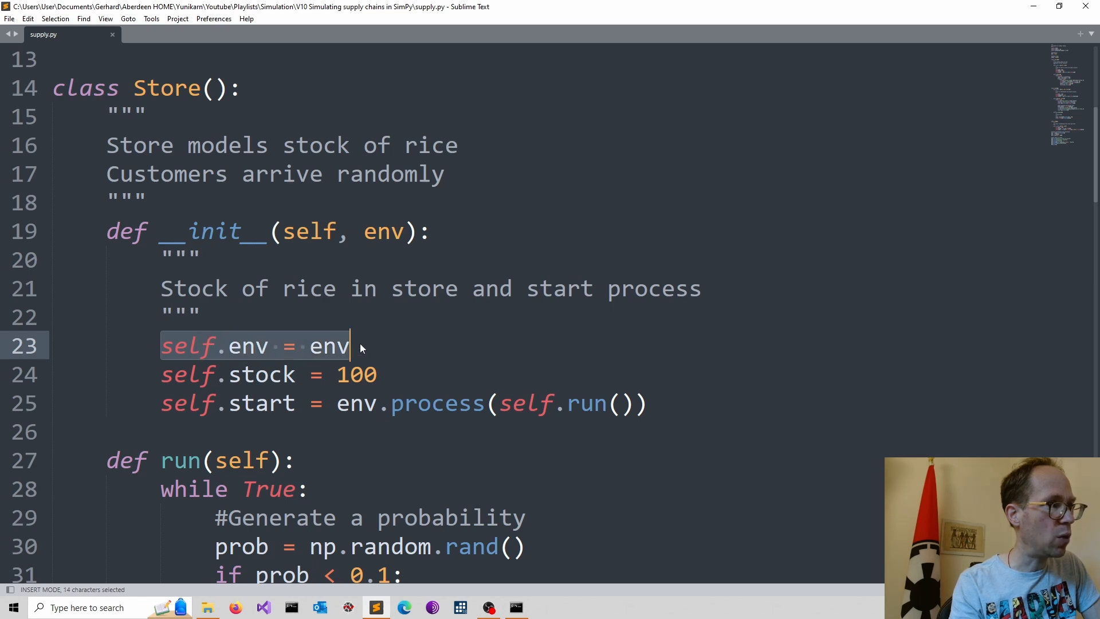
{"action": "mouse_move", "coordinate": [218, 359]}
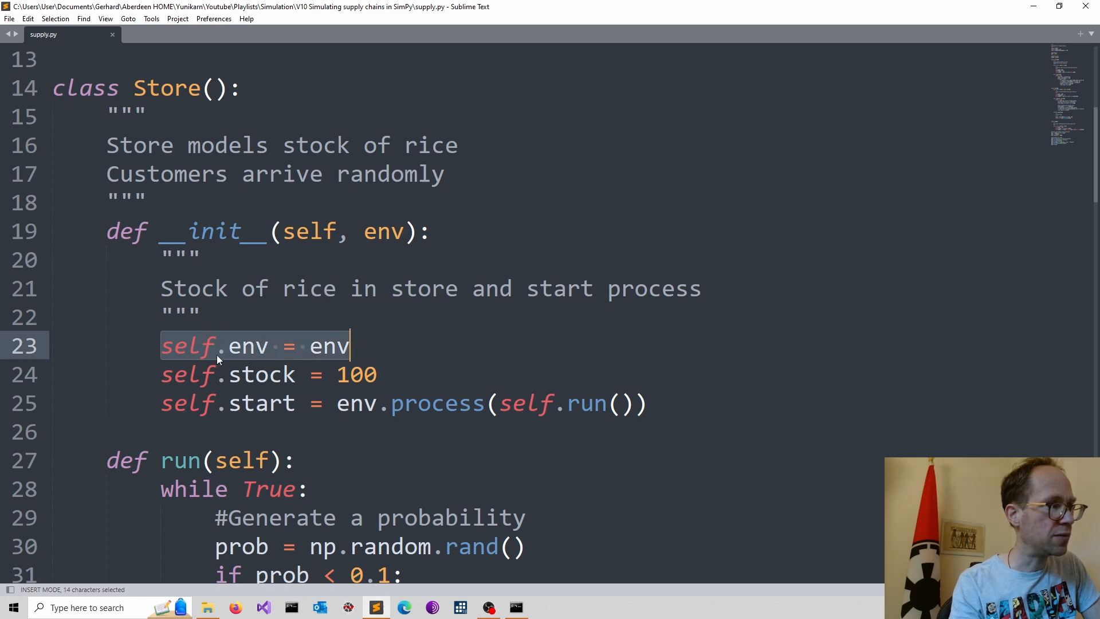
{"action": "mouse_move", "coordinate": [320, 224]}
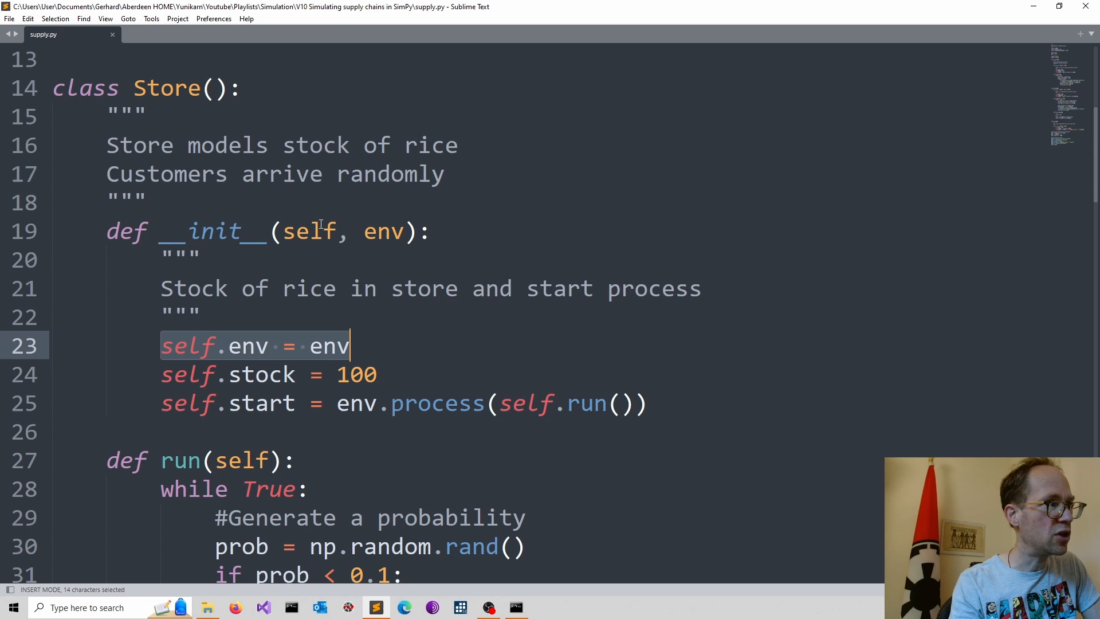
{"action": "mouse_move", "coordinate": [382, 358]}
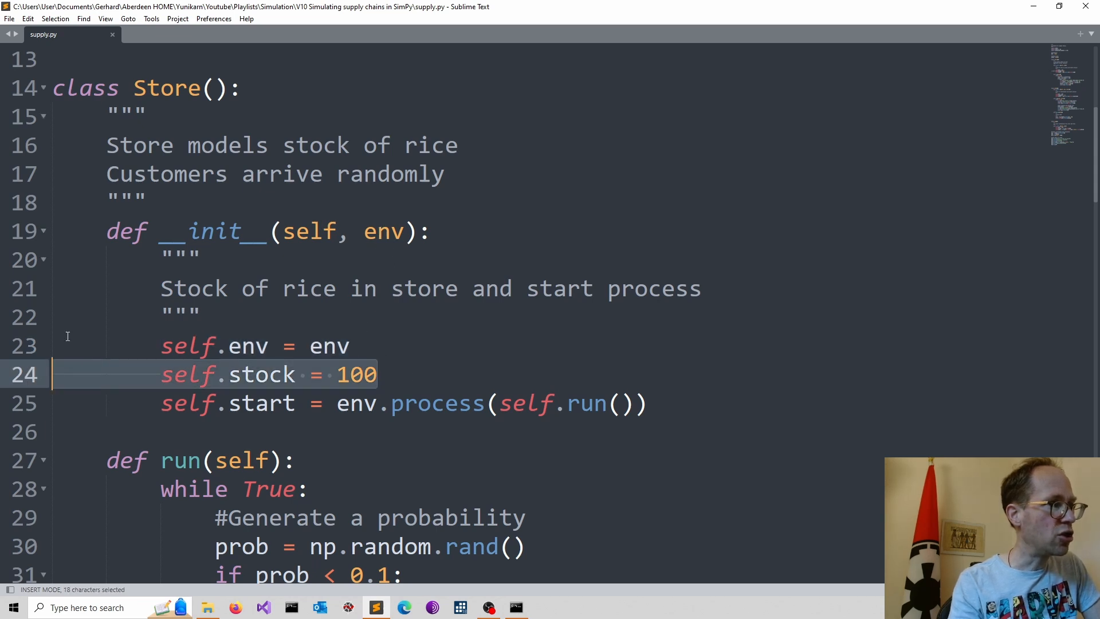
{"action": "mouse_move", "coordinate": [377, 384]}
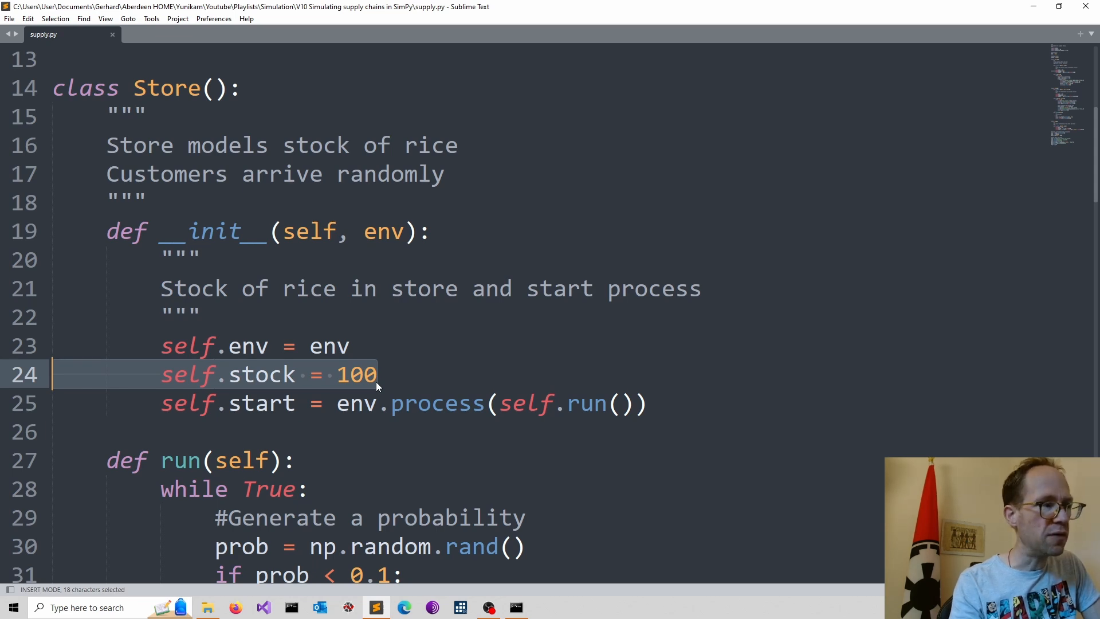
{"action": "mouse_move", "coordinate": [410, 232]}
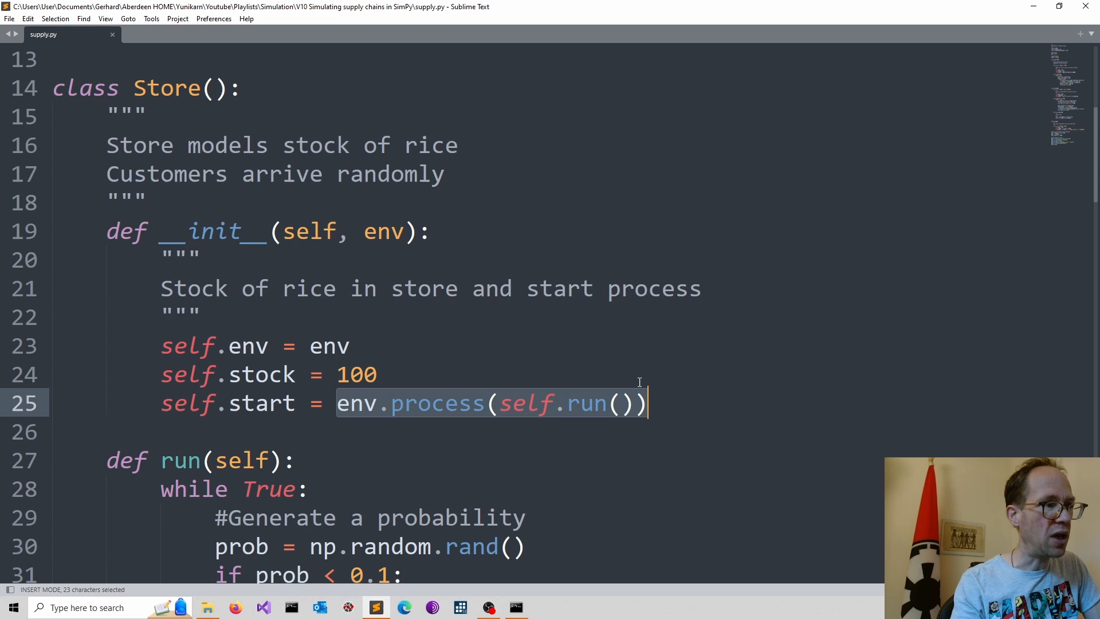
{"action": "mouse_move", "coordinate": [633, 391]}
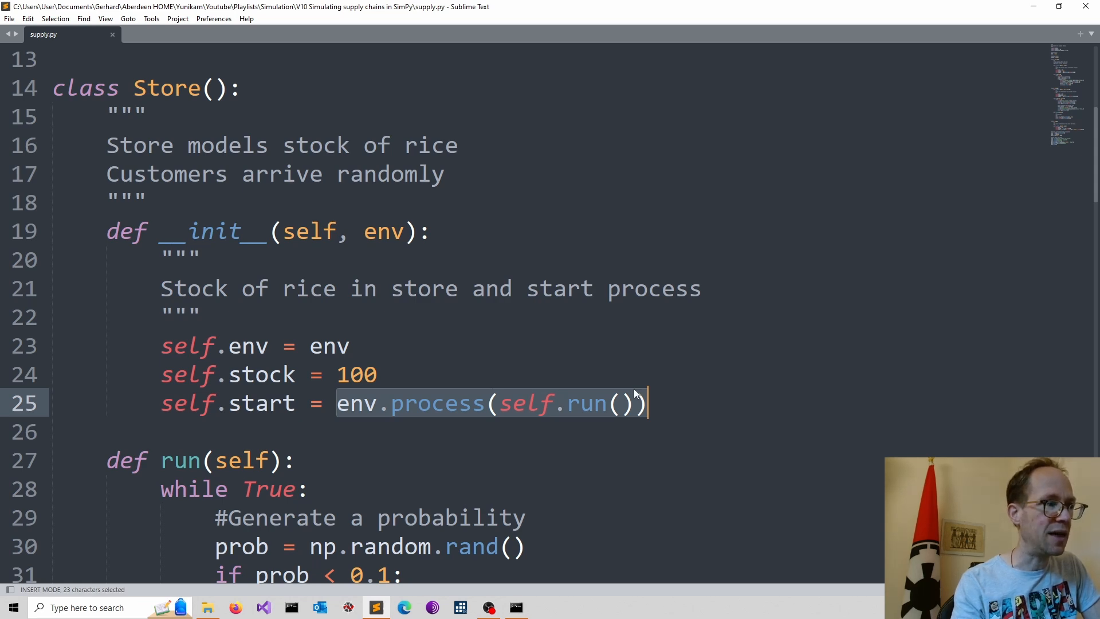
Scroll down to the run method's while loop with random customer arrivals
{"action": "scroll", "scroll_direction": "down", "scroll_amount": 3}
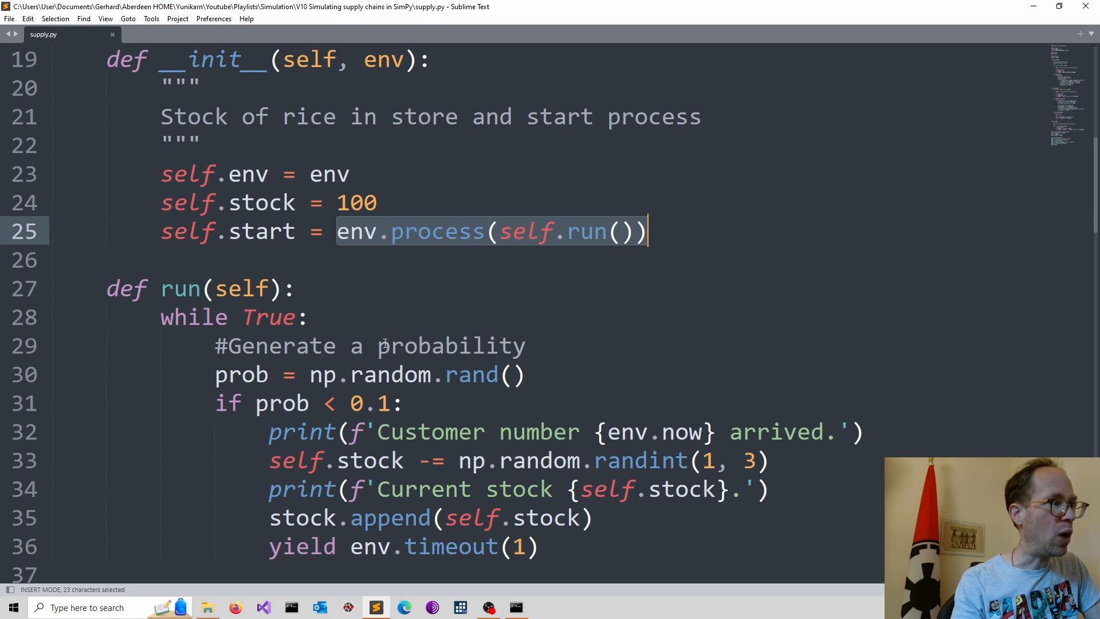
{"action": "mouse_move", "coordinate": [341, 296]}
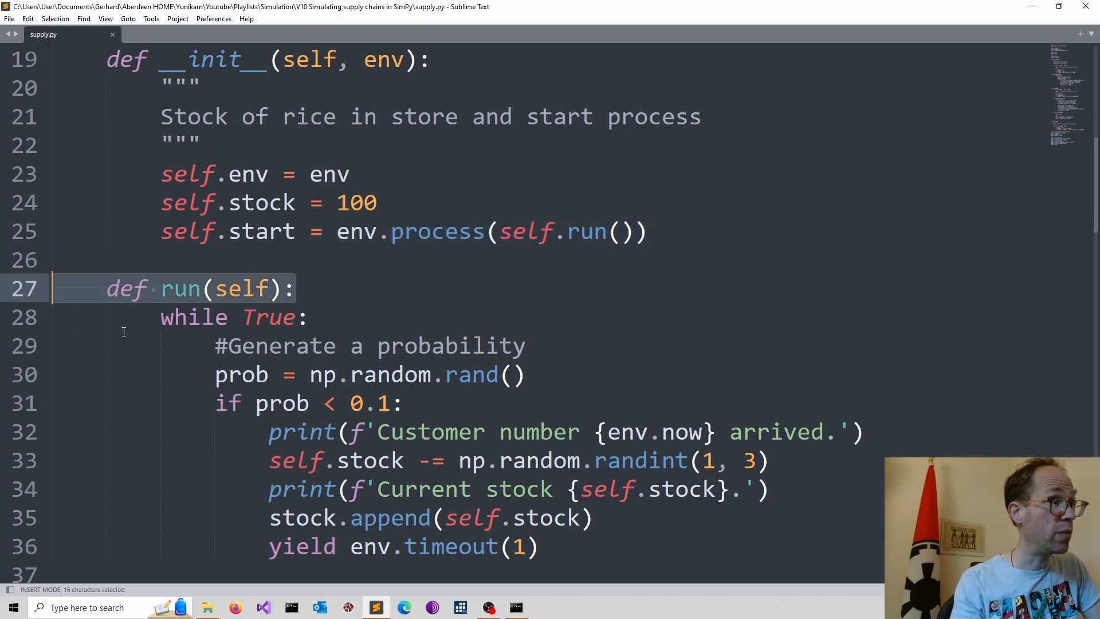
{"action": "scroll", "scroll_direction": "up", "scroll_amount": 3}
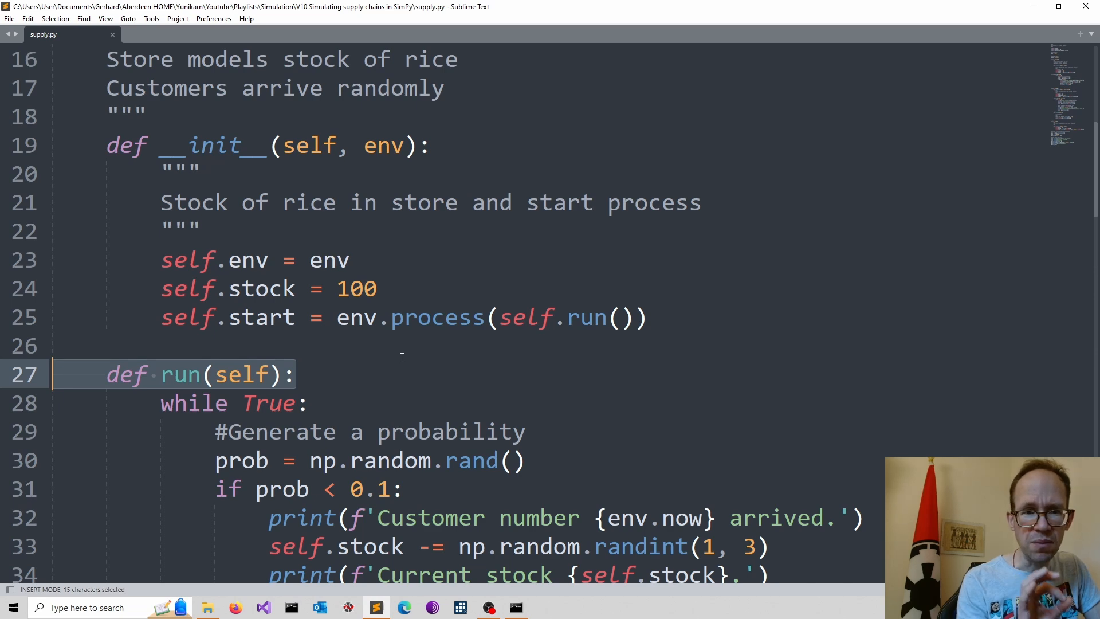
{"action": "scroll", "scroll_direction": "down", "scroll_amount": 3}
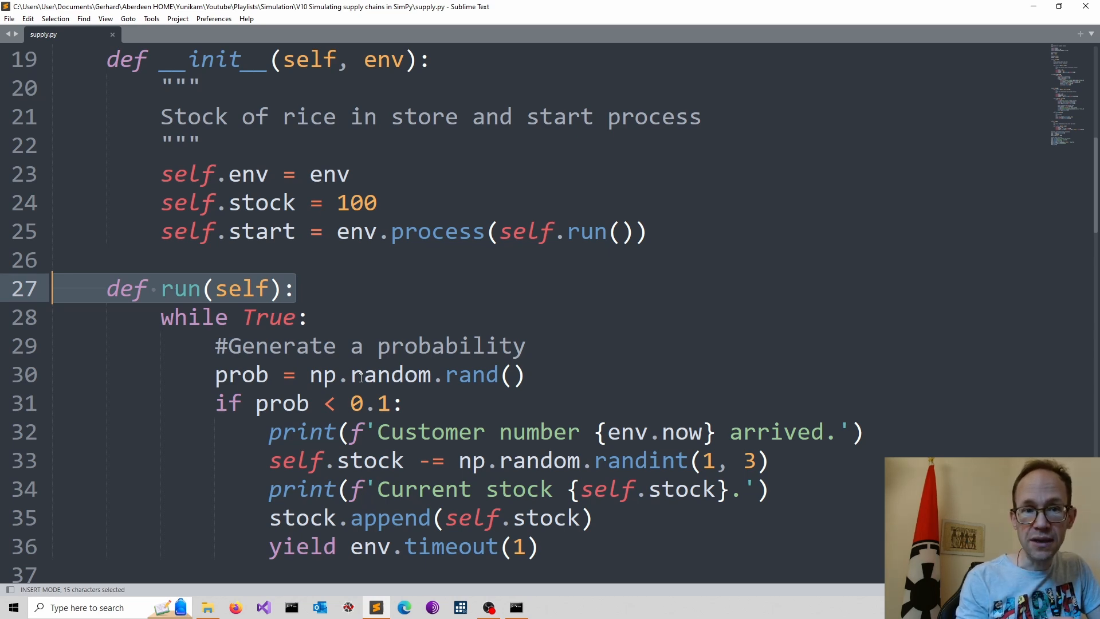
{"action": "scroll", "scroll_direction": "down", "scroll_amount": 3}
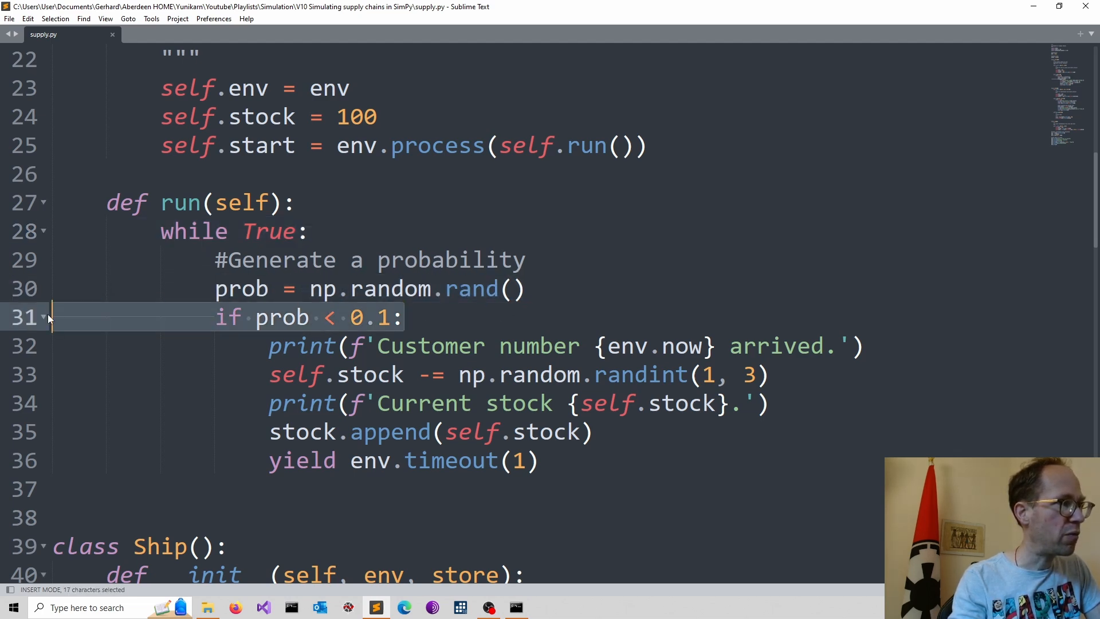
{"action": "mouse_move", "coordinate": [459, 335]}
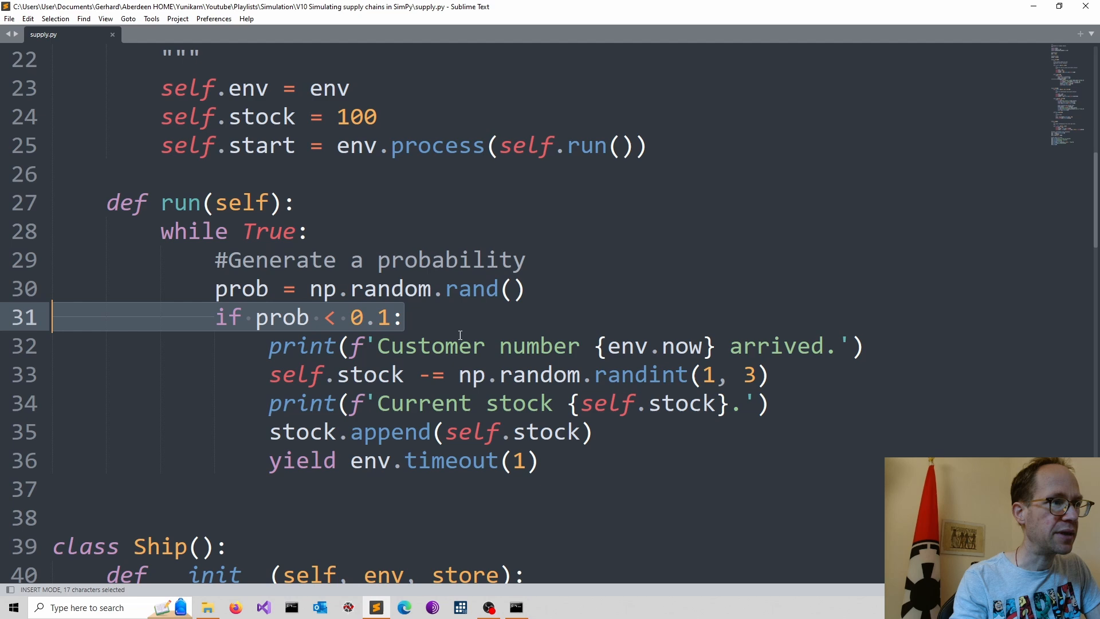
{"action": "mouse_move", "coordinate": [349, 323]}
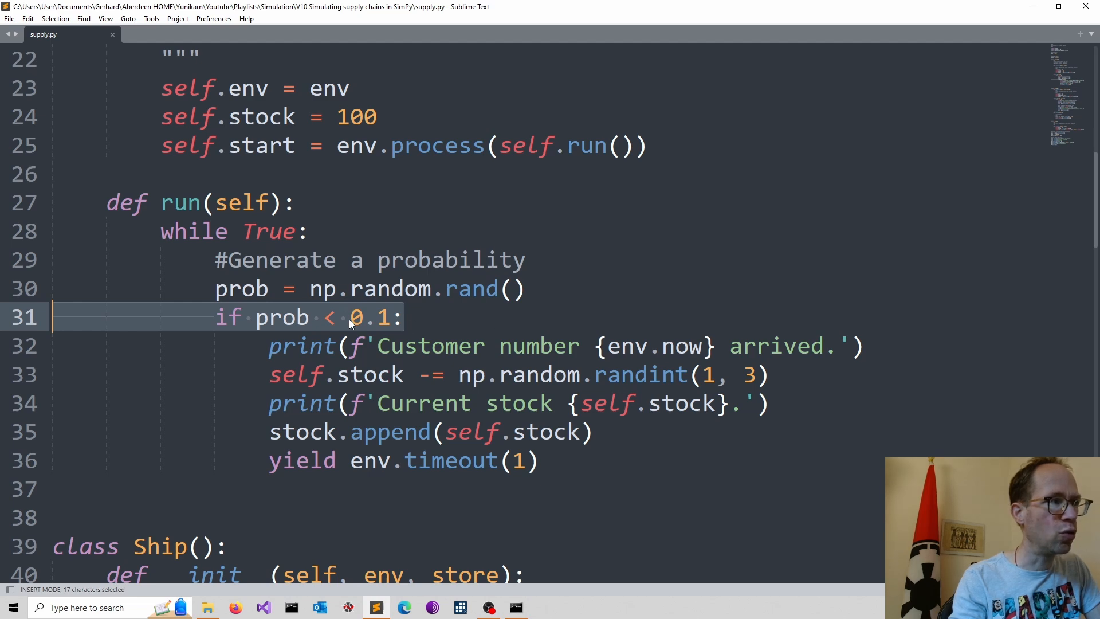
{"action": "mouse_move", "coordinate": [359, 298]}
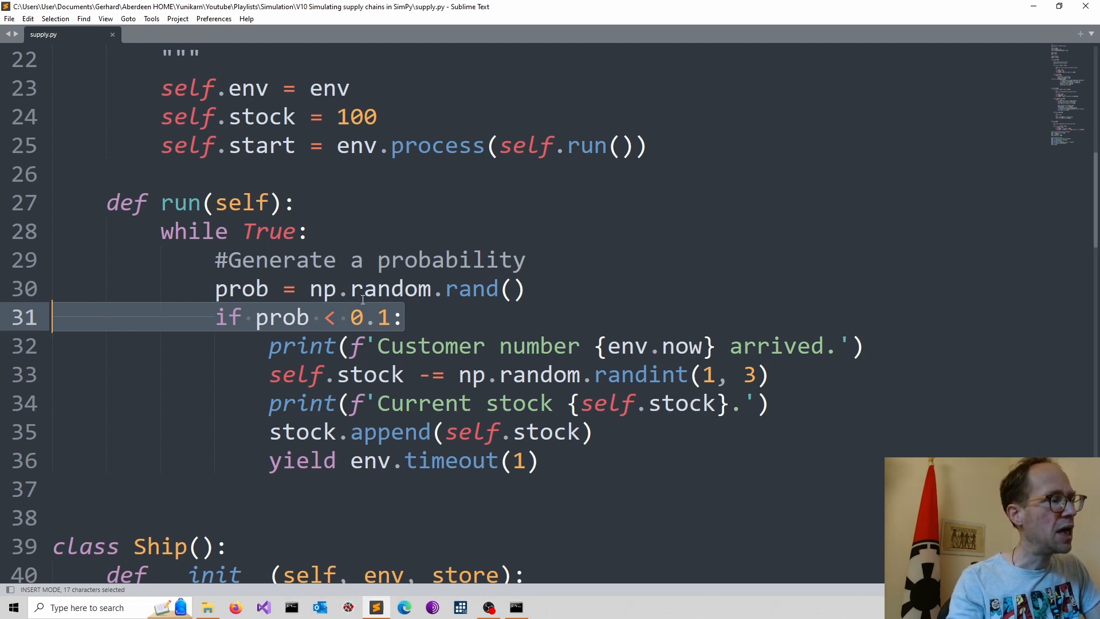
{"action": "mouse_move", "coordinate": [357, 322]}
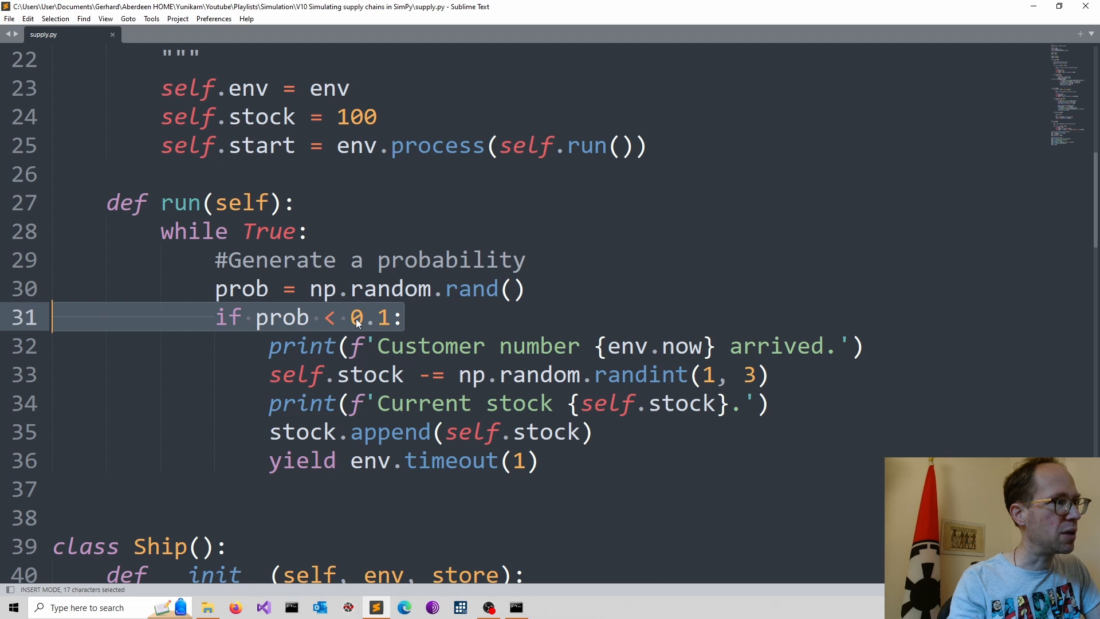
{"action": "mouse_move", "coordinate": [274, 215]}
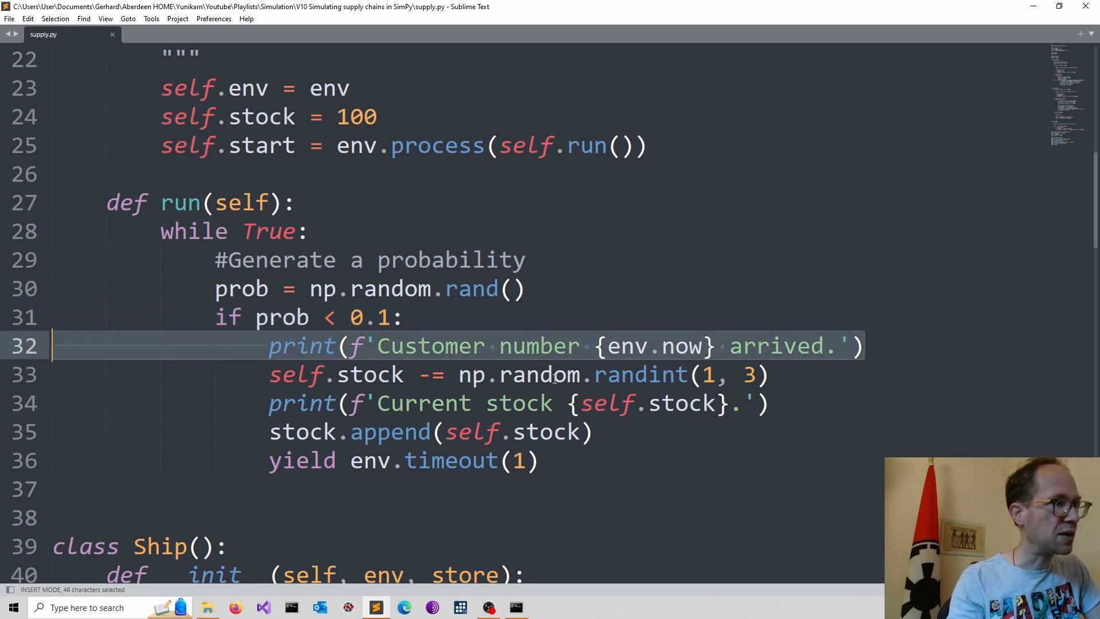
{"action": "mouse_move", "coordinate": [618, 361]}
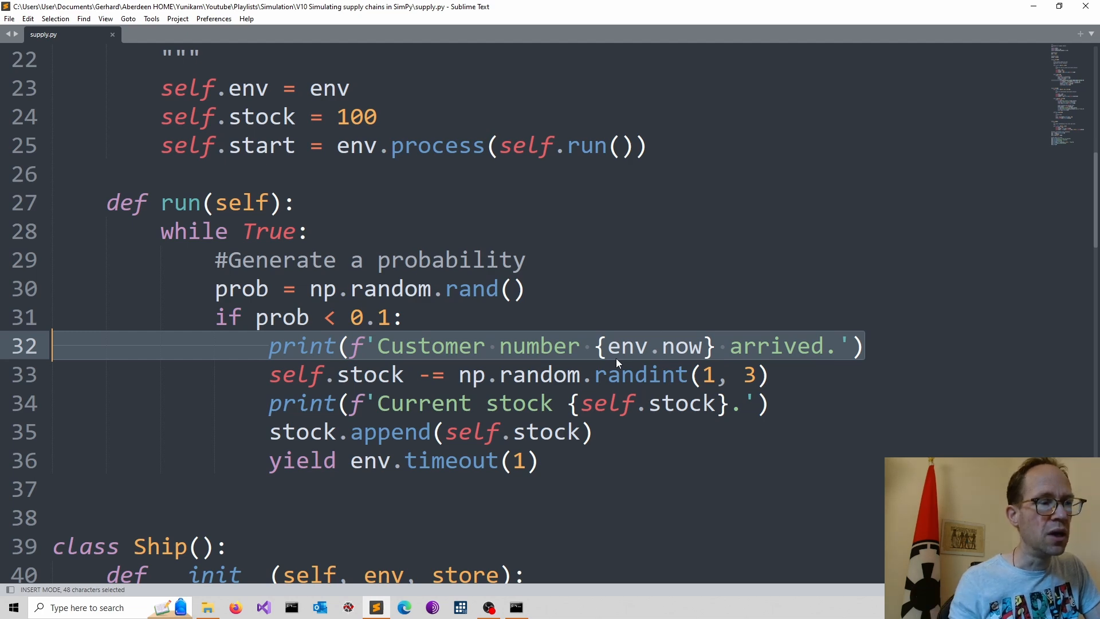
{"action": "mouse_move", "coordinate": [669, 354]}
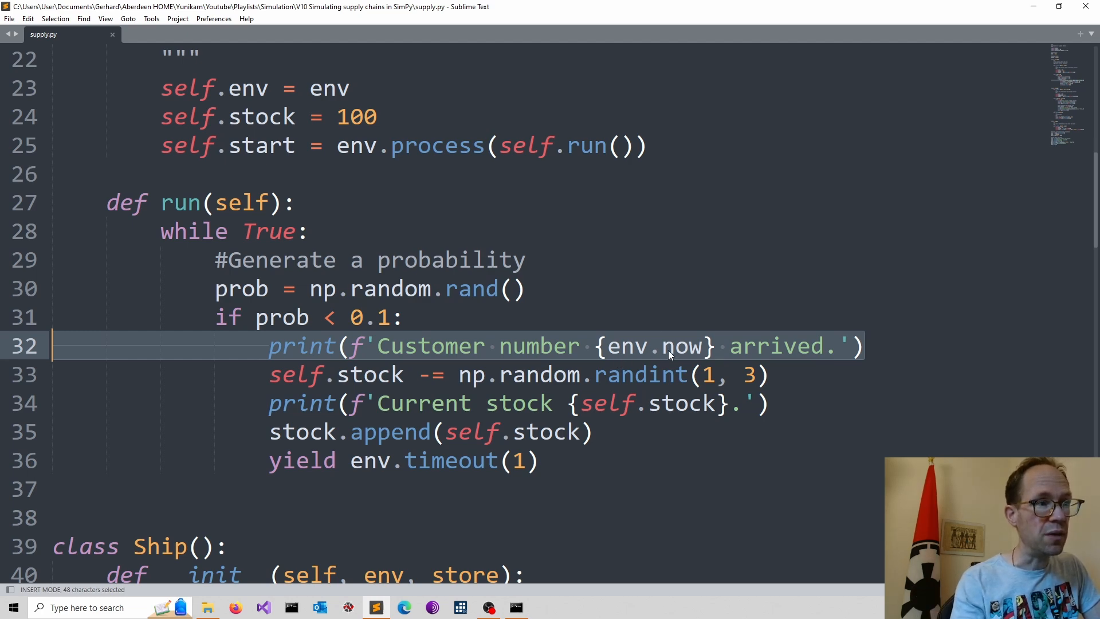
{"action": "mouse_move", "coordinate": [702, 370]}
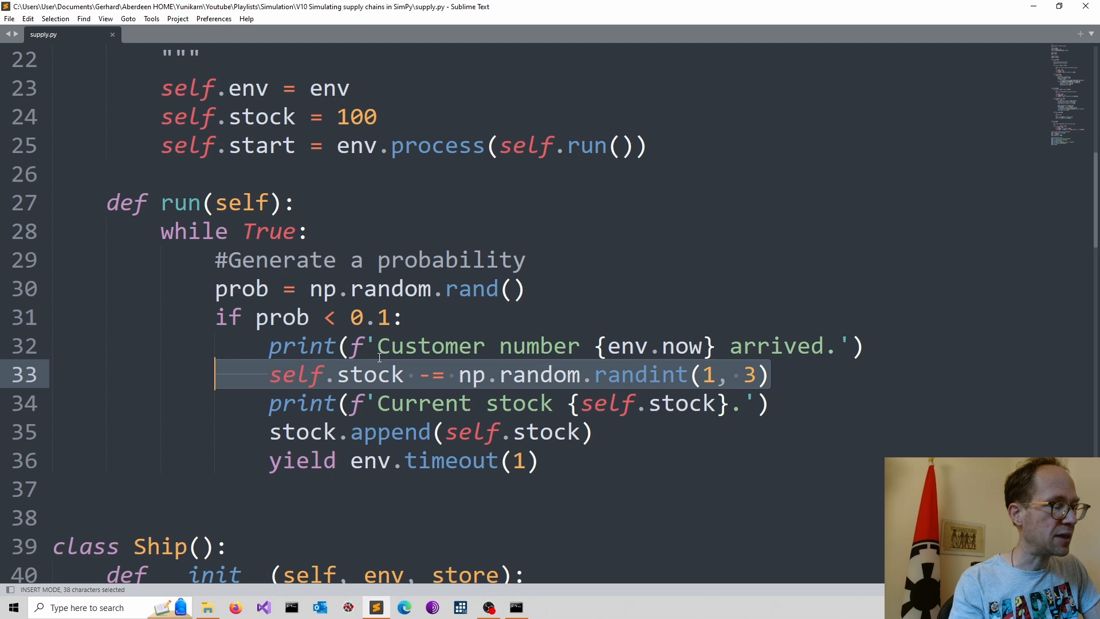
{"action": "mouse_move", "coordinate": [379, 252]}
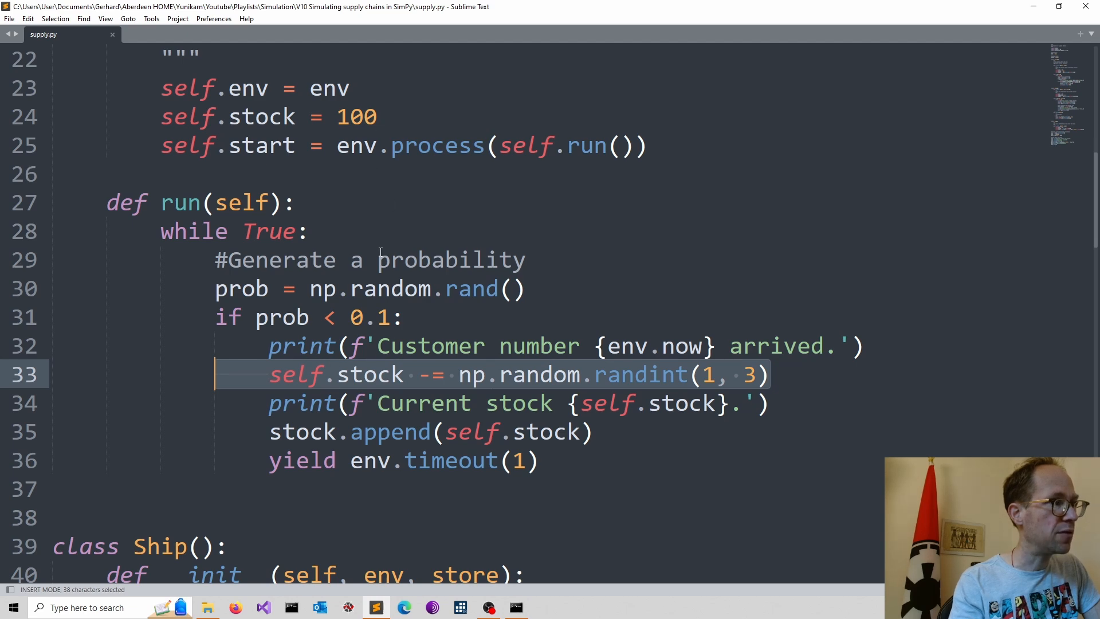
{"action": "left_click", "coordinate": [433, 345]}
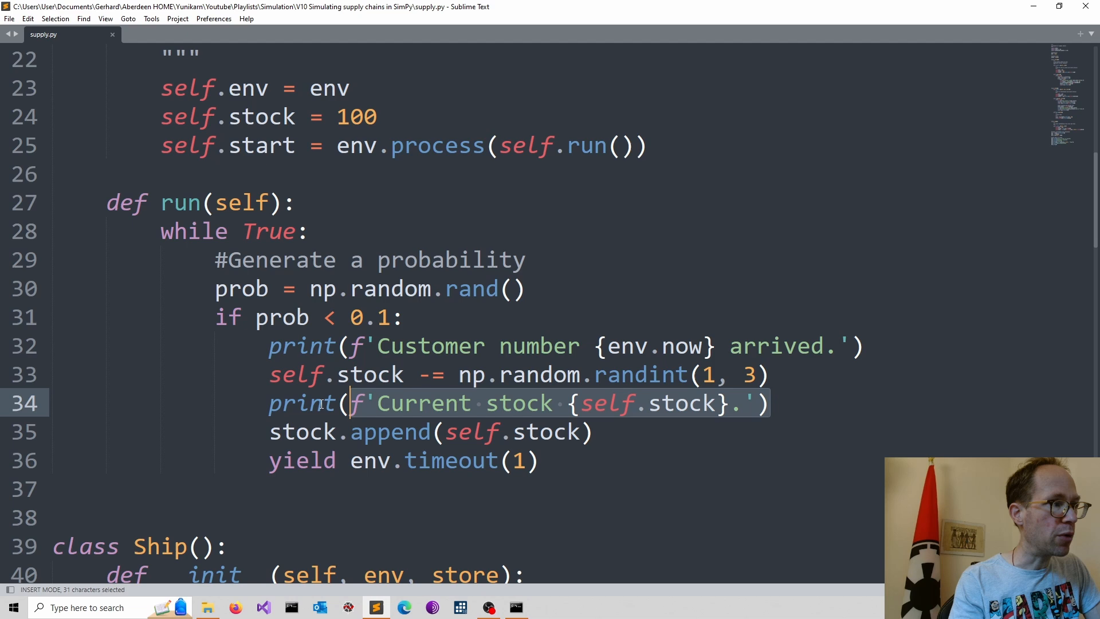
{"action": "left_click", "coordinate": [416, 431]}
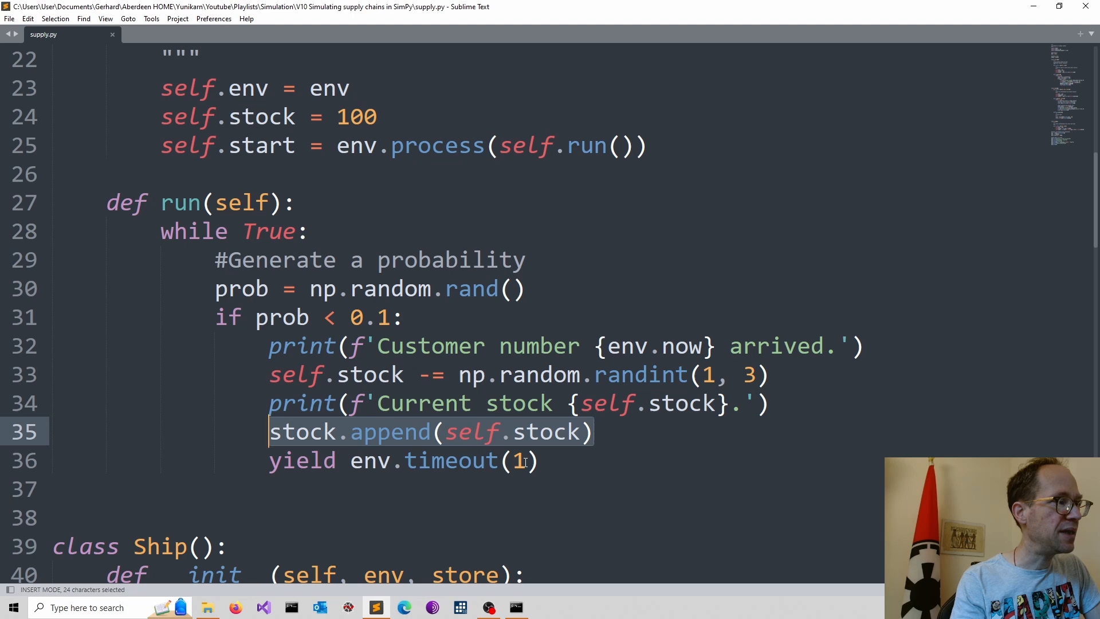
{"action": "mouse_move", "coordinate": [312, 396]}
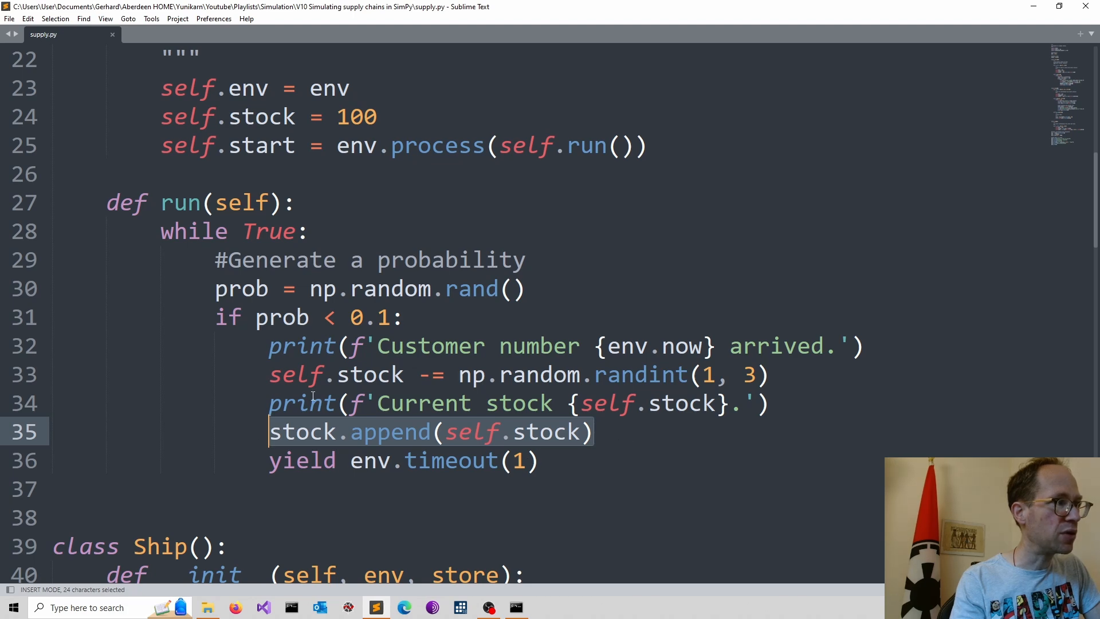
{"action": "mouse_move", "coordinate": [354, 429]}
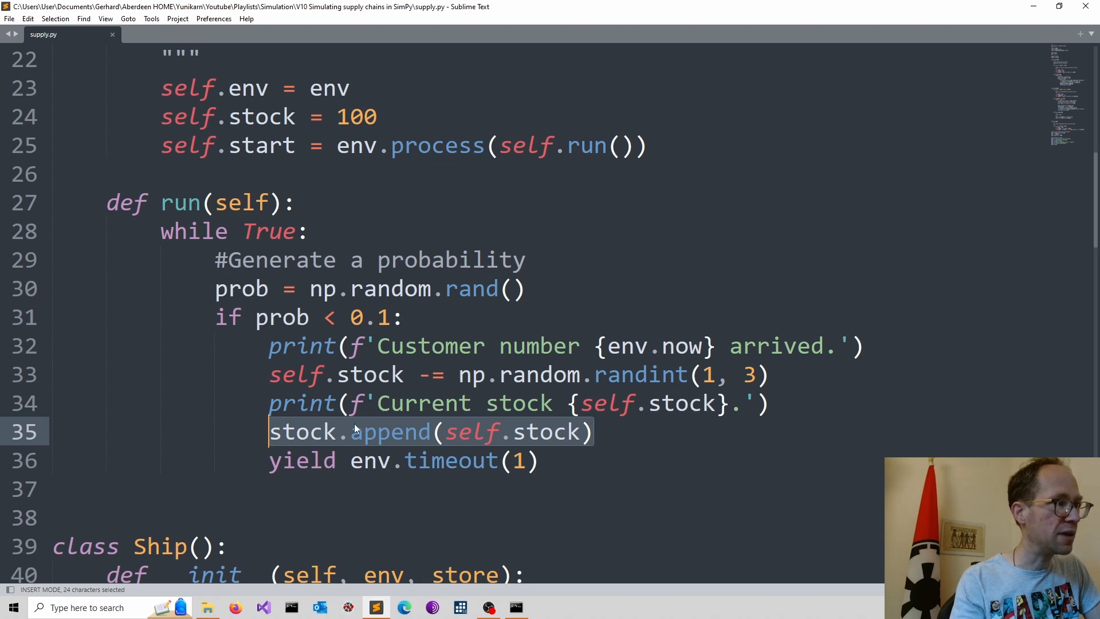
{"action": "mouse_move", "coordinate": [335, 460]}
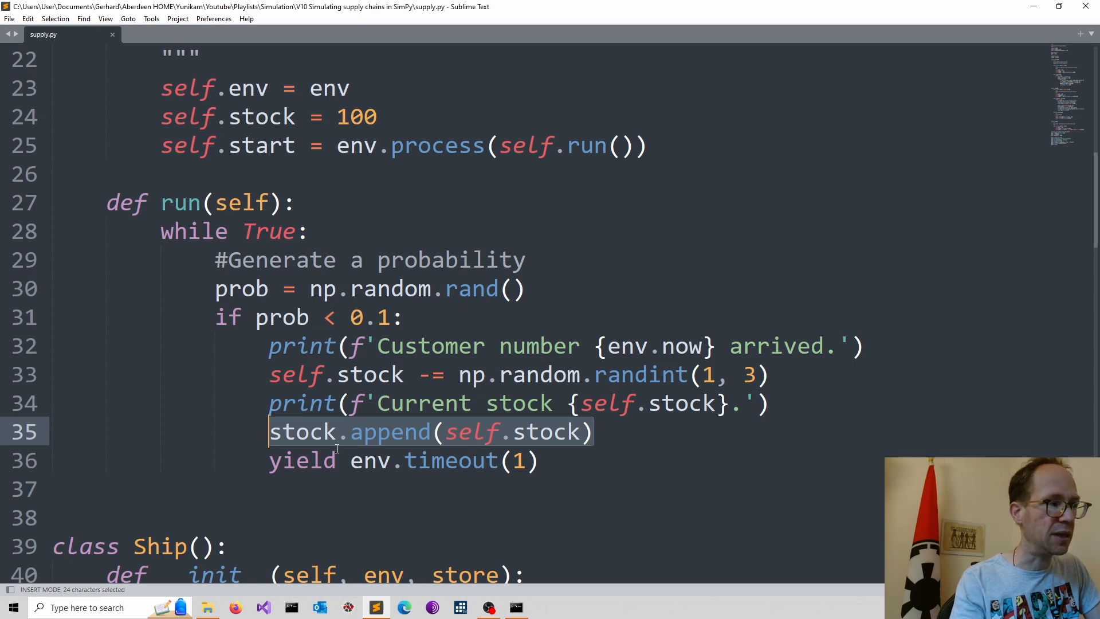
{"action": "mouse_move", "coordinate": [301, 410]}
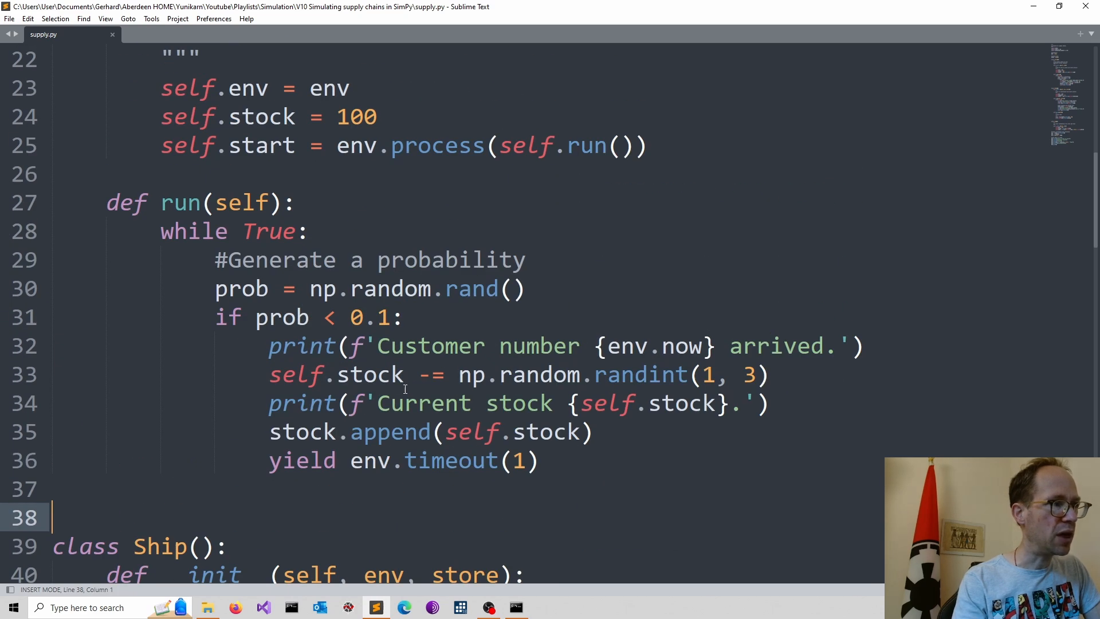
{"action": "mouse_move", "coordinate": [268, 130]}
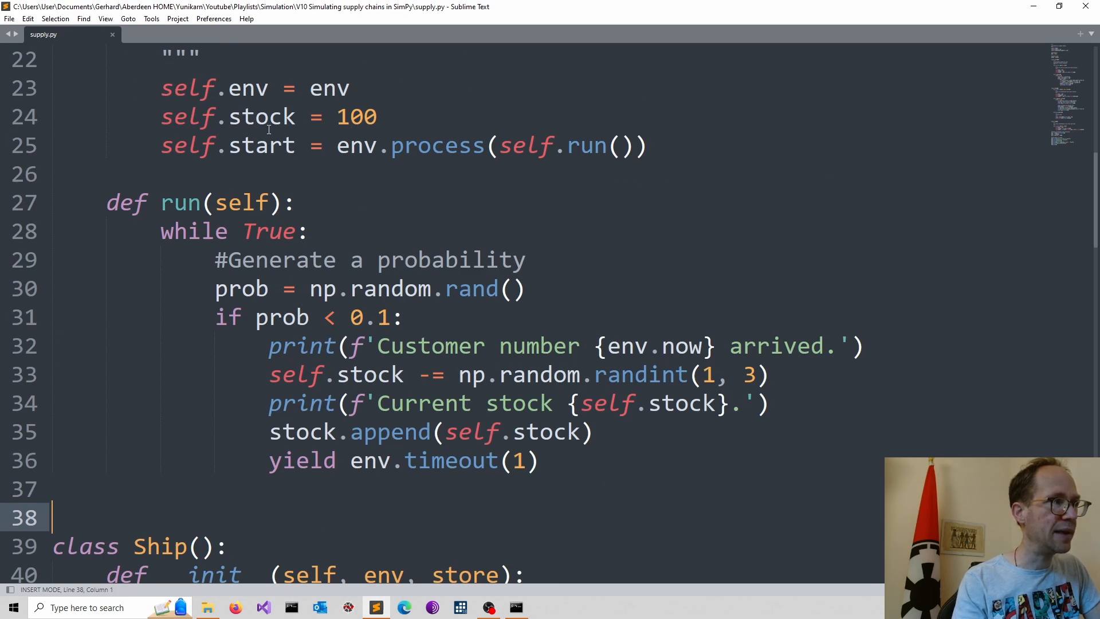
{"action": "scroll", "scroll_direction": "down", "scroll_amount": 3}
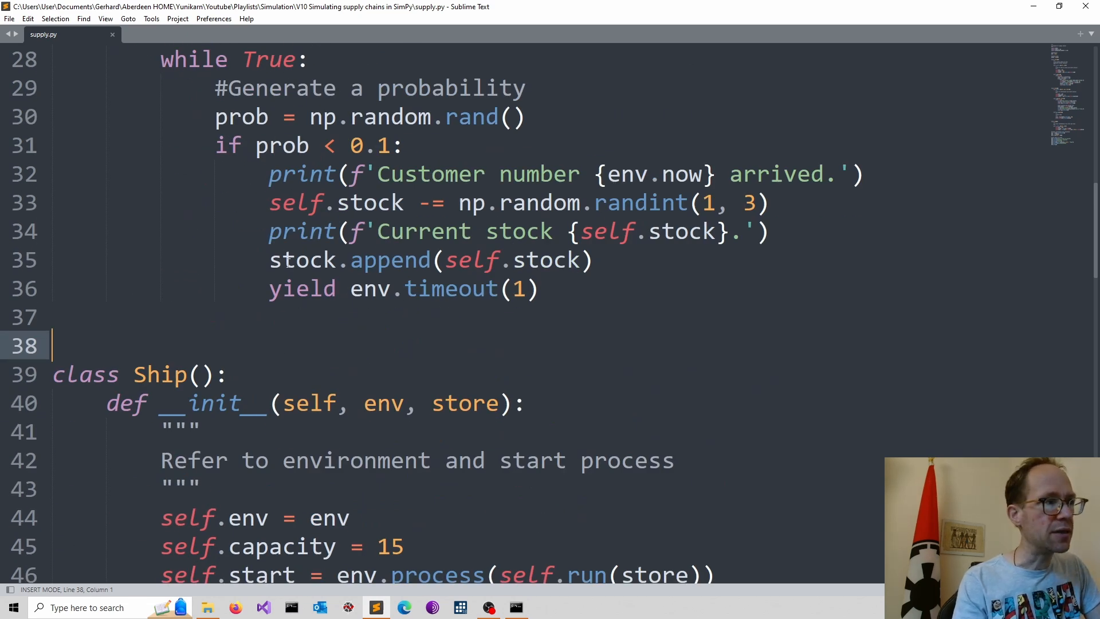
{"action": "double_click", "coordinate": [302, 289]}
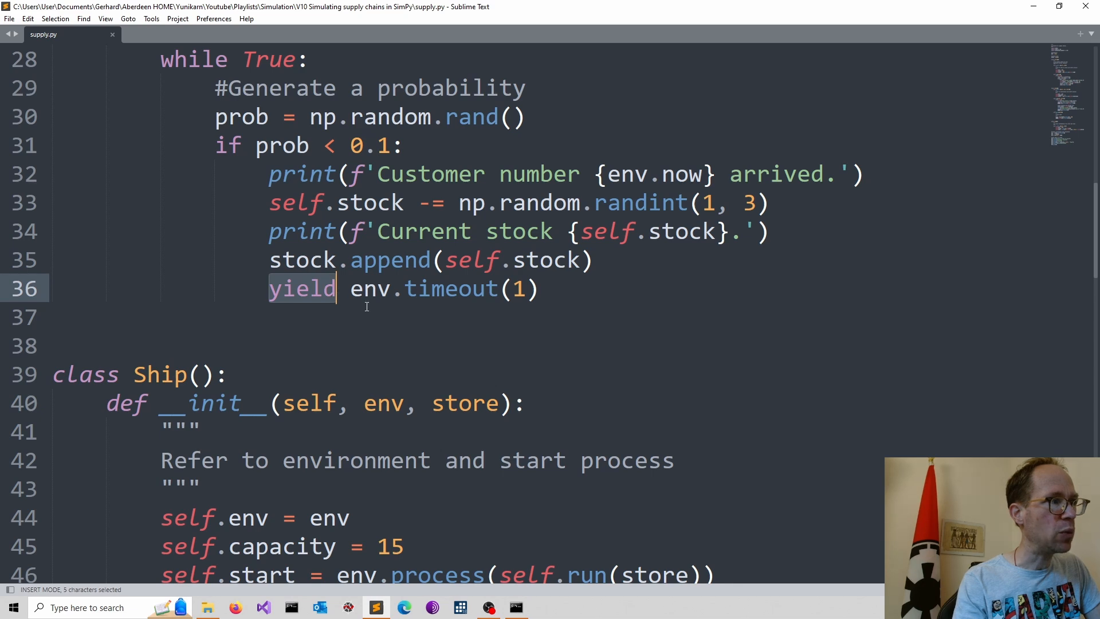
{"action": "scroll", "scroll_direction": "up", "scroll_amount": 3}
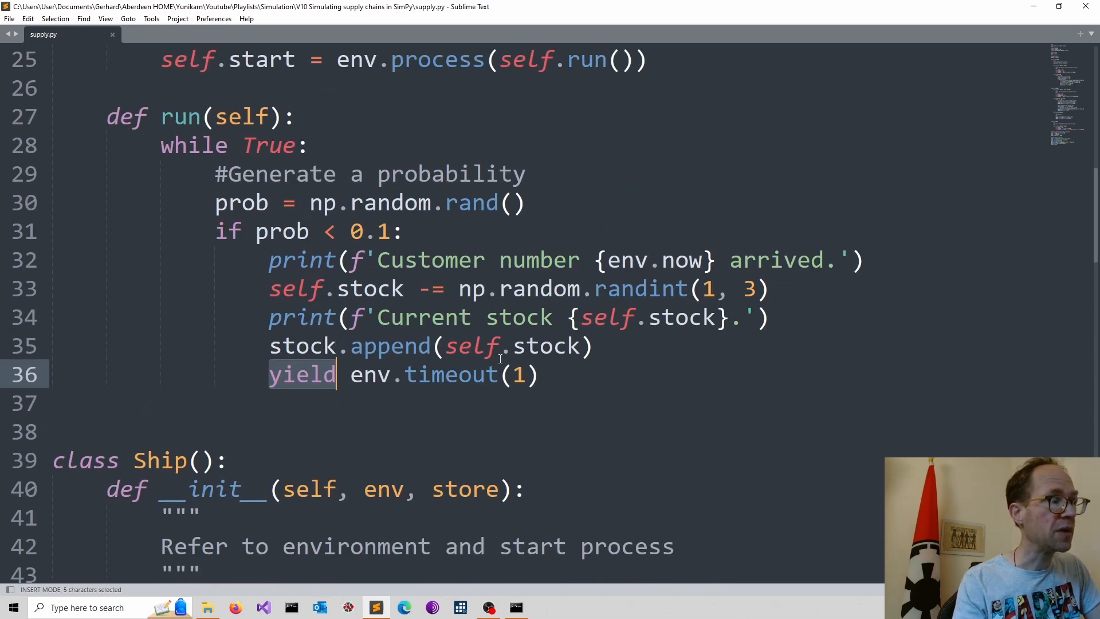
{"action": "mouse_move", "coordinate": [386, 390]}
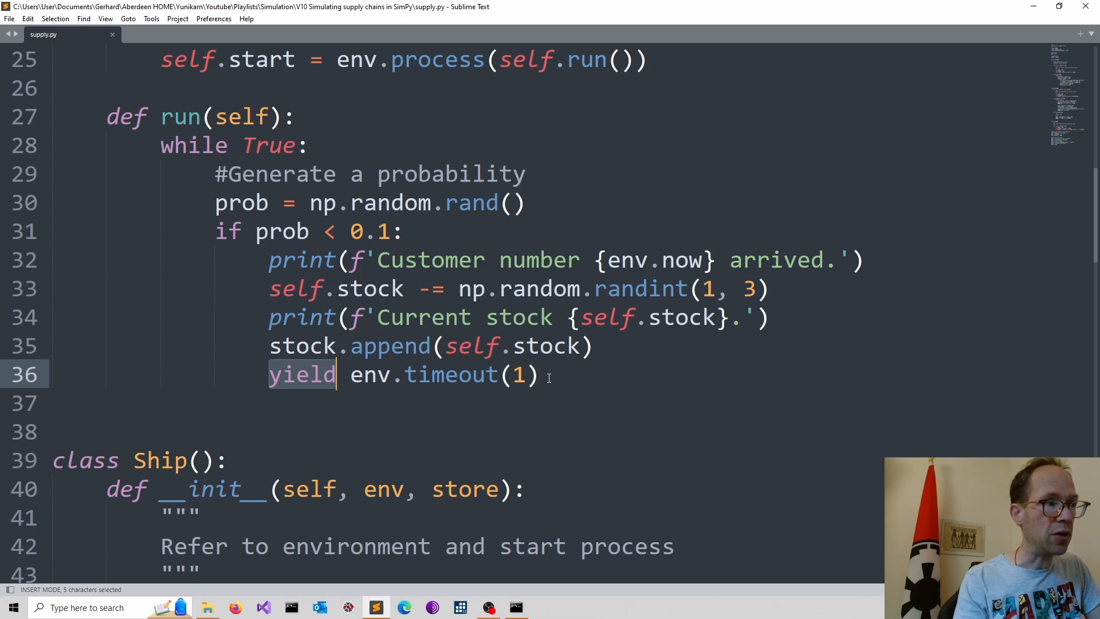
{"action": "left_click", "coordinate": [541, 374]}
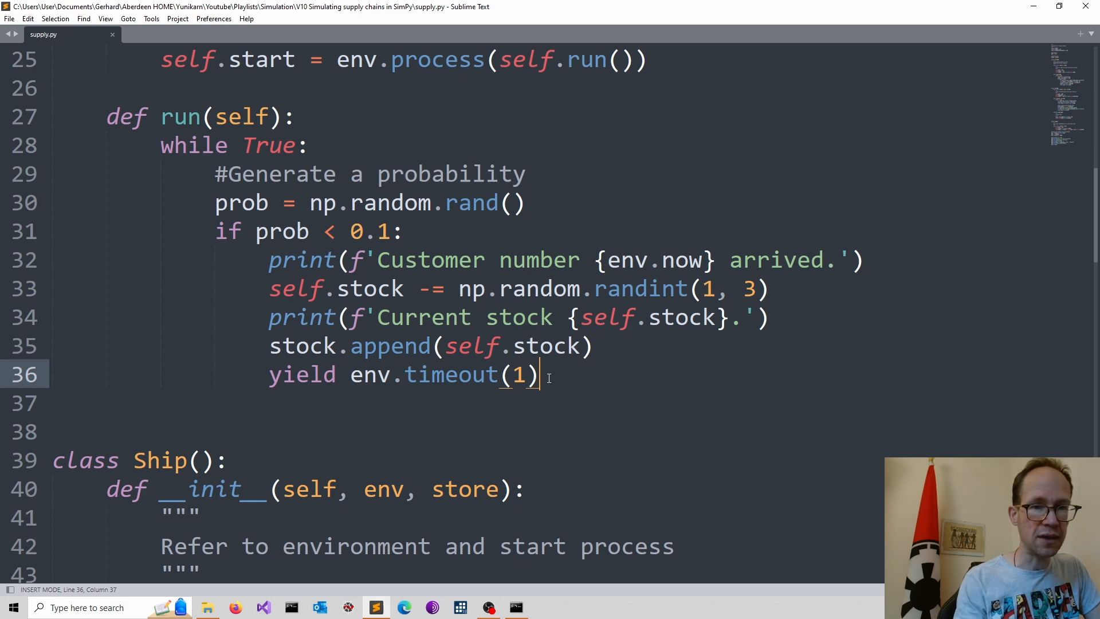
{"action": "mouse_move", "coordinate": [354, 430]}
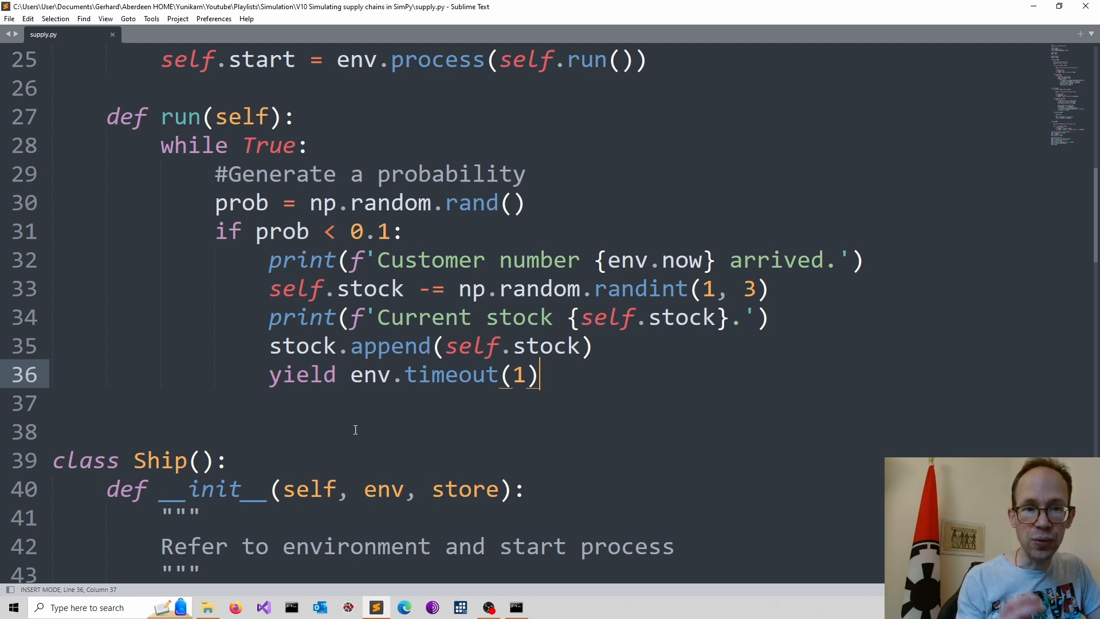
{"action": "scroll", "scroll_direction": "down", "scroll_amount": 3}
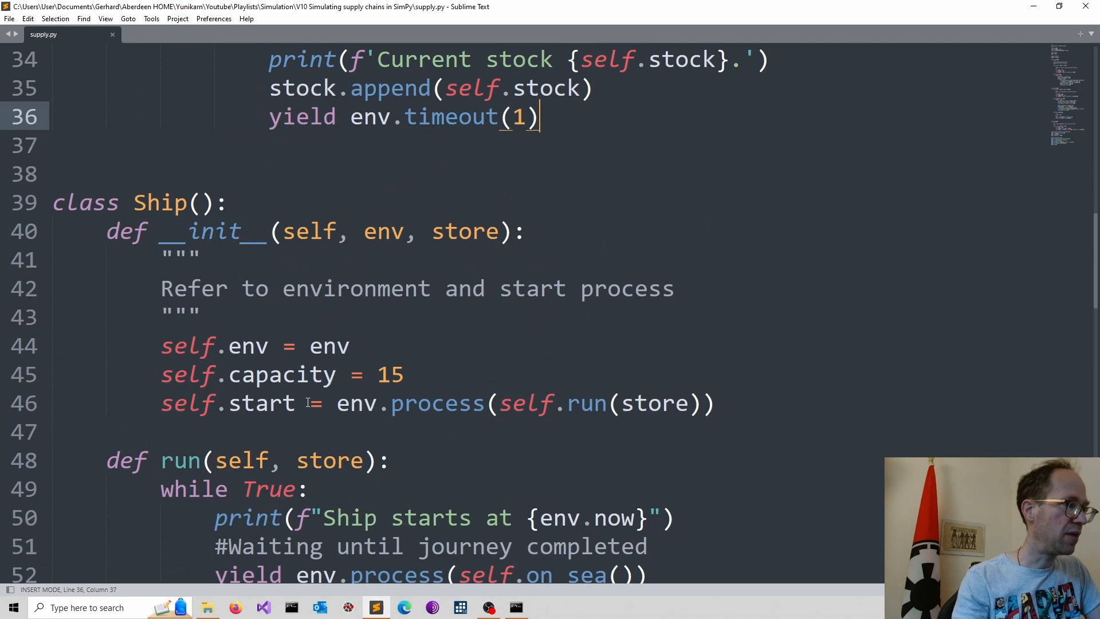
{"action": "scroll", "scroll_direction": "up", "scroll_amount": 3}
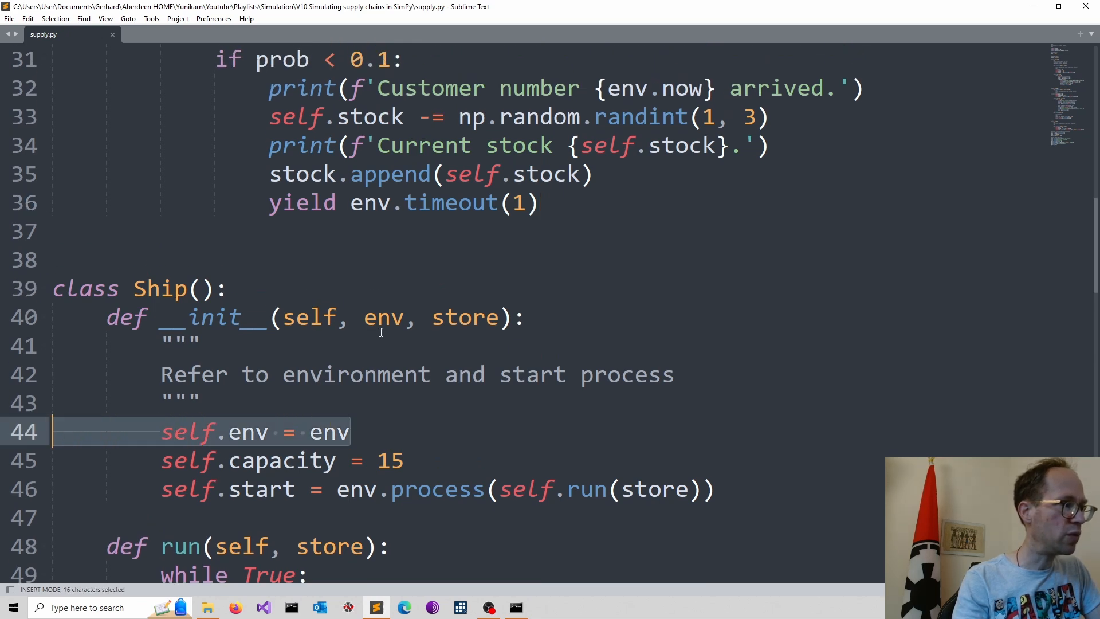
{"action": "double_click", "coordinate": [383, 316]}
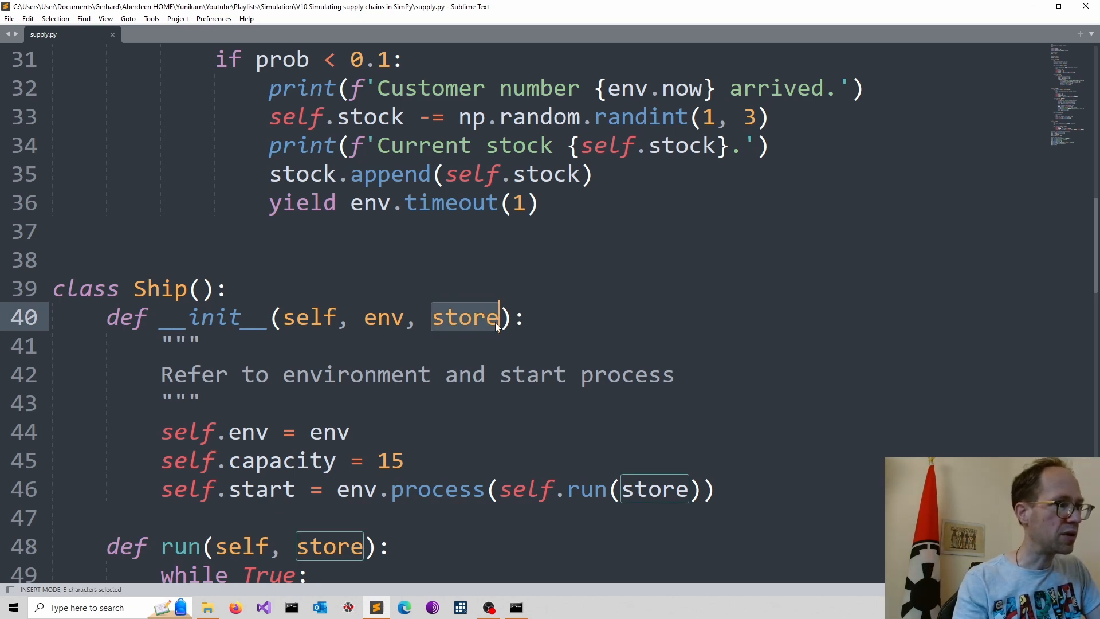
{"action": "scroll", "scroll_direction": "down", "scroll_amount": 3}
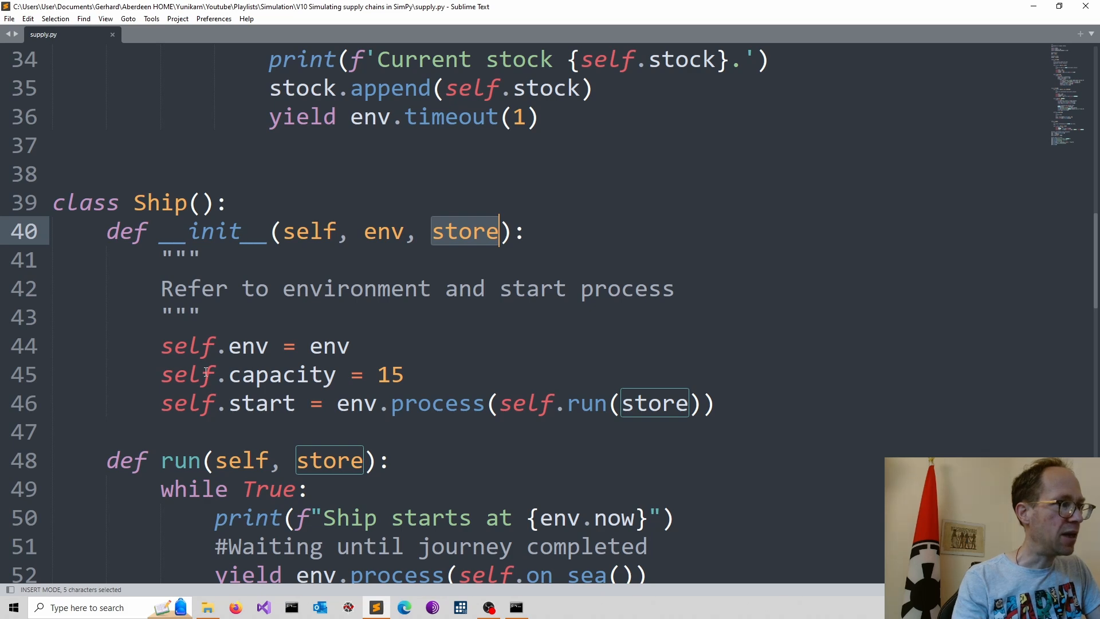
{"action": "left_click", "coordinate": [403, 375]}
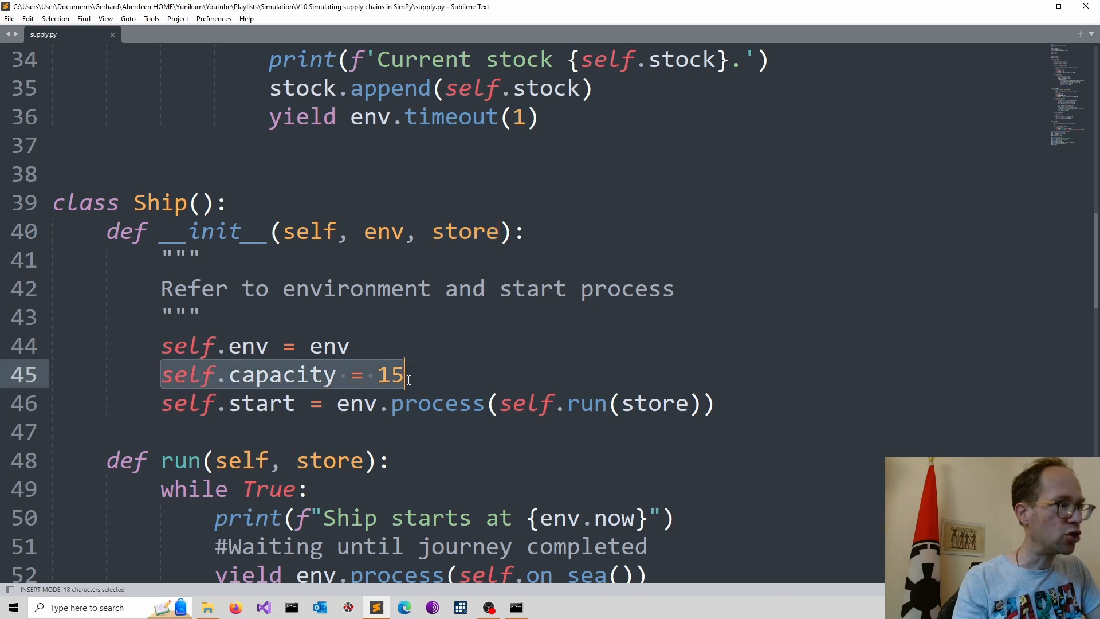
{"action": "mouse_move", "coordinate": [410, 384]}
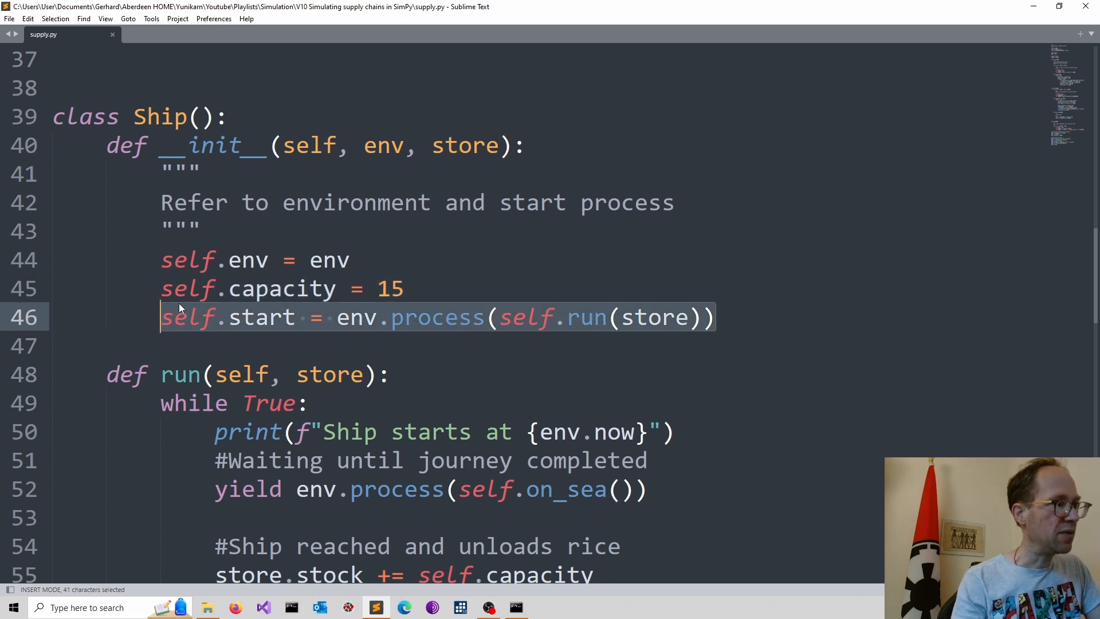
{"action": "mouse_move", "coordinate": [535, 274]}
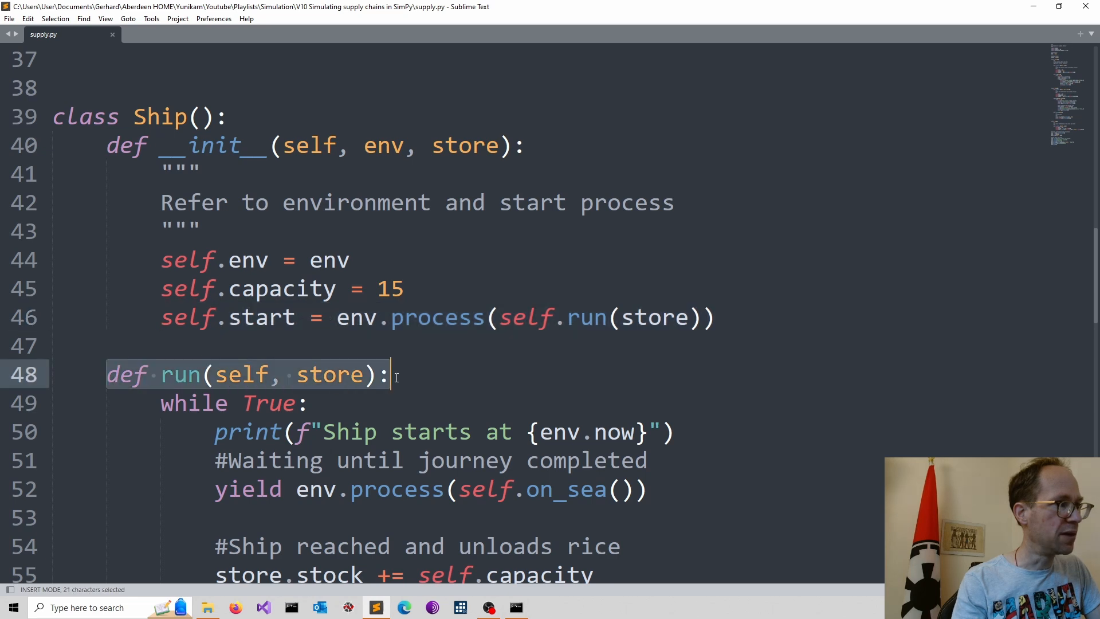
{"action": "mouse_move", "coordinate": [400, 381]}
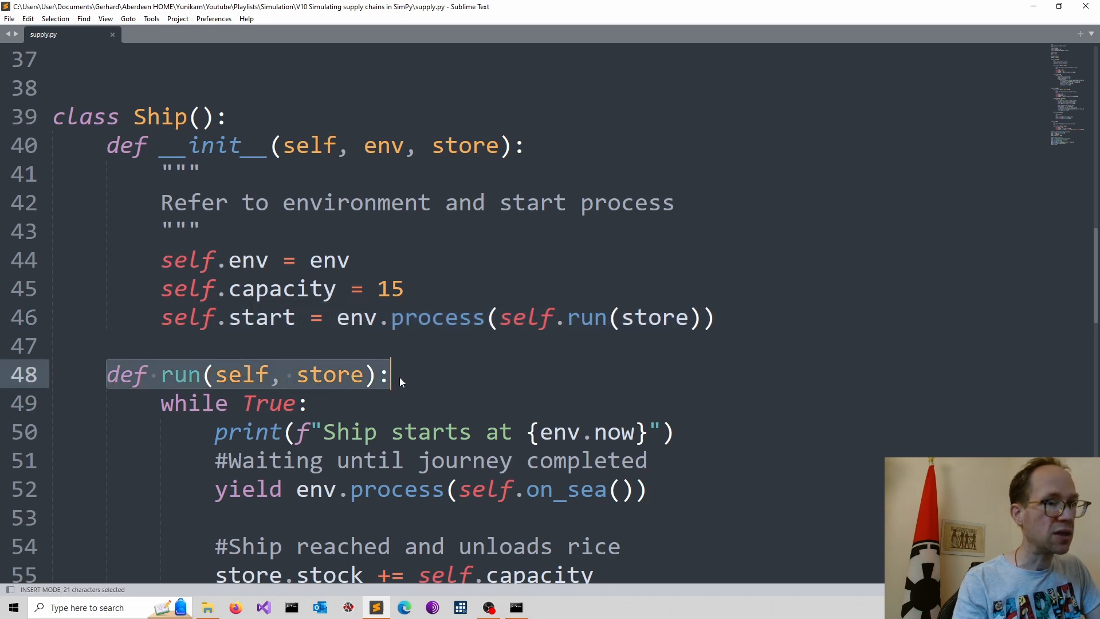
{"action": "scroll", "scroll_direction": "down", "scroll_amount": 3}
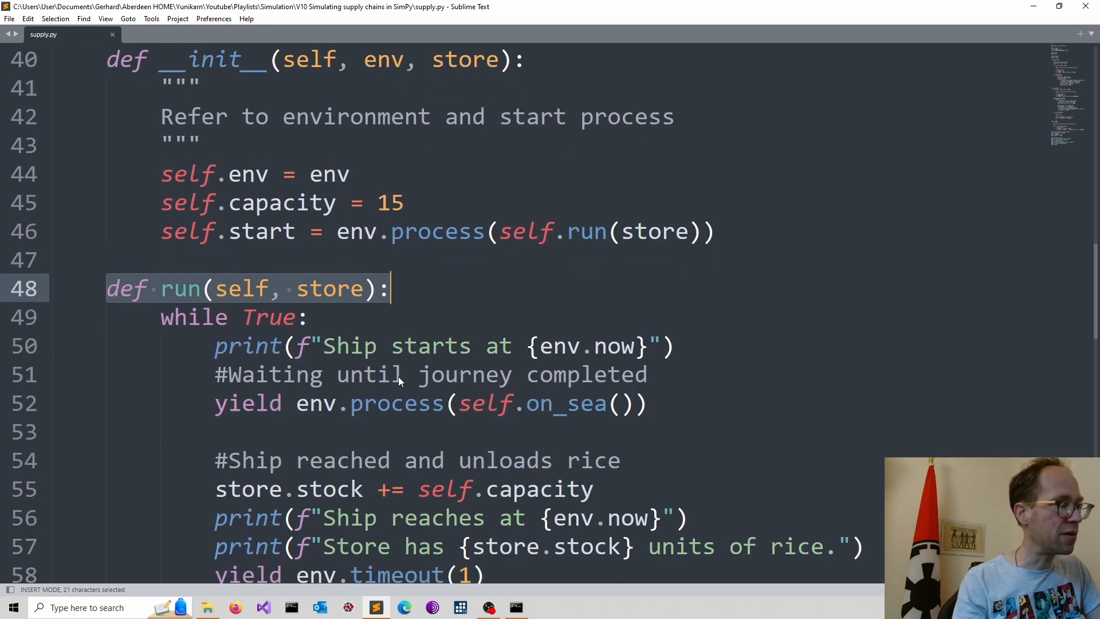
{"action": "scroll", "scroll_direction": "up", "scroll_amount": 3}
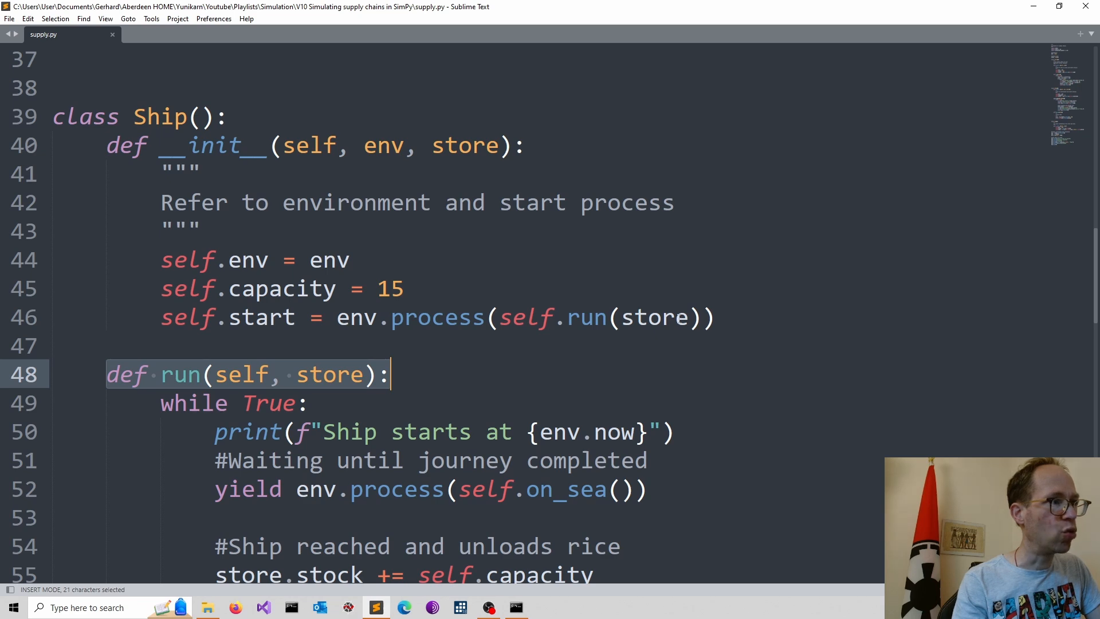
{"action": "scroll", "scroll_direction": "down", "scroll_amount": 3}
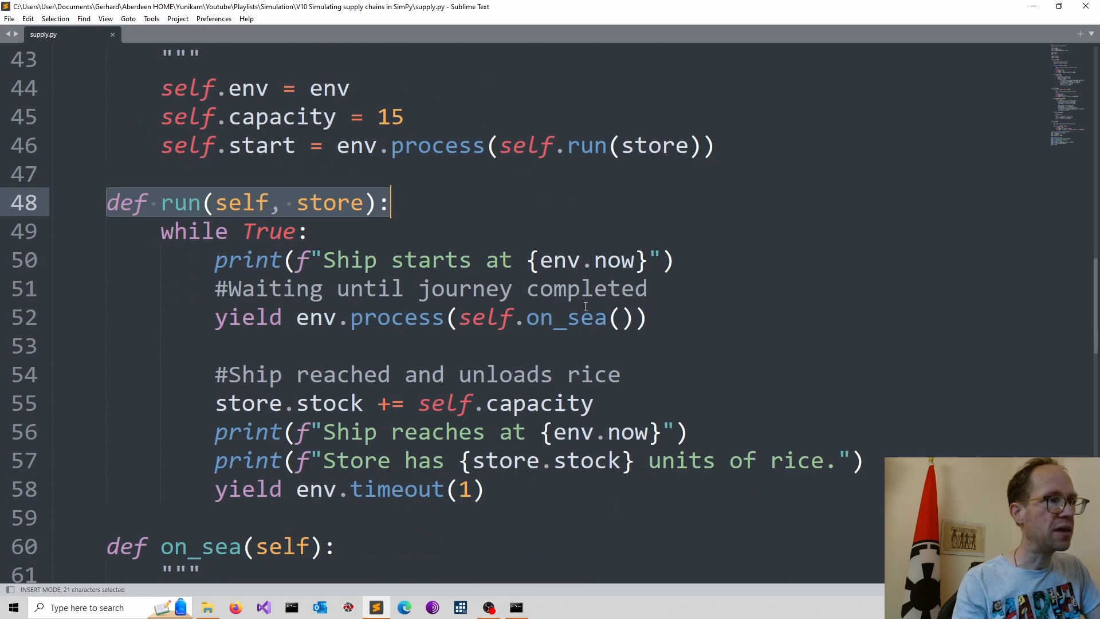
{"action": "mouse_move", "coordinate": [568, 317]}
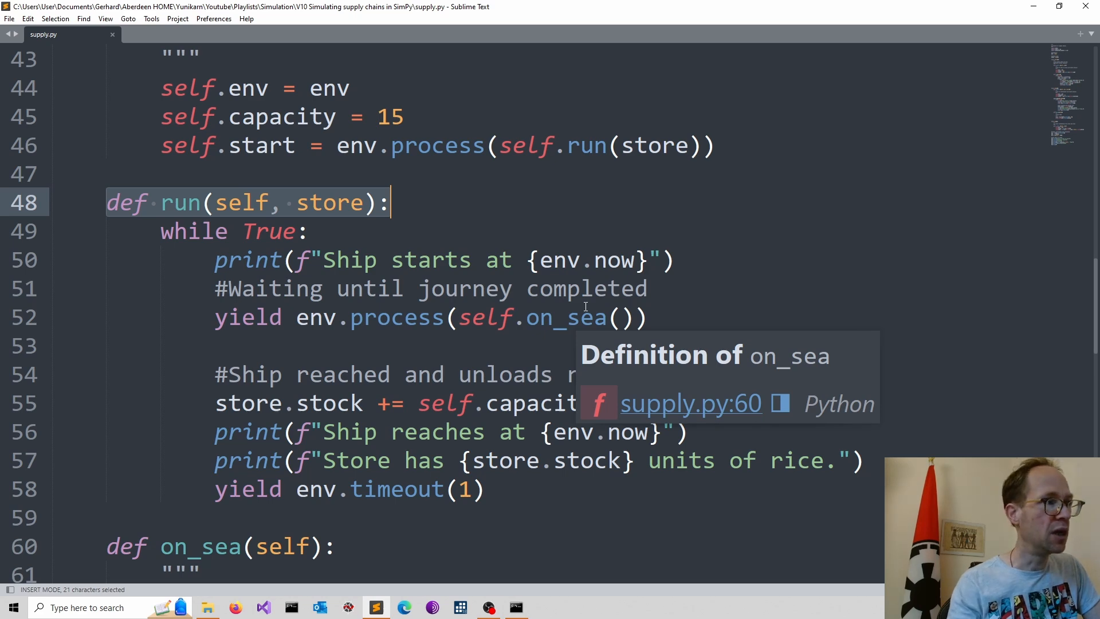
{"action": "mouse_move", "coordinate": [470, 218]}
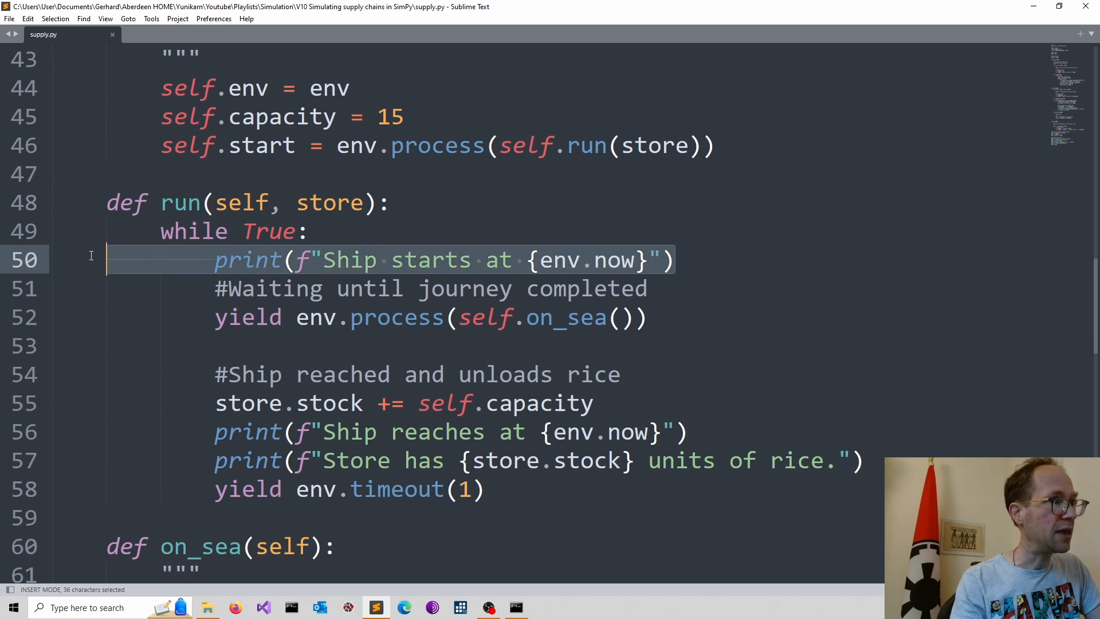
{"action": "mouse_move", "coordinate": [656, 303]}
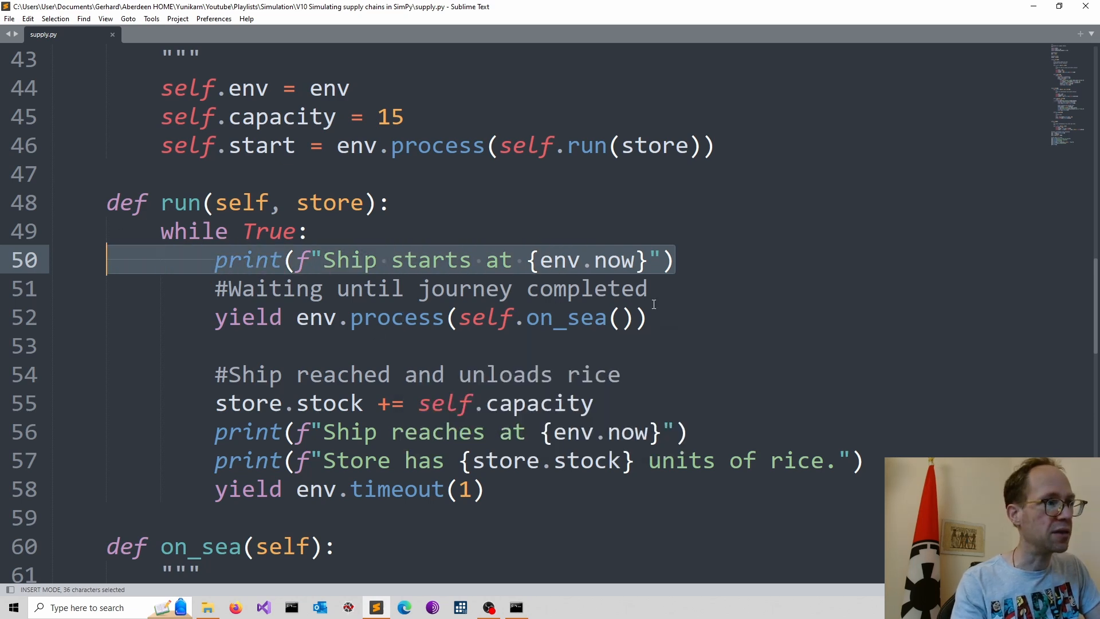
{"action": "mouse_move", "coordinate": [528, 319]}
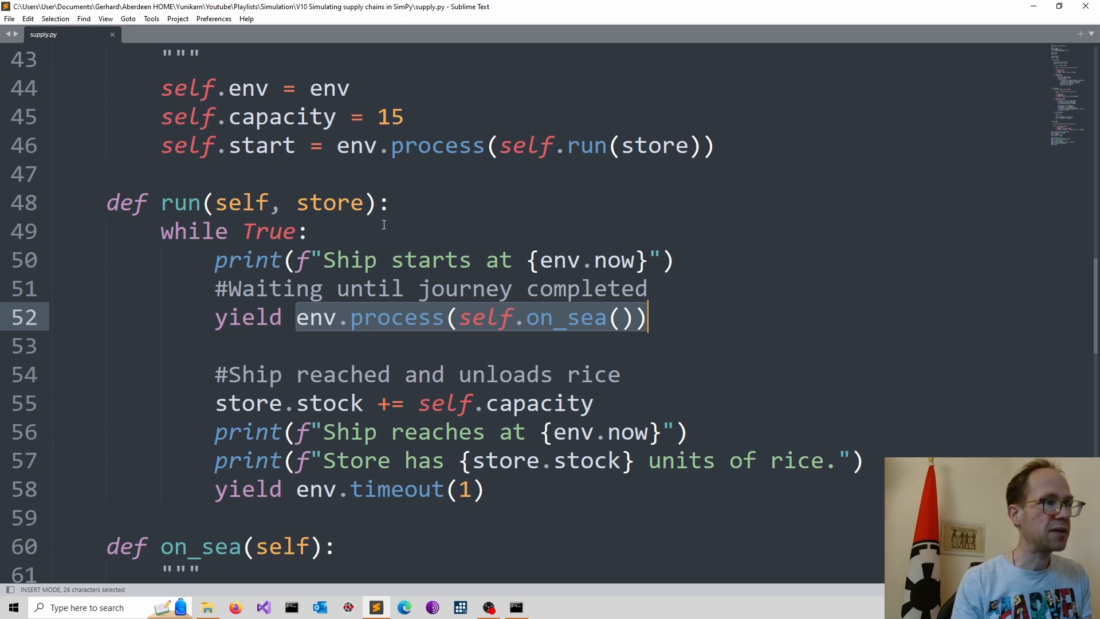
{"action": "scroll", "scroll_direction": "down", "scroll_amount": 3}
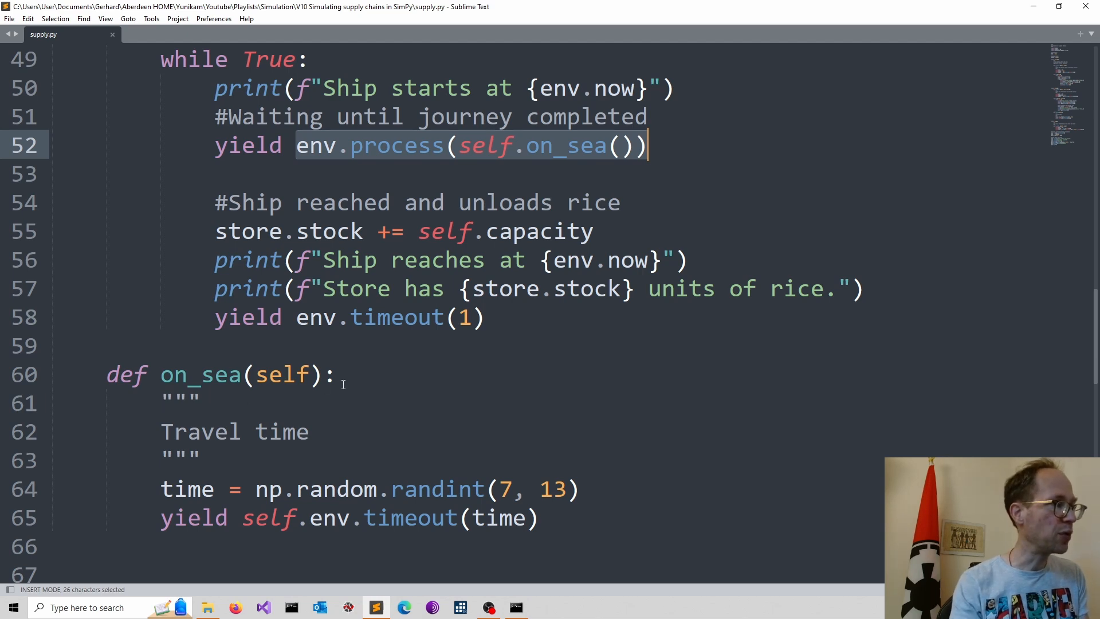
{"action": "scroll", "scroll_direction": "down", "scroll_amount": 3}
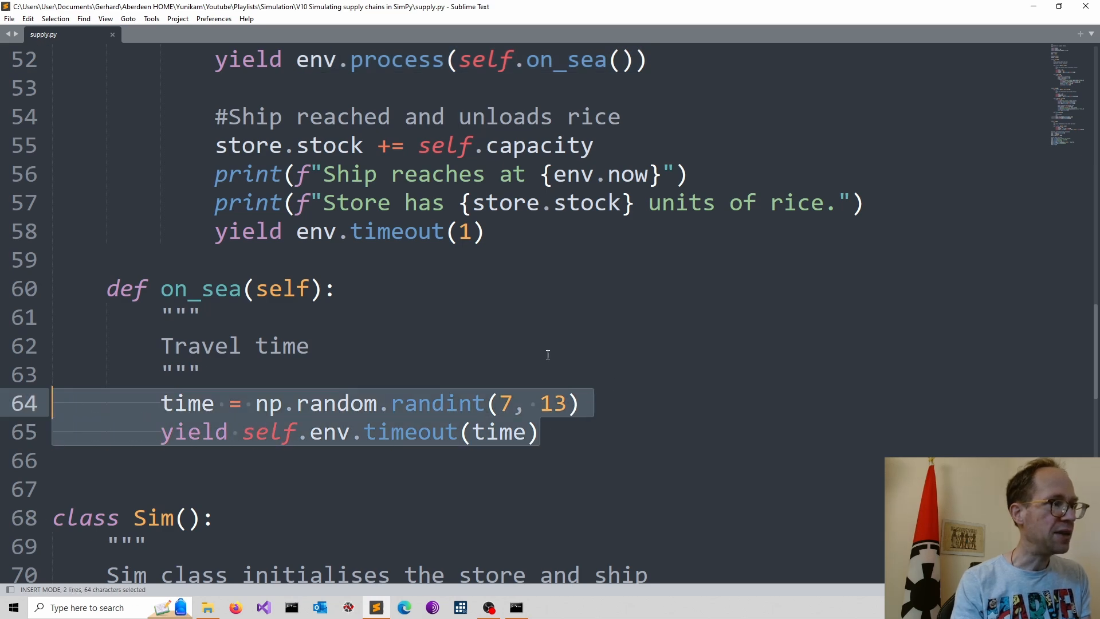
{"action": "mouse_move", "coordinate": [497, 426]}
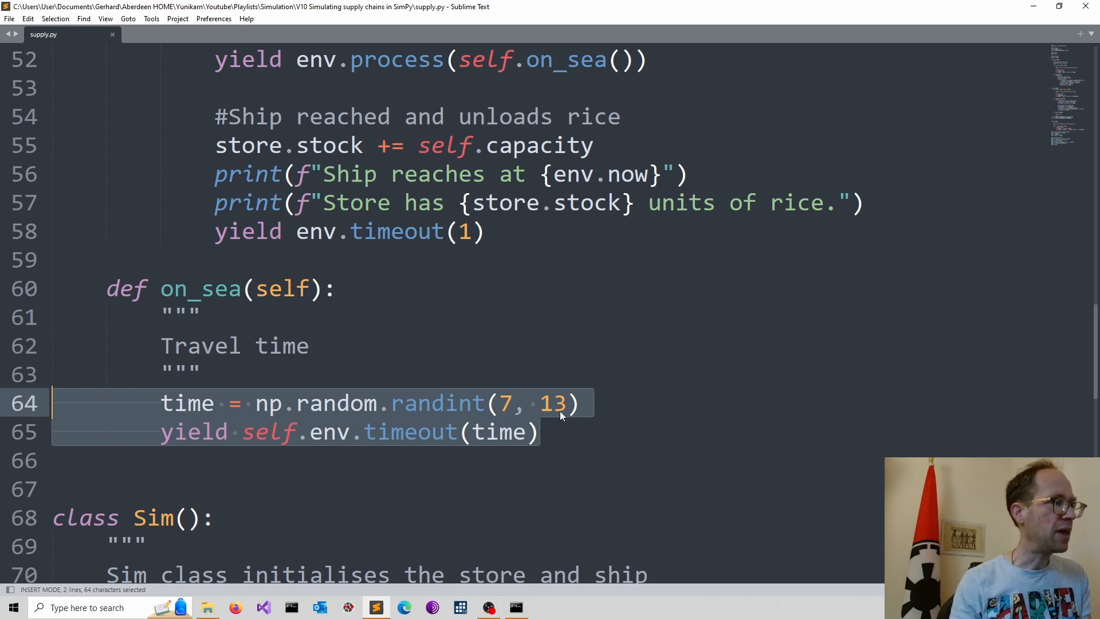
{"action": "mouse_move", "coordinate": [422, 373]}
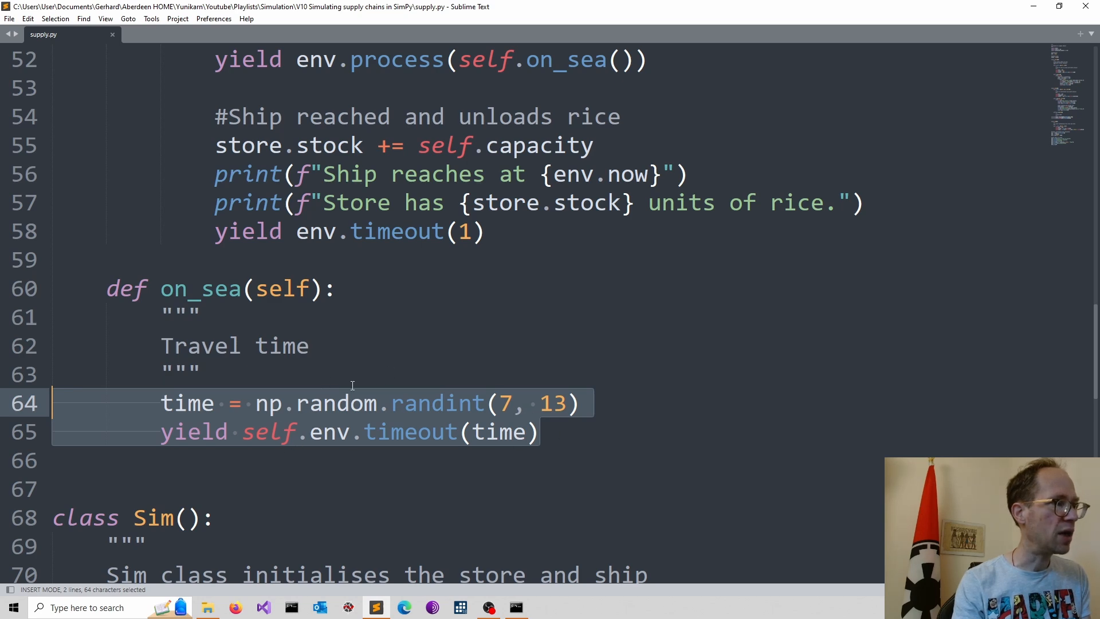
{"action": "mouse_move", "coordinate": [491, 435]}
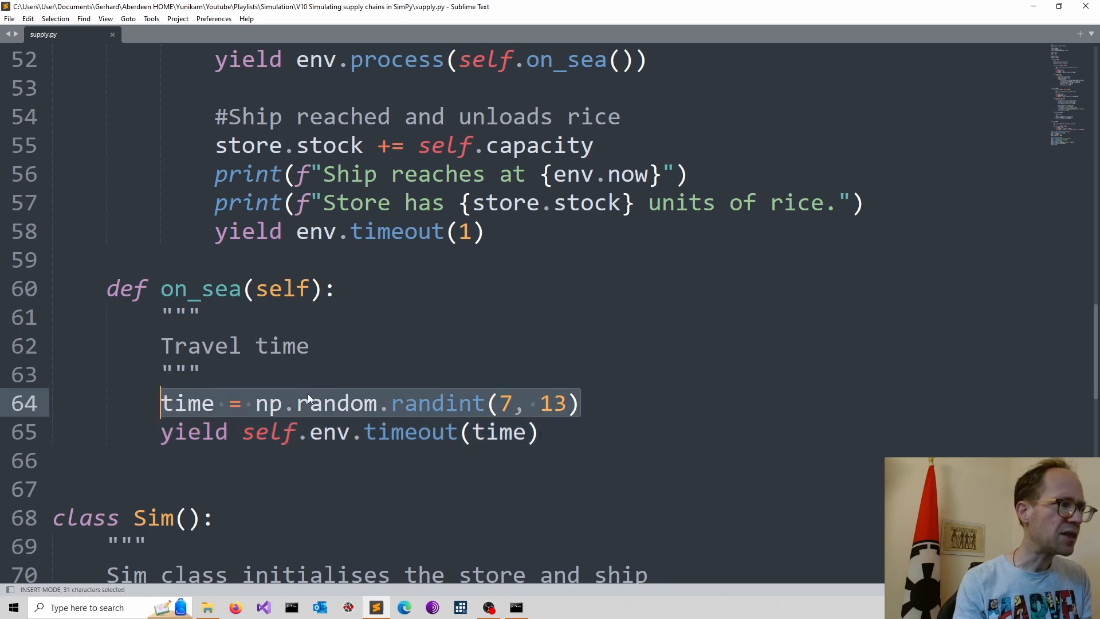
{"action": "mouse_move", "coordinate": [453, 432]}
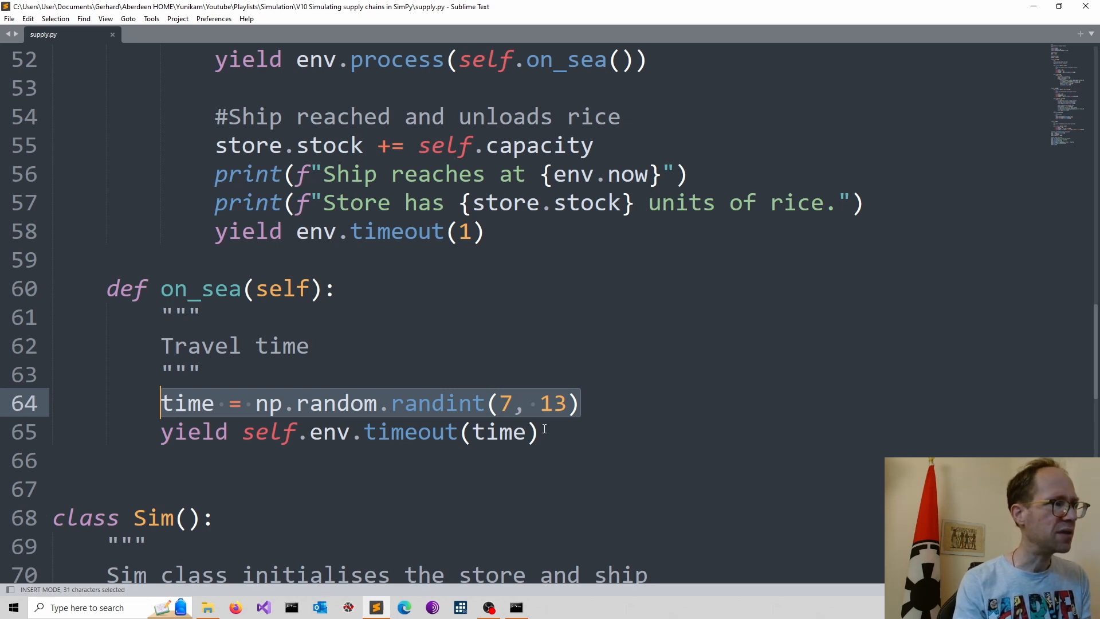
{"action": "scroll", "scroll_direction": "up", "scroll_amount": 3}
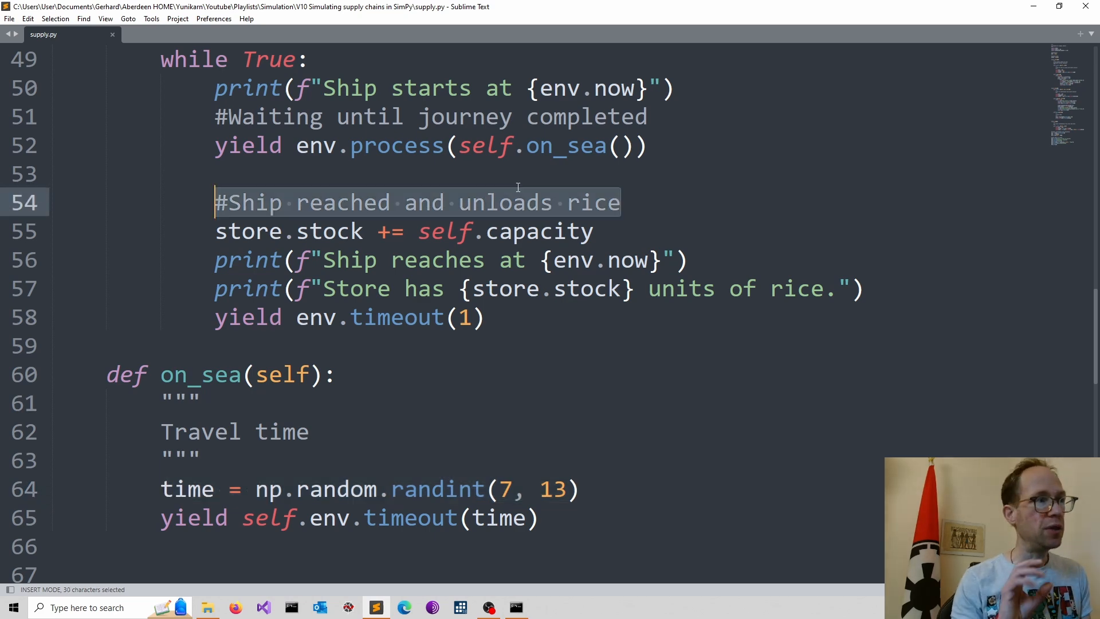
{"action": "mouse_move", "coordinate": [528, 145]}
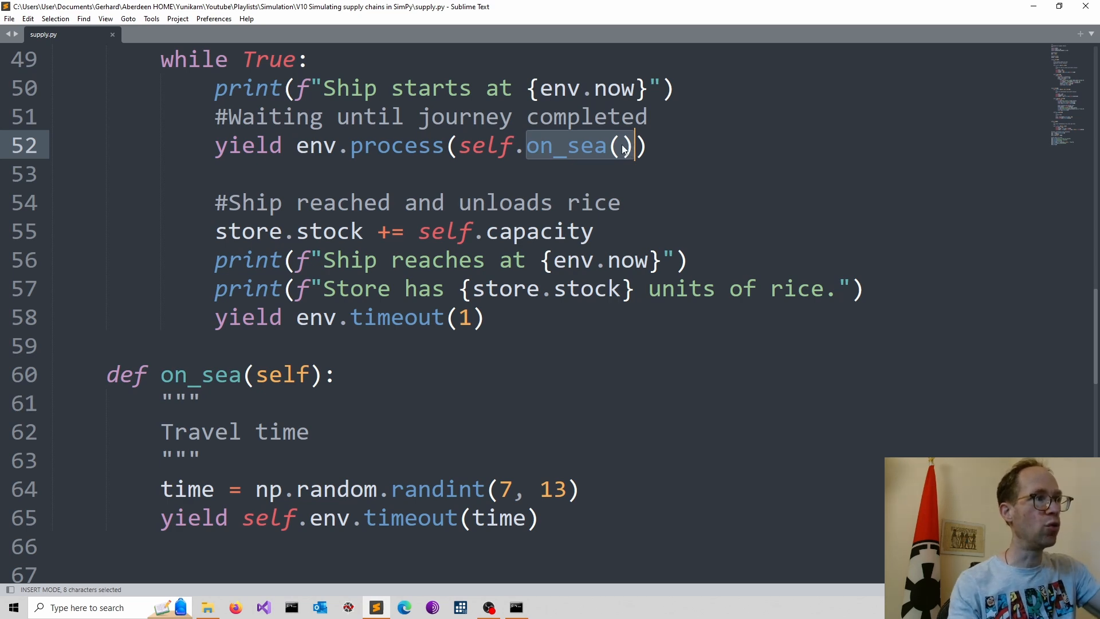
{"action": "mouse_move", "coordinate": [577, 559]}
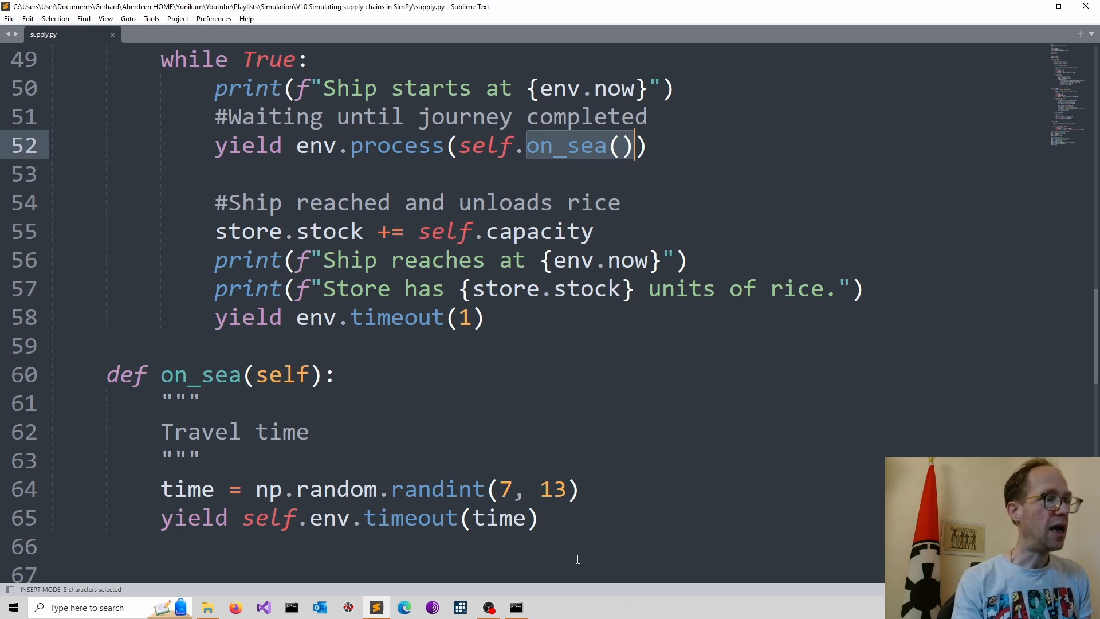
{"action": "left_click", "coordinate": [461, 518]}
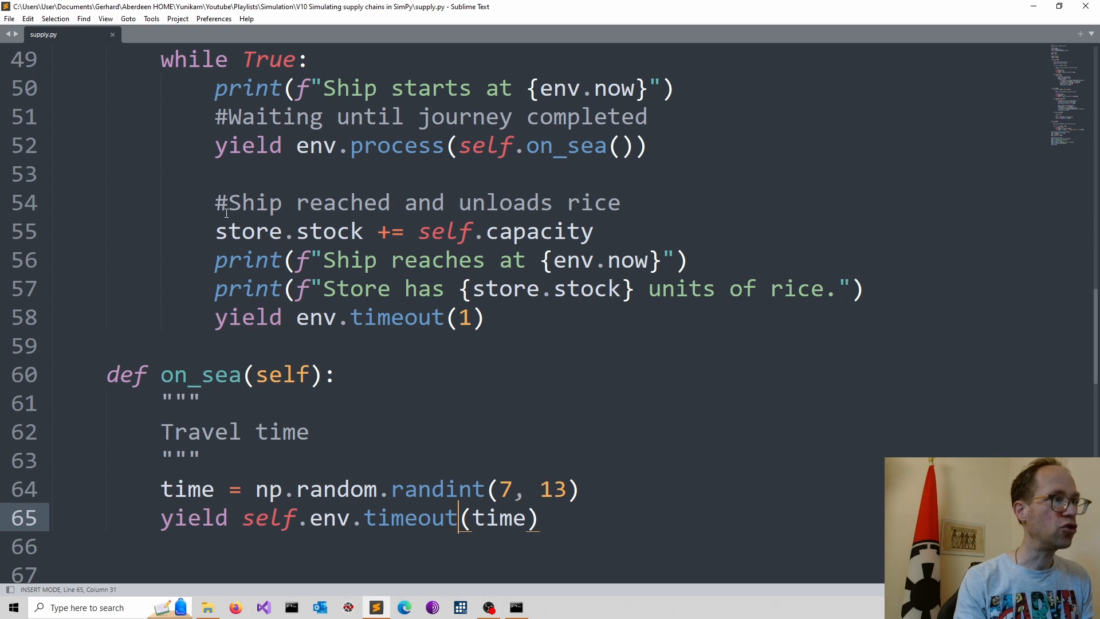
{"action": "mouse_move", "coordinate": [389, 210]}
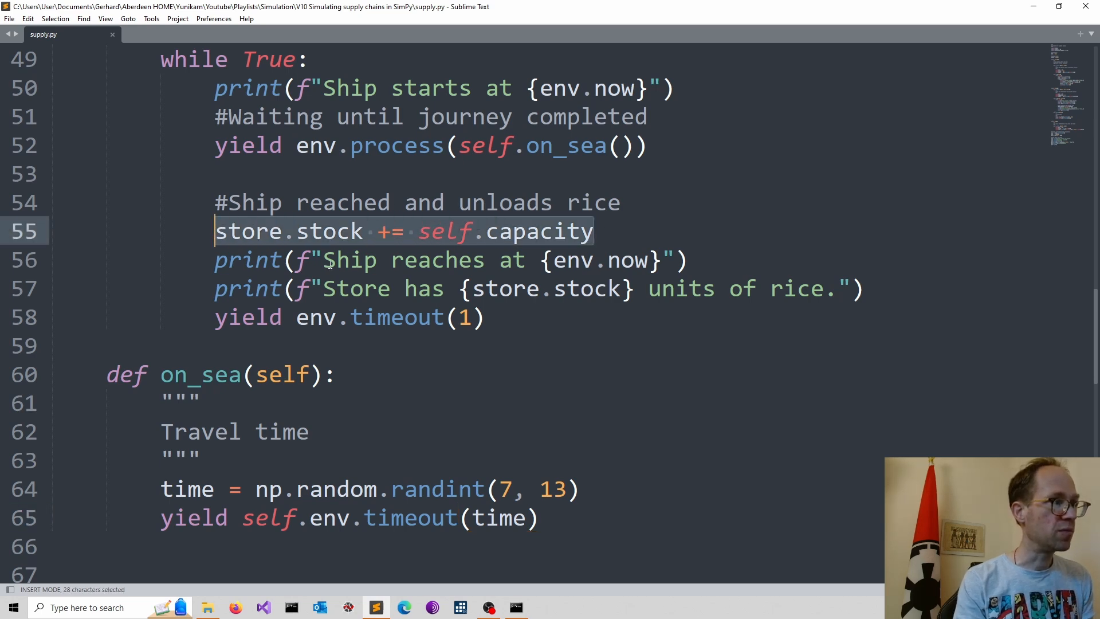
{"action": "left_click", "coordinate": [297, 232]}
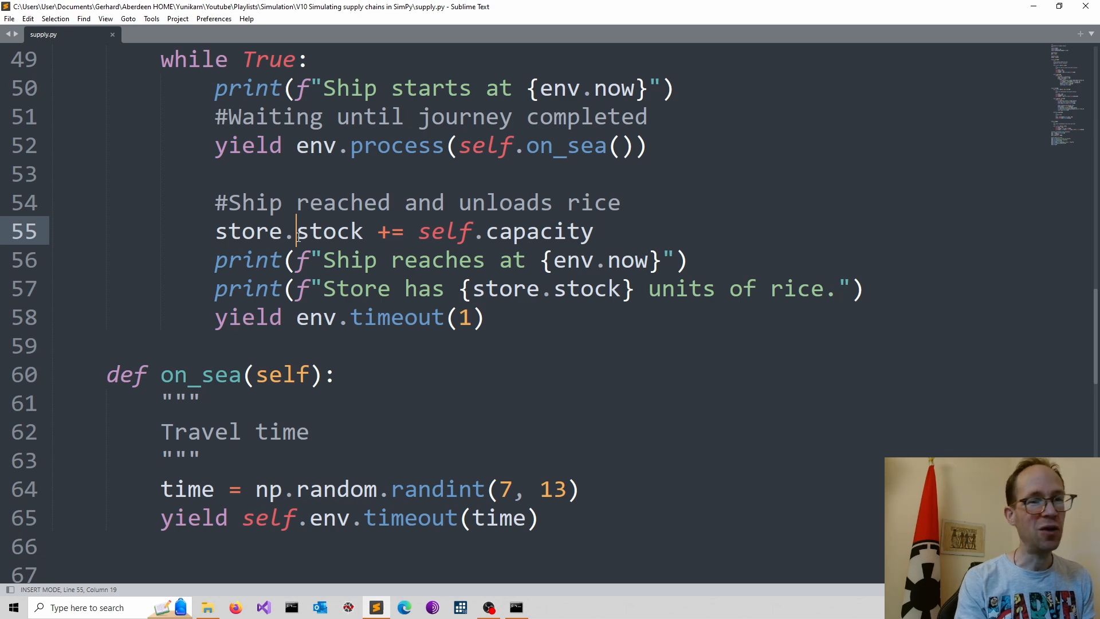
{"action": "mouse_move", "coordinate": [605, 258]}
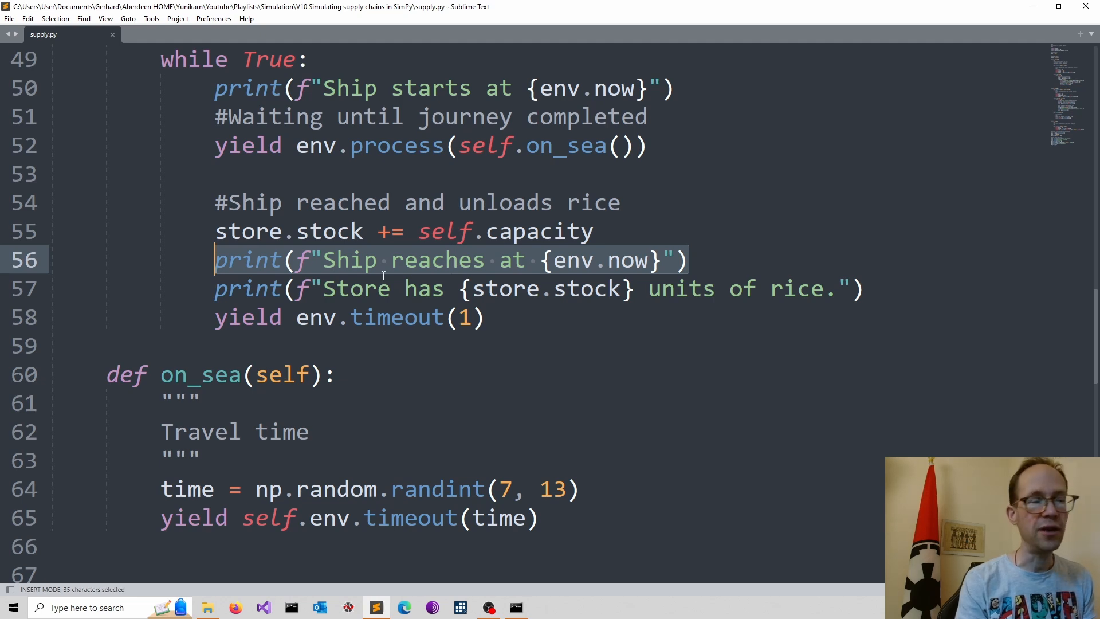
{"action": "mouse_move", "coordinate": [456, 299]}
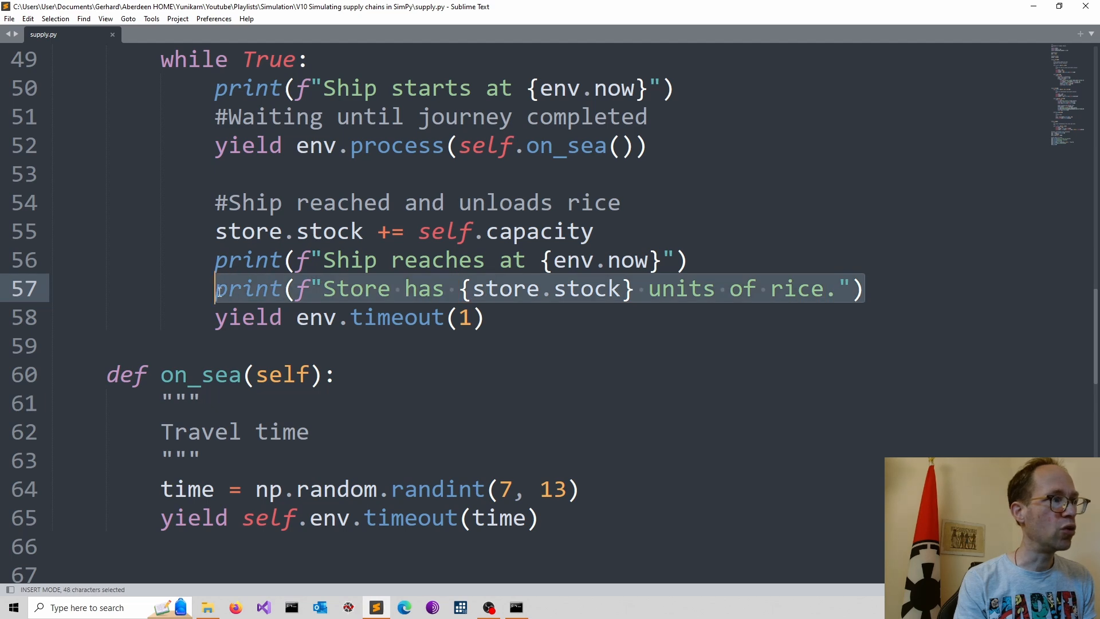
{"action": "mouse_move", "coordinate": [590, 310]}
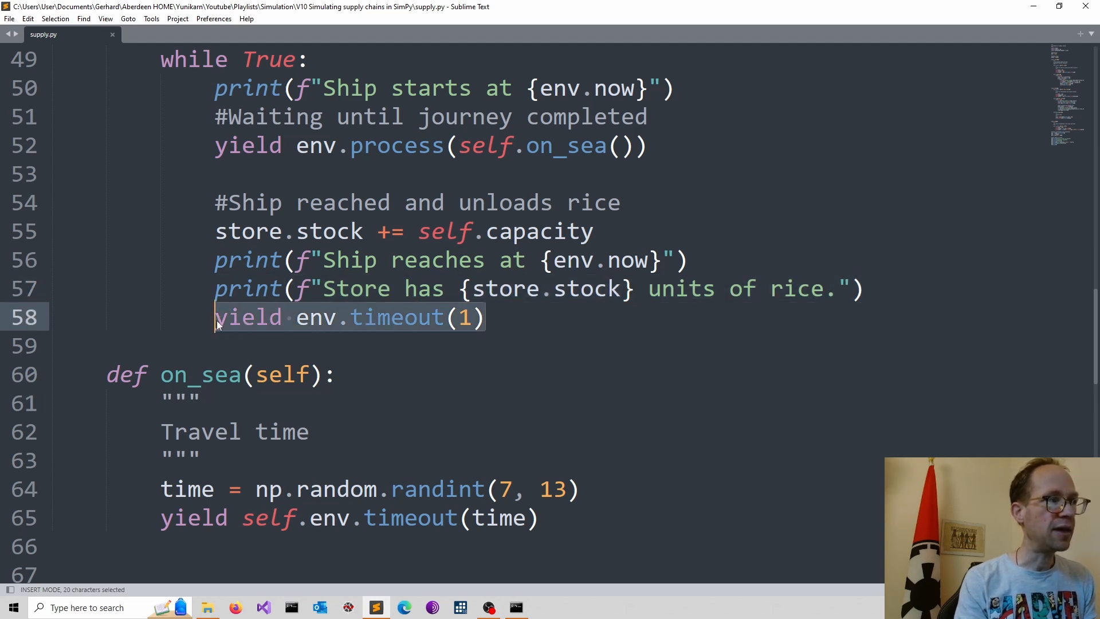
{"action": "mouse_move", "coordinate": [473, 335]}
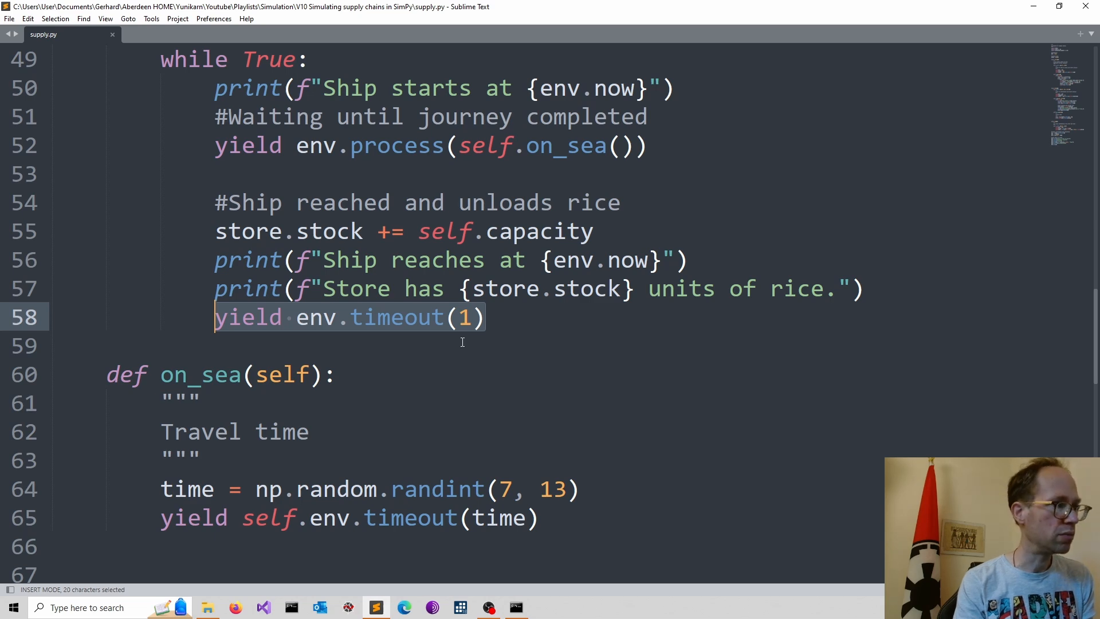
{"action": "scroll", "scroll_direction": "down", "scroll_amount": 3}
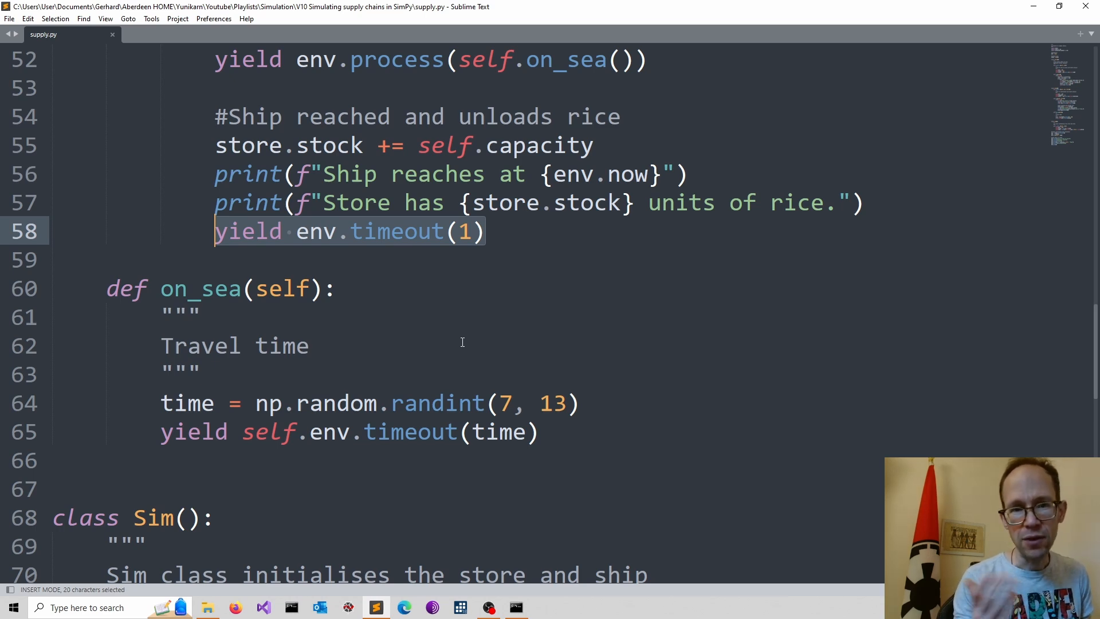
{"action": "mouse_move", "coordinate": [373, 159]}
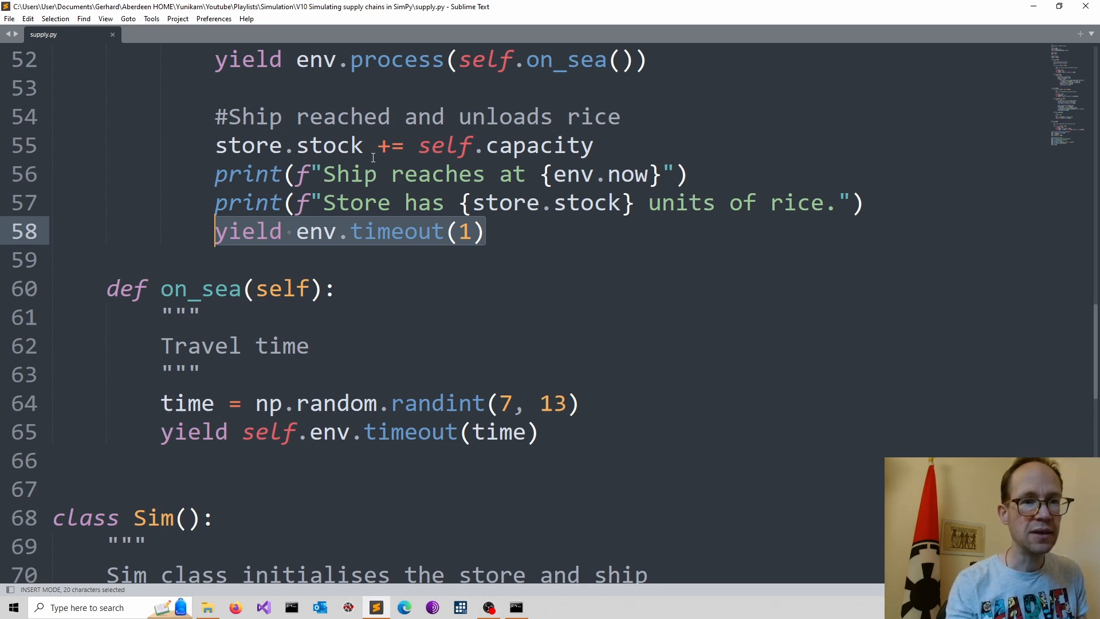
{"action": "scroll", "scroll_direction": "down", "scroll_amount": 3}
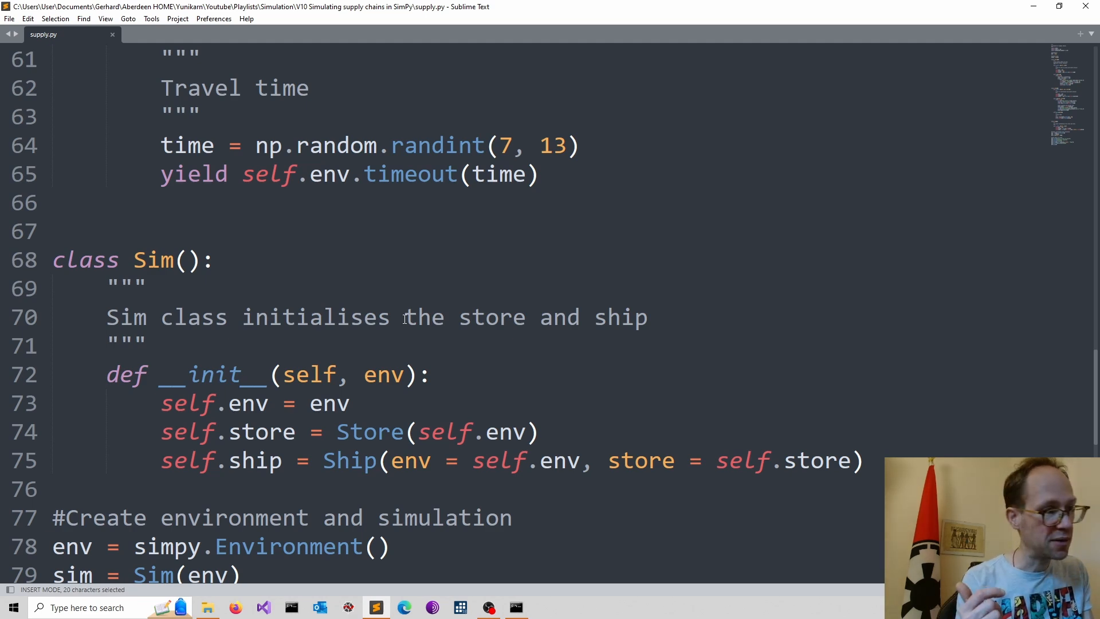
{"action": "scroll", "scroll_direction": "down", "scroll_amount": 3}
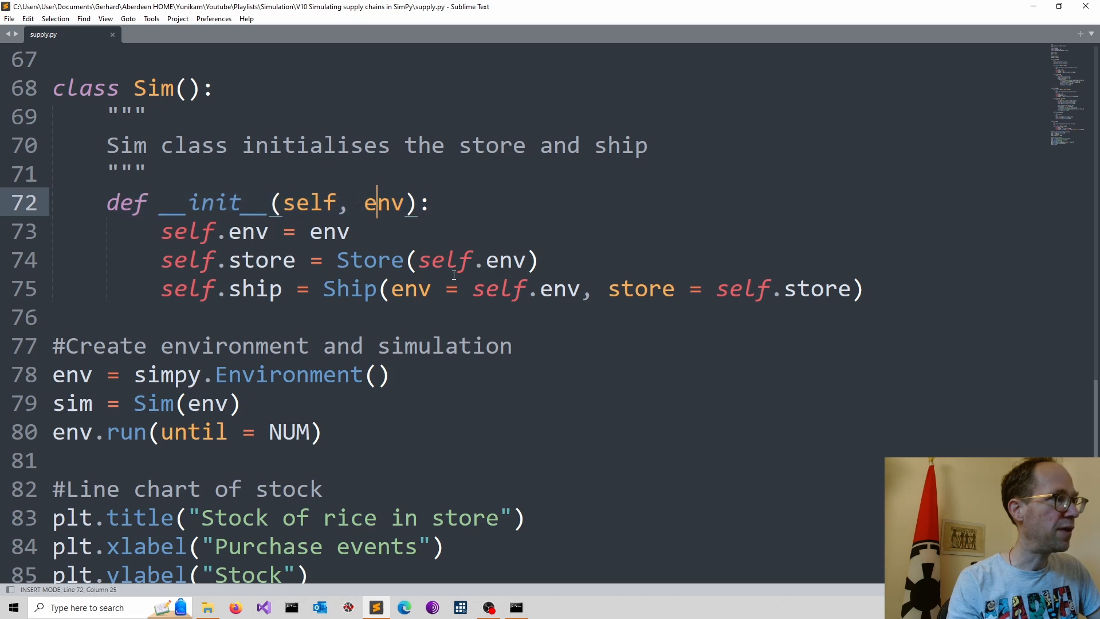
{"action": "mouse_move", "coordinate": [460, 247]}
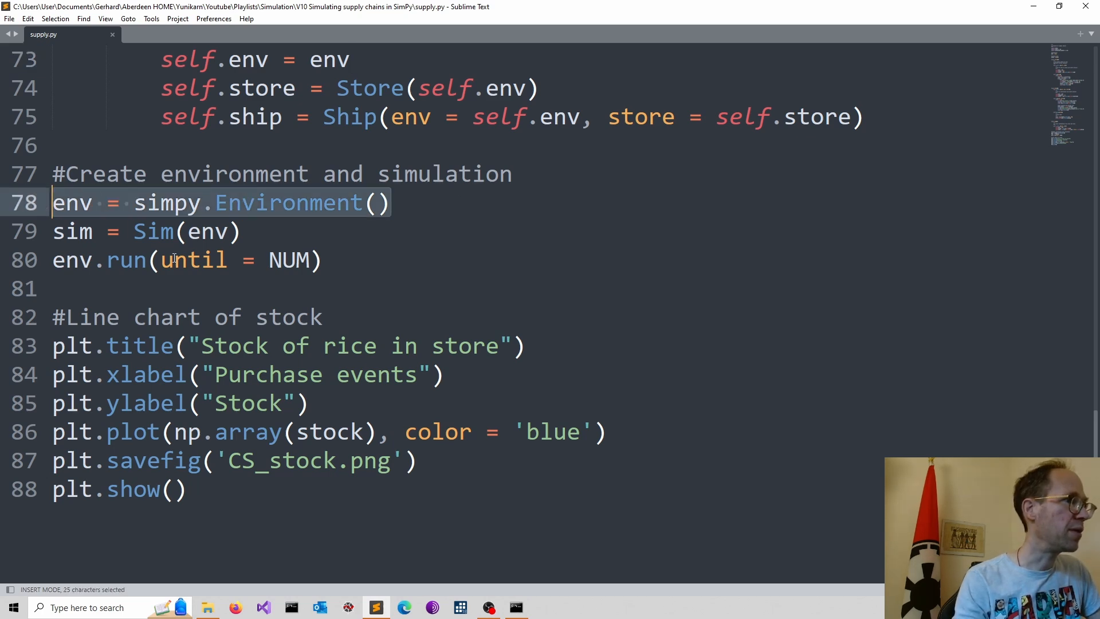
{"action": "left_click", "coordinate": [144, 203]}
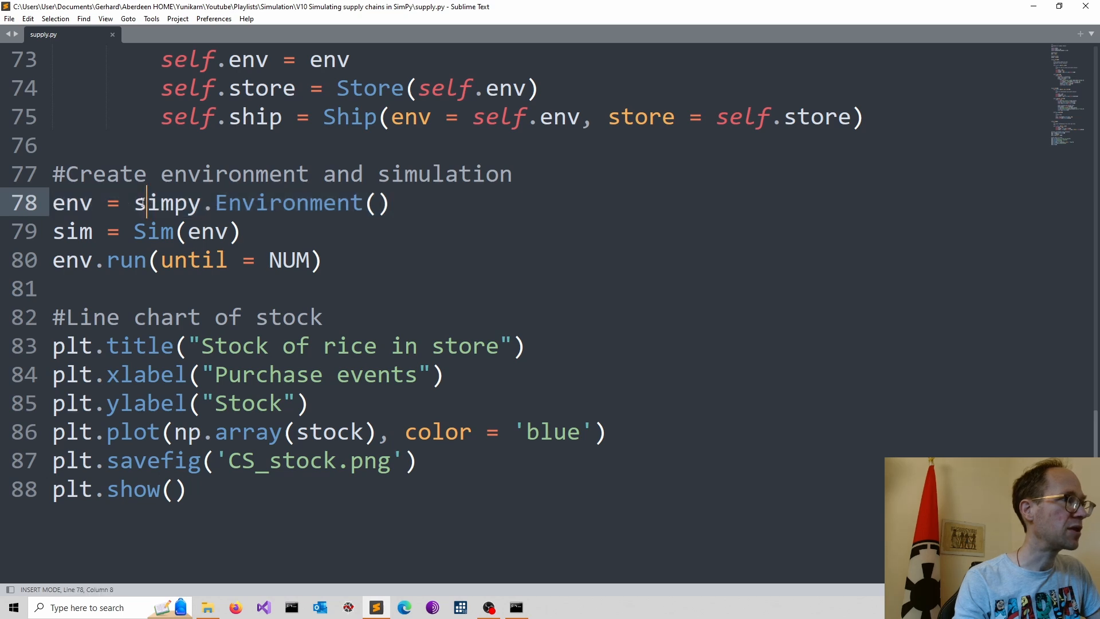
{"action": "double_click", "coordinate": [171, 203]}
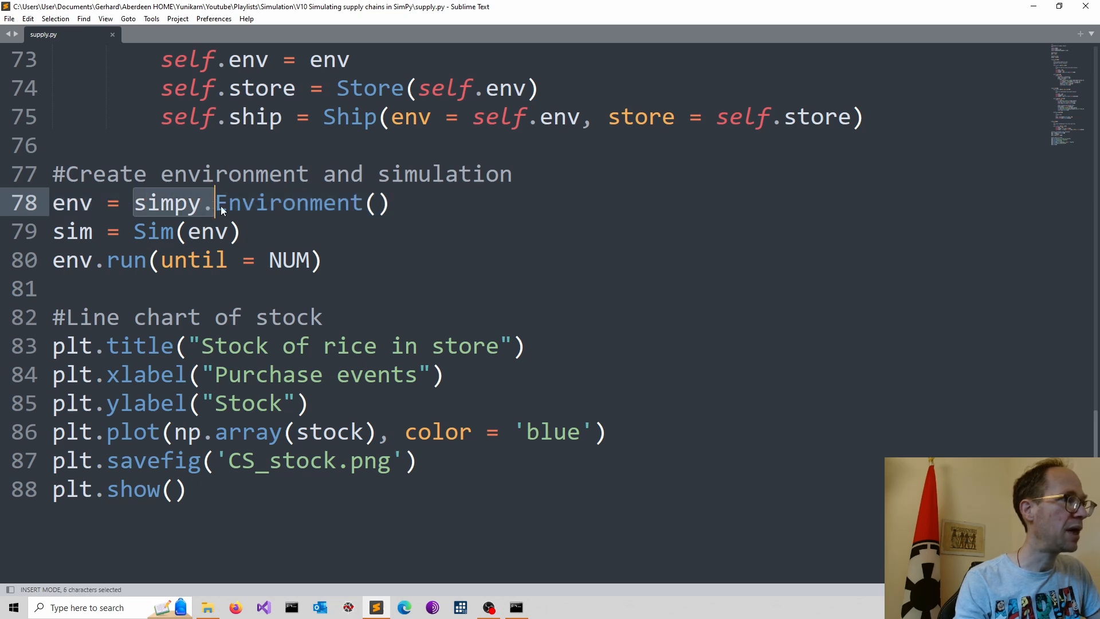
{"action": "left_click_drag", "start_coordinate": [218, 202], "coordinate": [390, 203]}
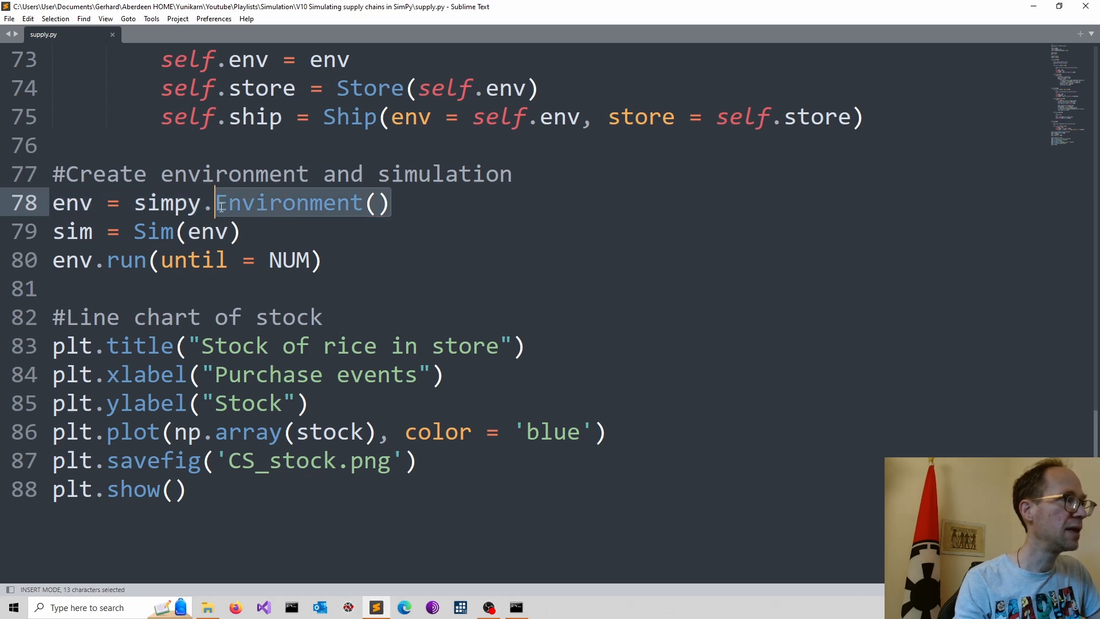
{"action": "mouse_move", "coordinate": [266, 237]}
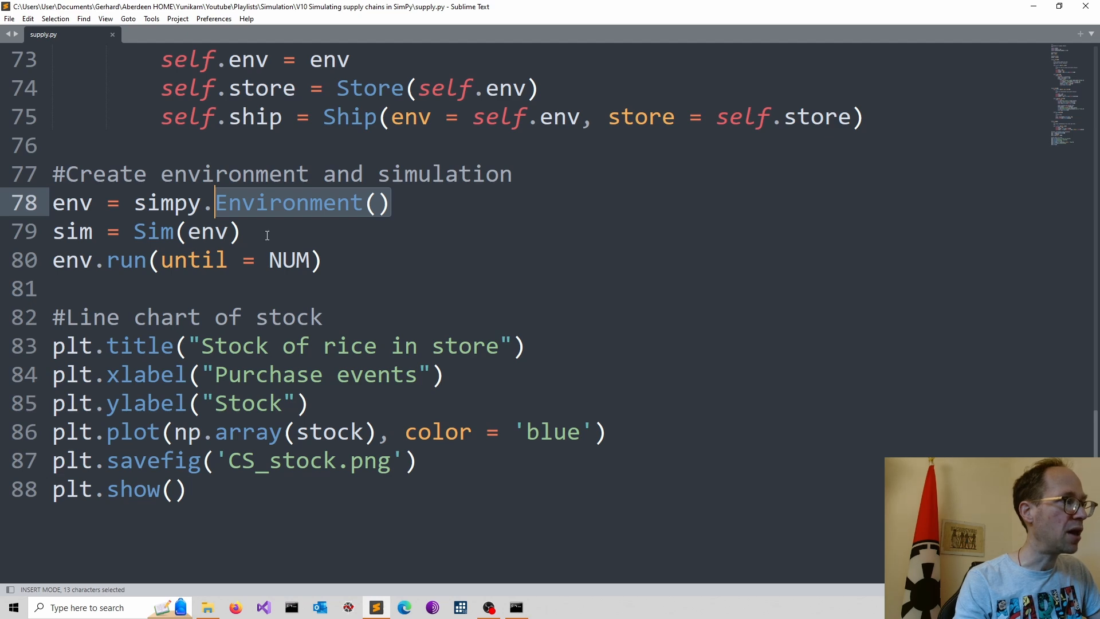
{"action": "scroll", "scroll_direction": "up", "scroll_amount": 3}
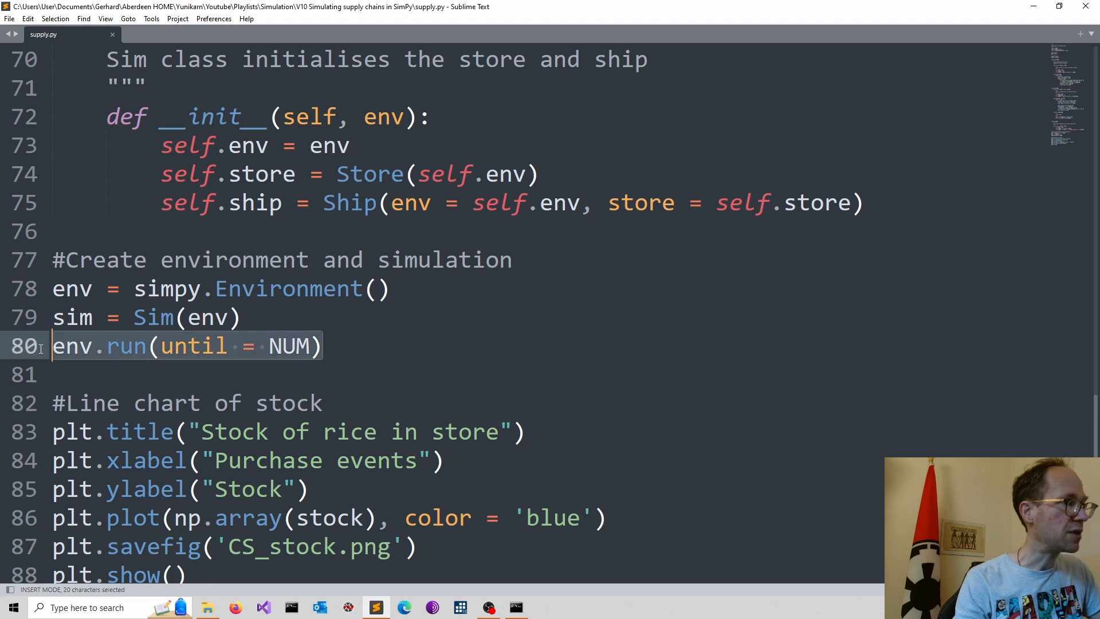
{"action": "mouse_move", "coordinate": [355, 387]}
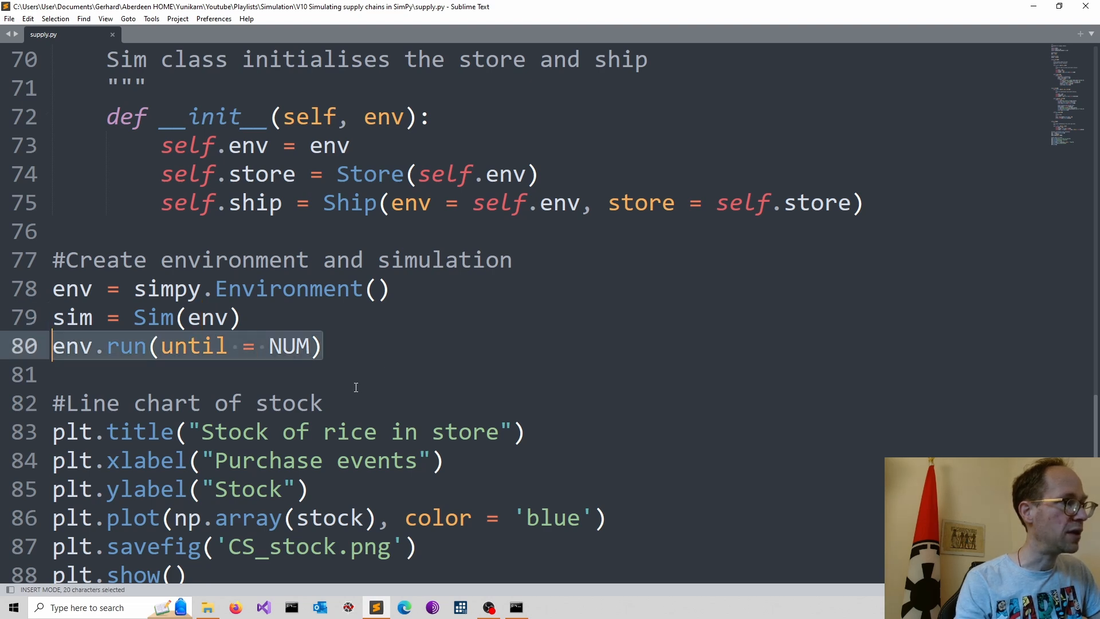
{"action": "mouse_move", "coordinate": [364, 369]}
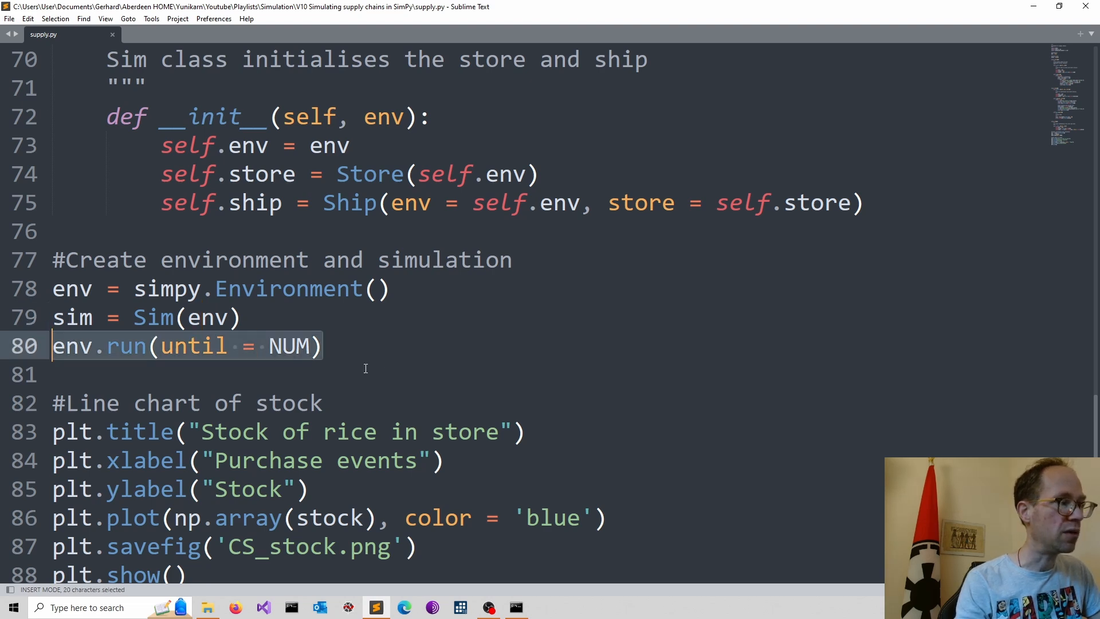
{"action": "mouse_move", "coordinate": [987, 384]}
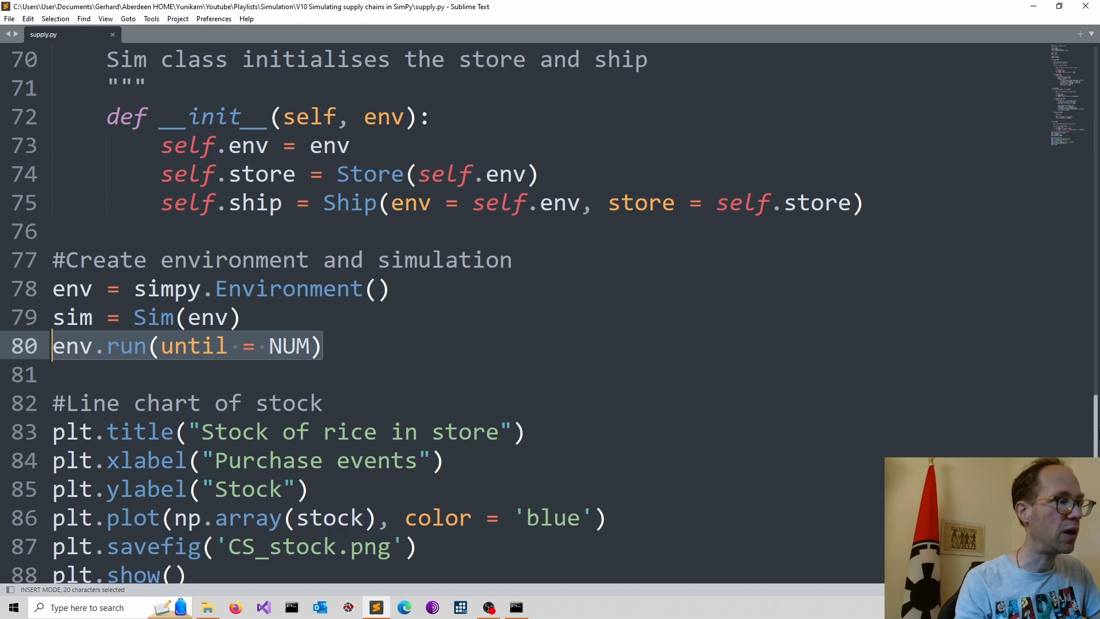
{"action": "scroll", "scroll_direction": "up", "scroll_amount": 3}
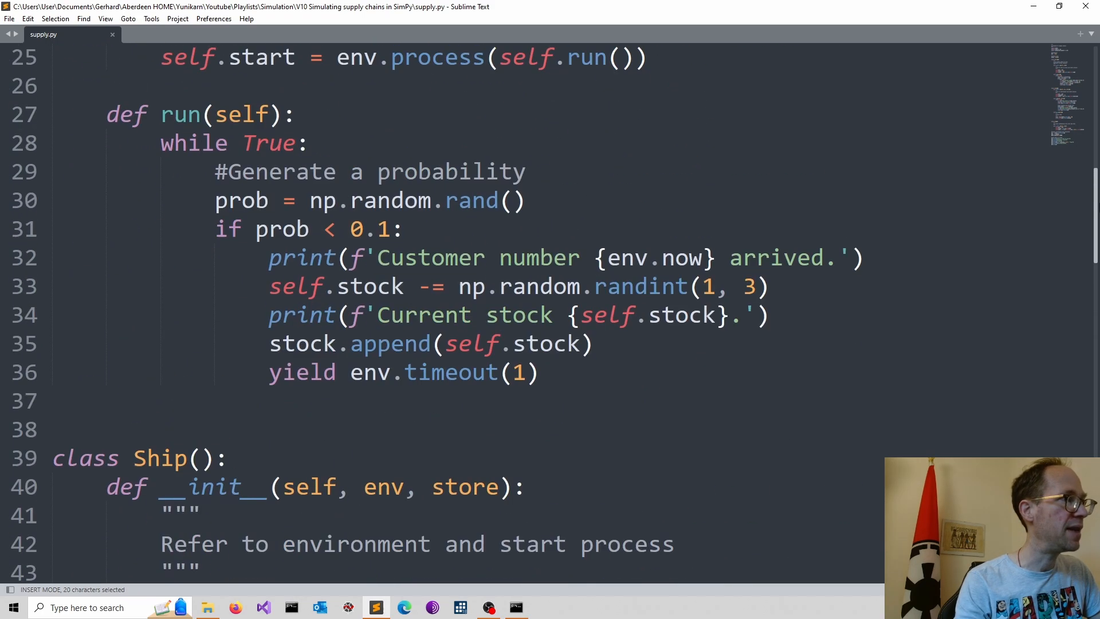
{"action": "scroll", "scroll_direction": "up", "scroll_amount": 3}
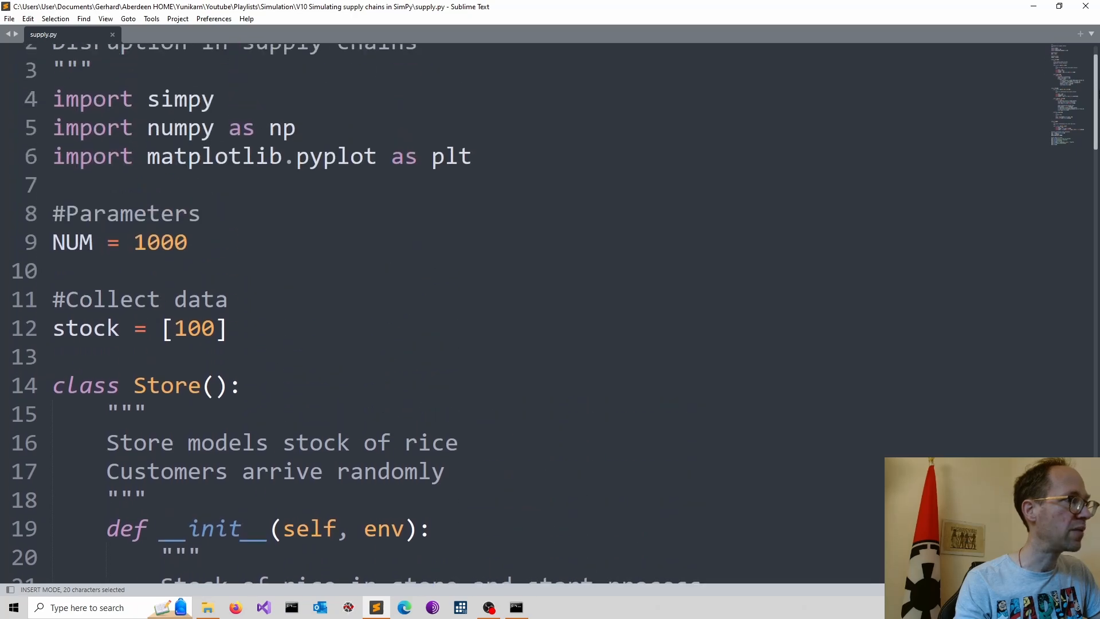
{"action": "left_click", "coordinate": [187, 242]}
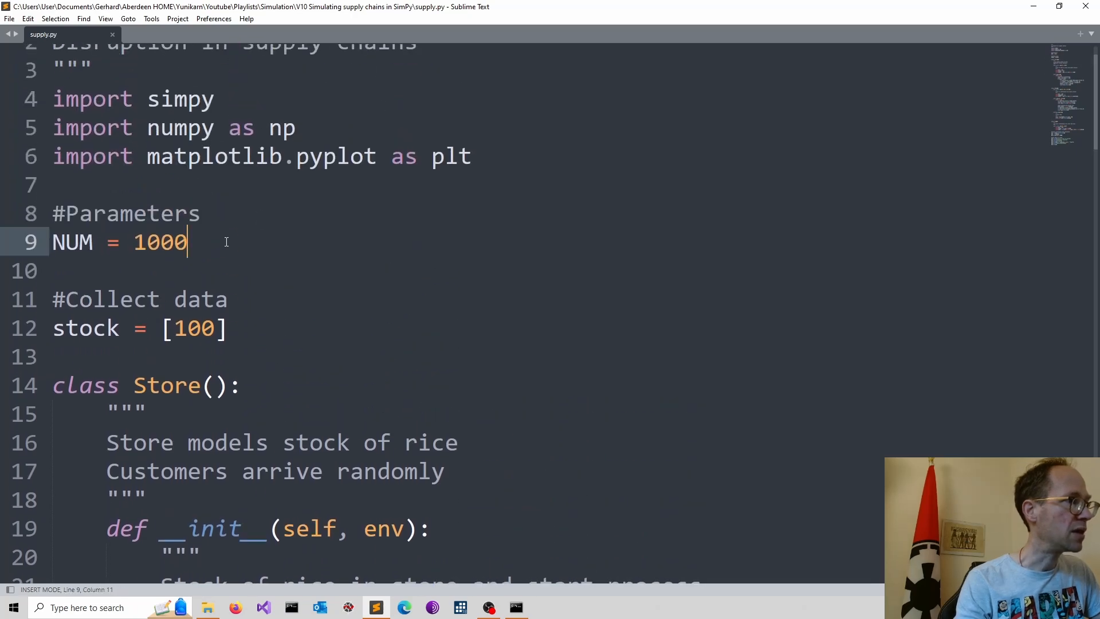
{"action": "scroll", "scroll_direction": "down", "scroll_amount": 3}
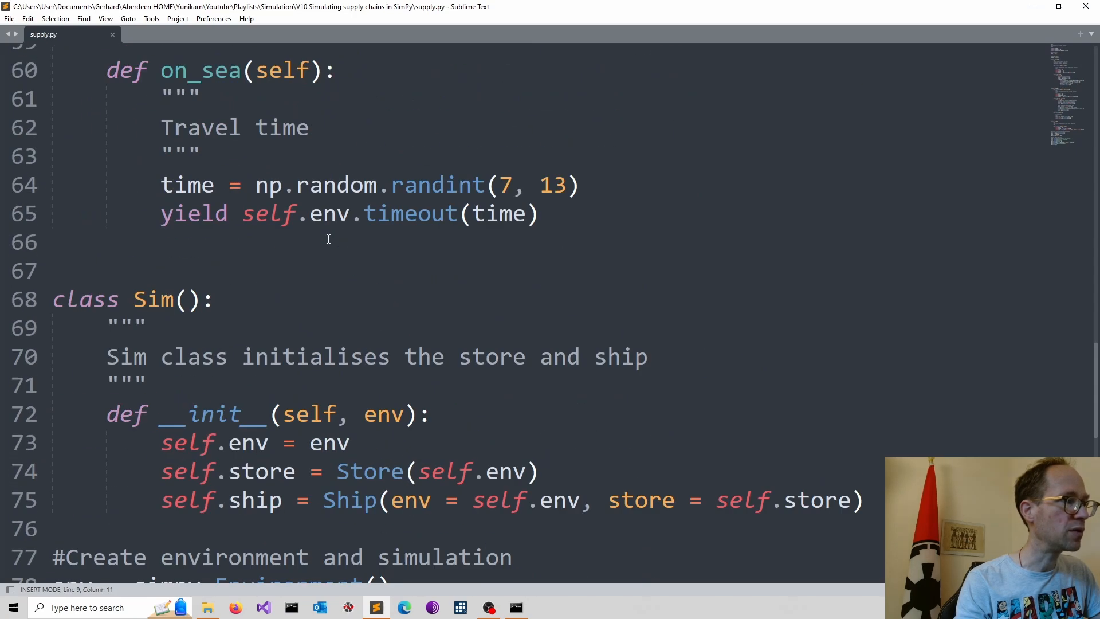
{"action": "scroll", "scroll_direction": "down", "scroll_amount": 3}
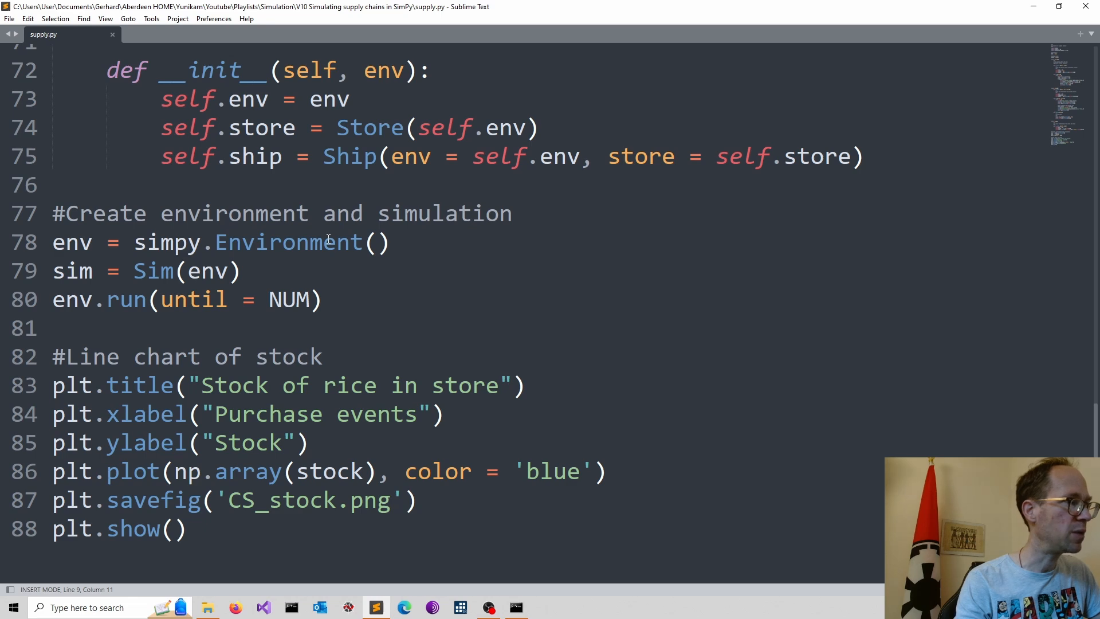
{"action": "scroll", "scroll_direction": "down", "scroll_amount": 3}
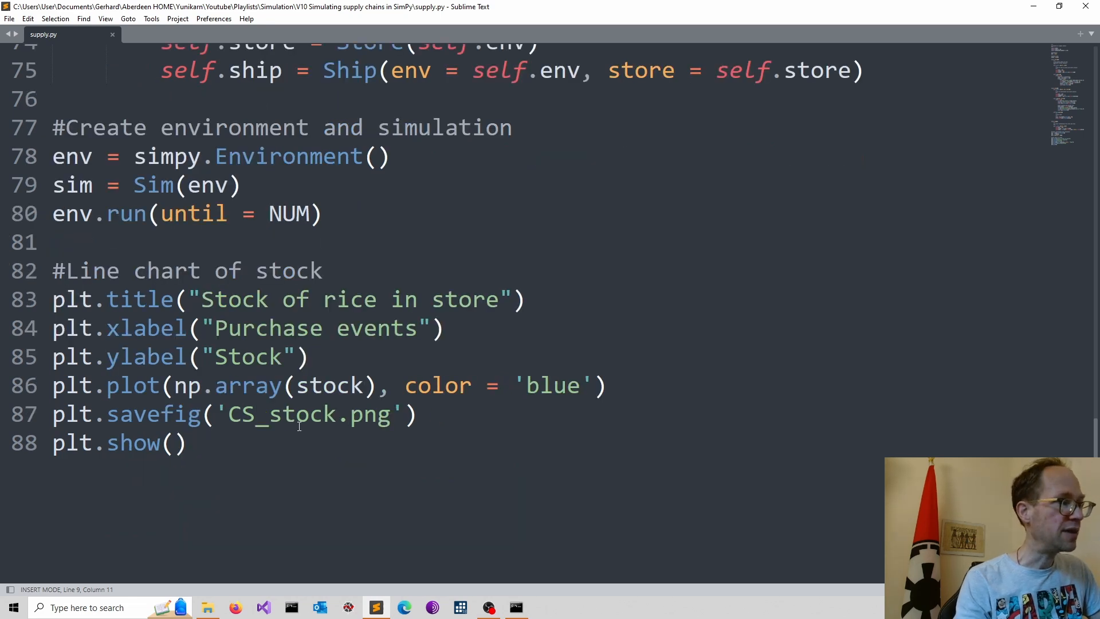
{"action": "scroll", "scroll_direction": "up", "scroll_amount": 3}
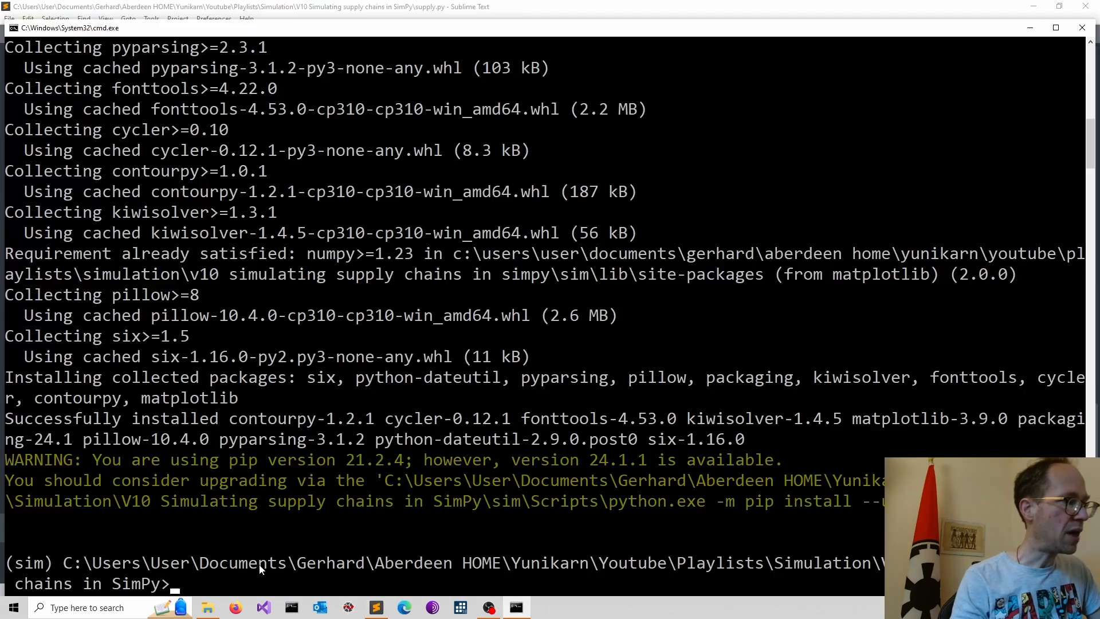
{"action": "mouse_move", "coordinate": [28, 582]}
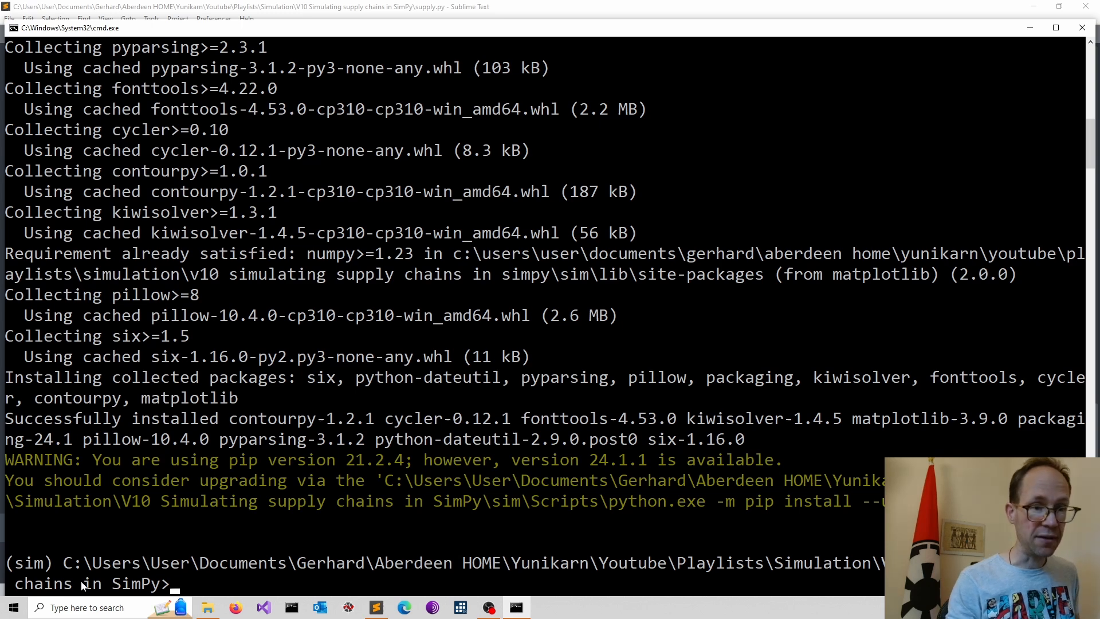
Run 'python supply.py' in Command Prompt to launch the simulation
{"action": "type", "text": "python supply.py"}
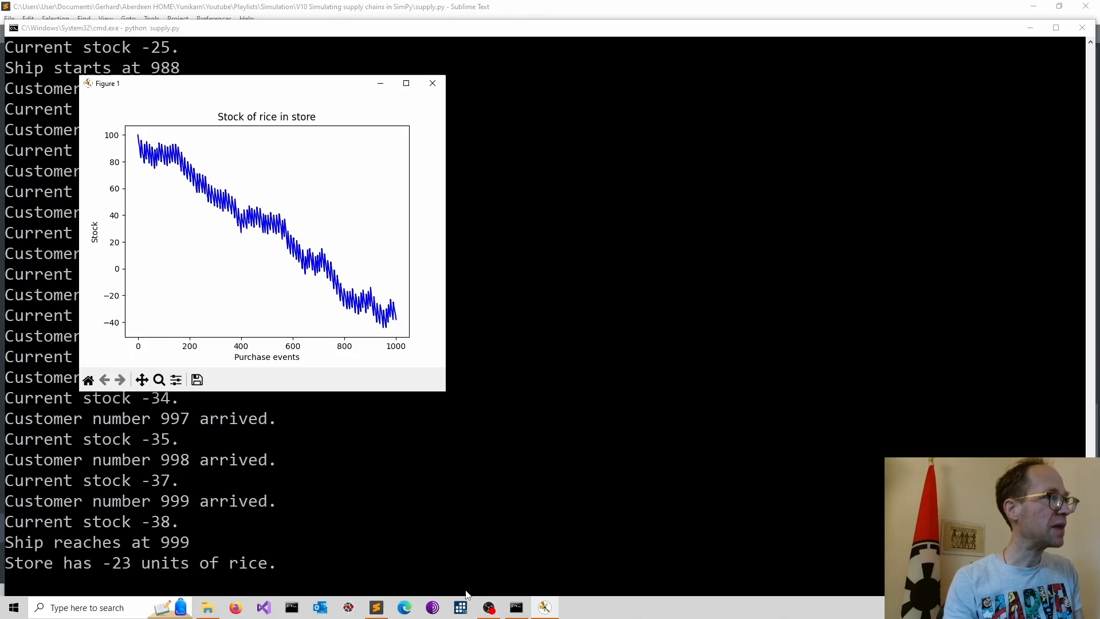
{"action": "mouse_move", "coordinate": [363, 416]}
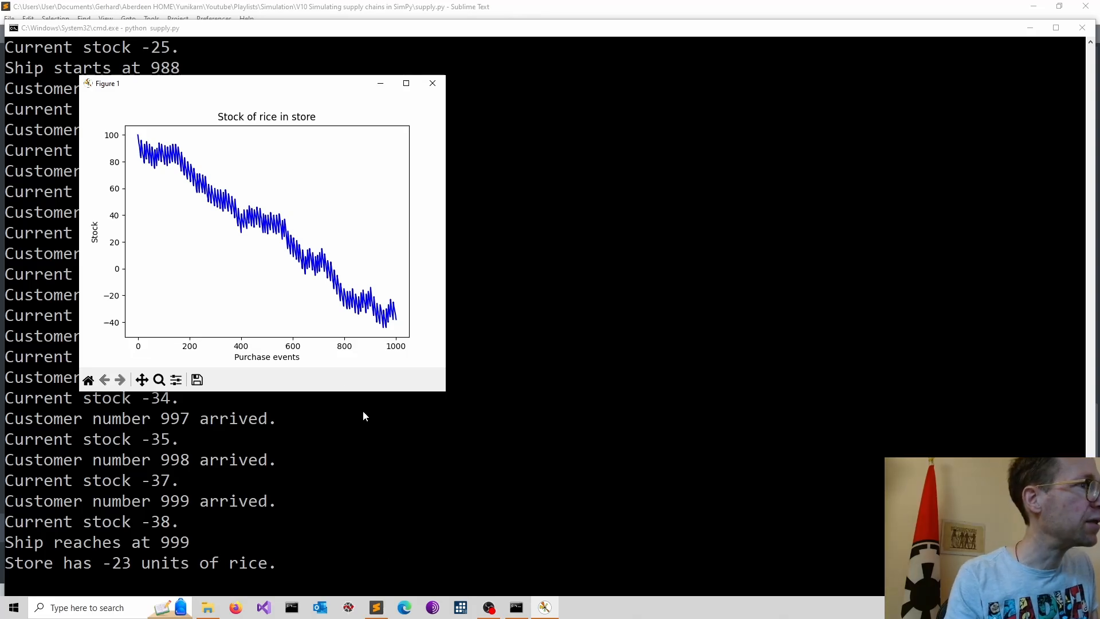
{"action": "mouse_move", "coordinate": [131, 156]}
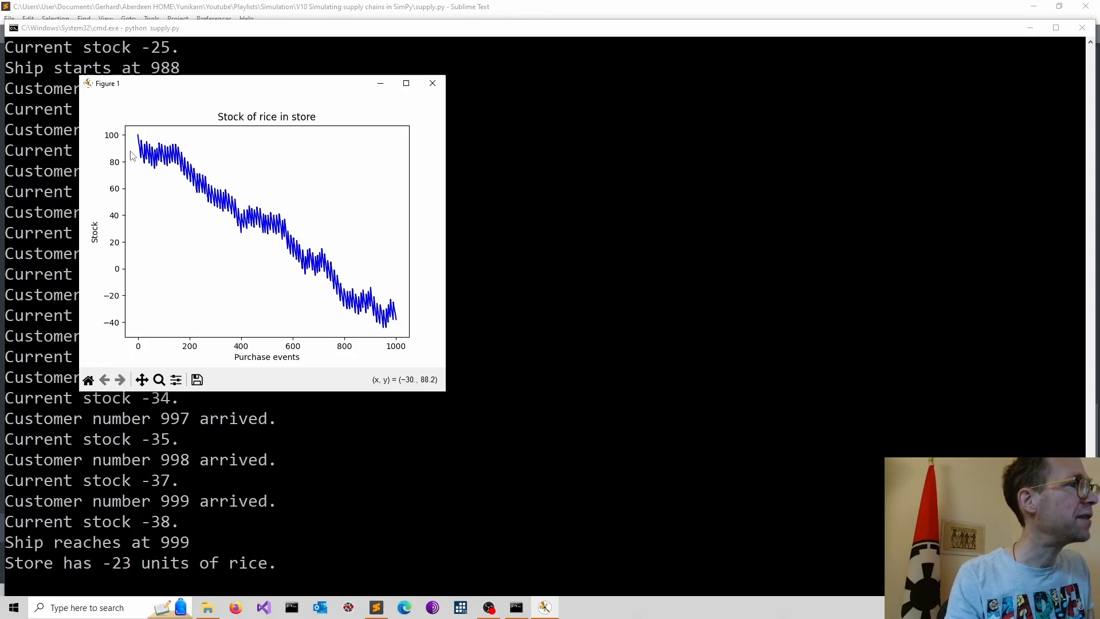
{"action": "mouse_move", "coordinate": [335, 344]}
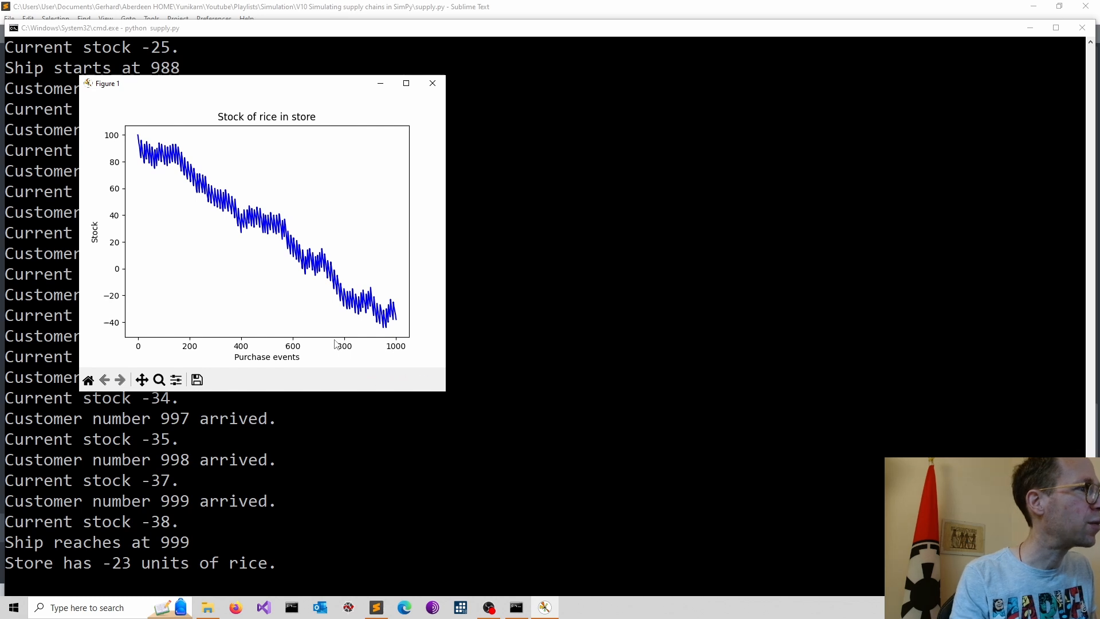
{"action": "mouse_move", "coordinate": [334, 294]}
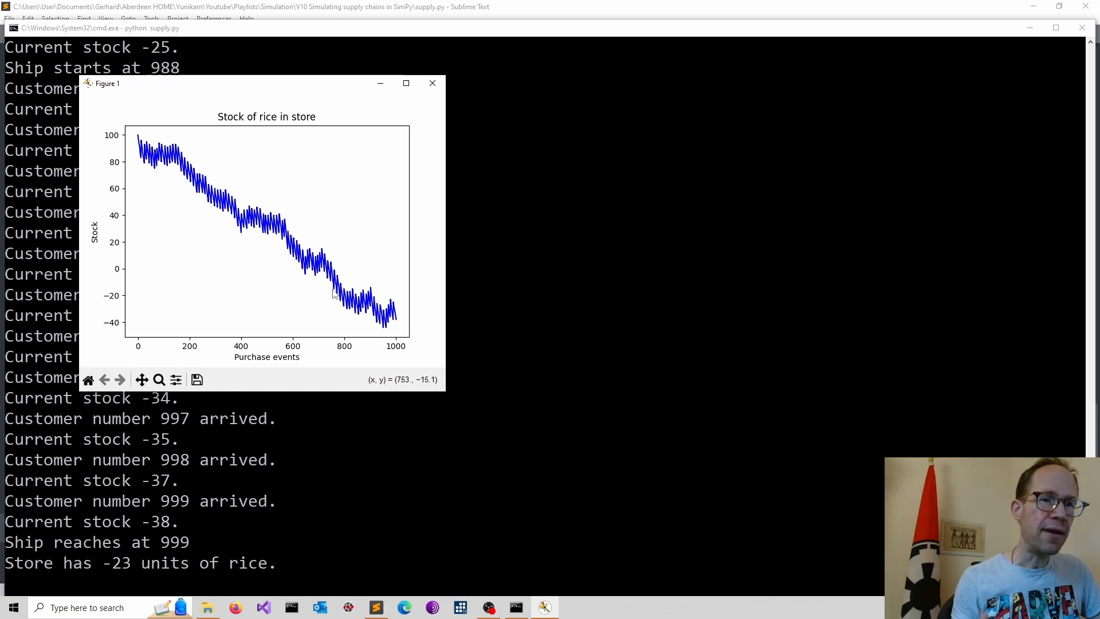